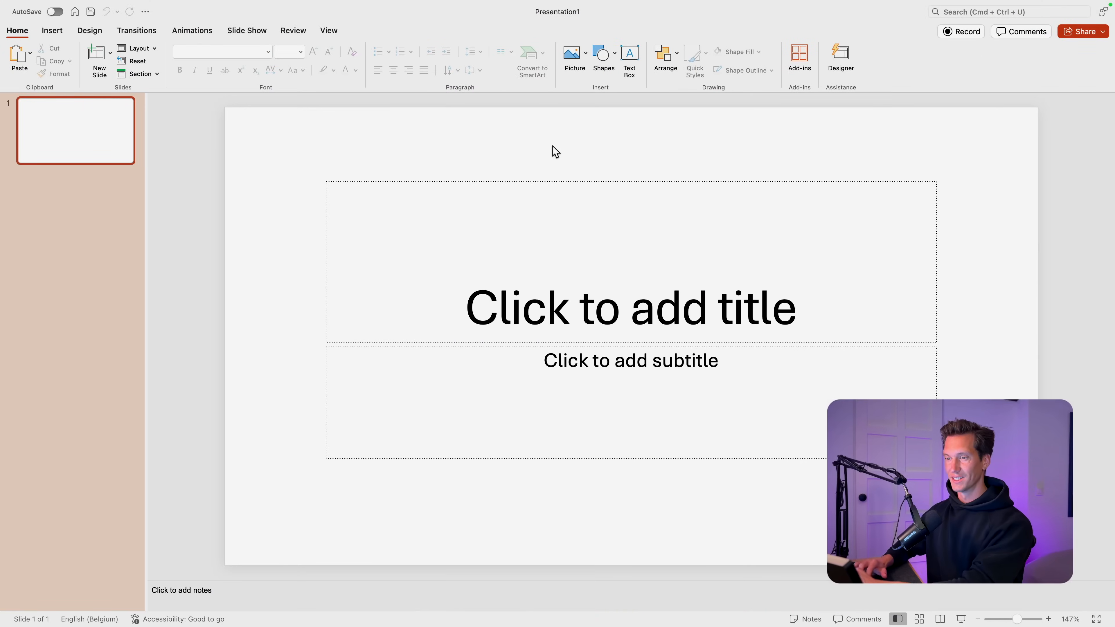
pyautogui.moveTo(167, 114)
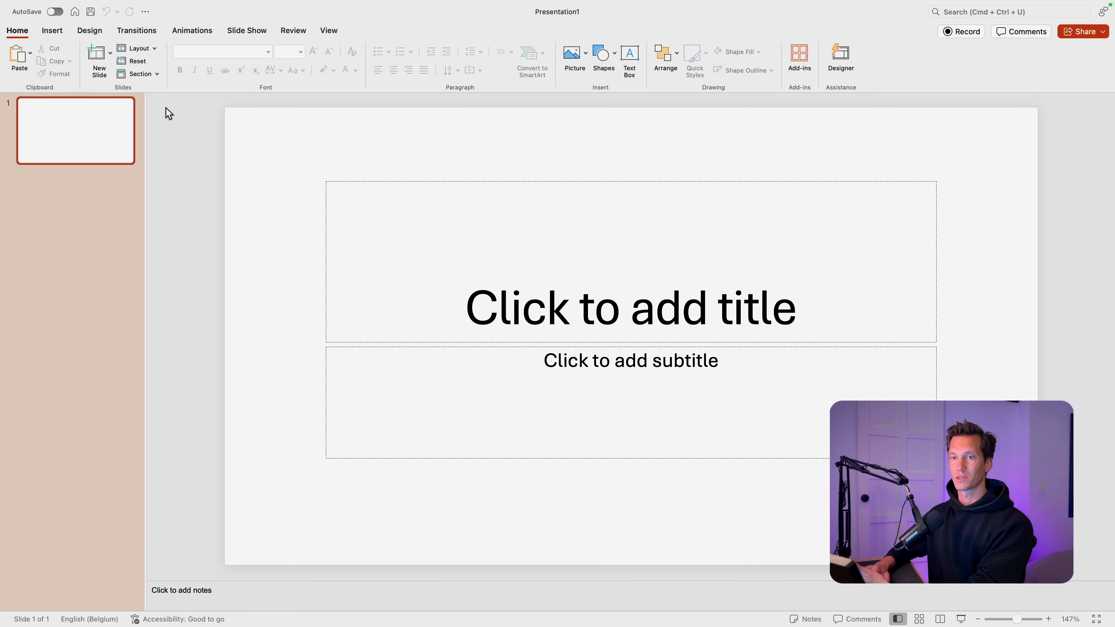
# - Switch slide 1 to the Blank layout
pyautogui.click(139, 47)
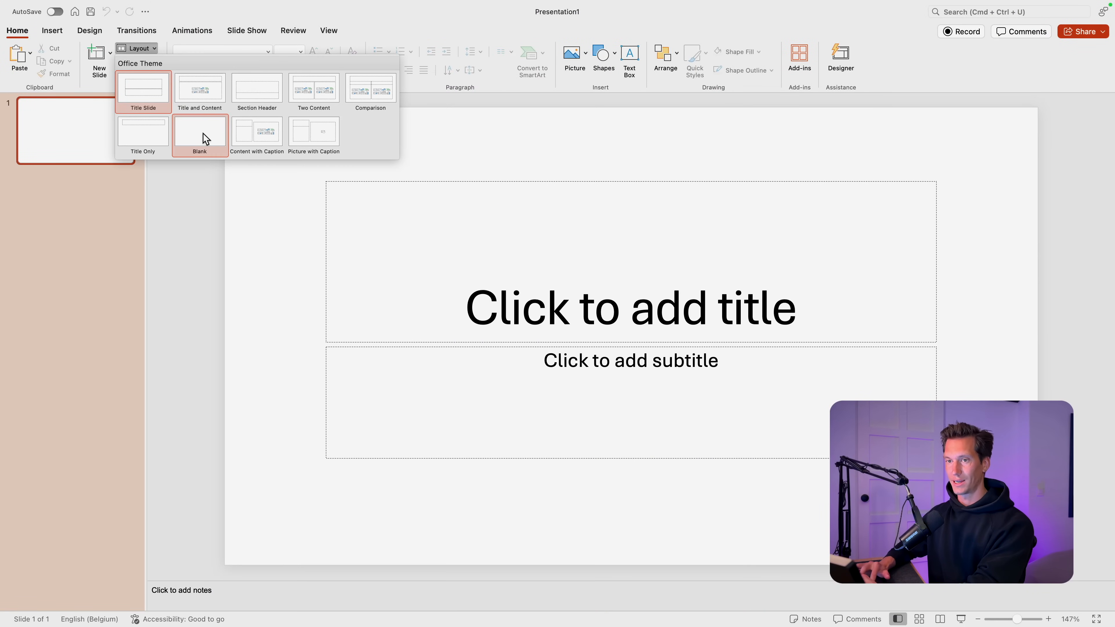
pyautogui.click(200, 132)
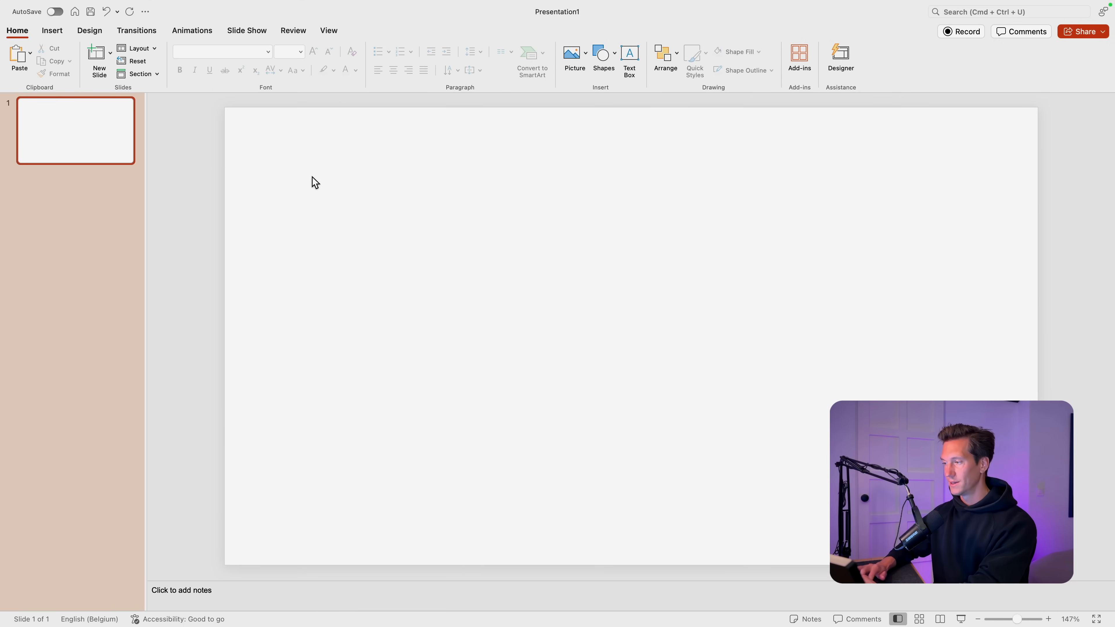
# - Draw a rounded rectangle on the slide's left side and remove its outline
pyautogui.click(602, 55)
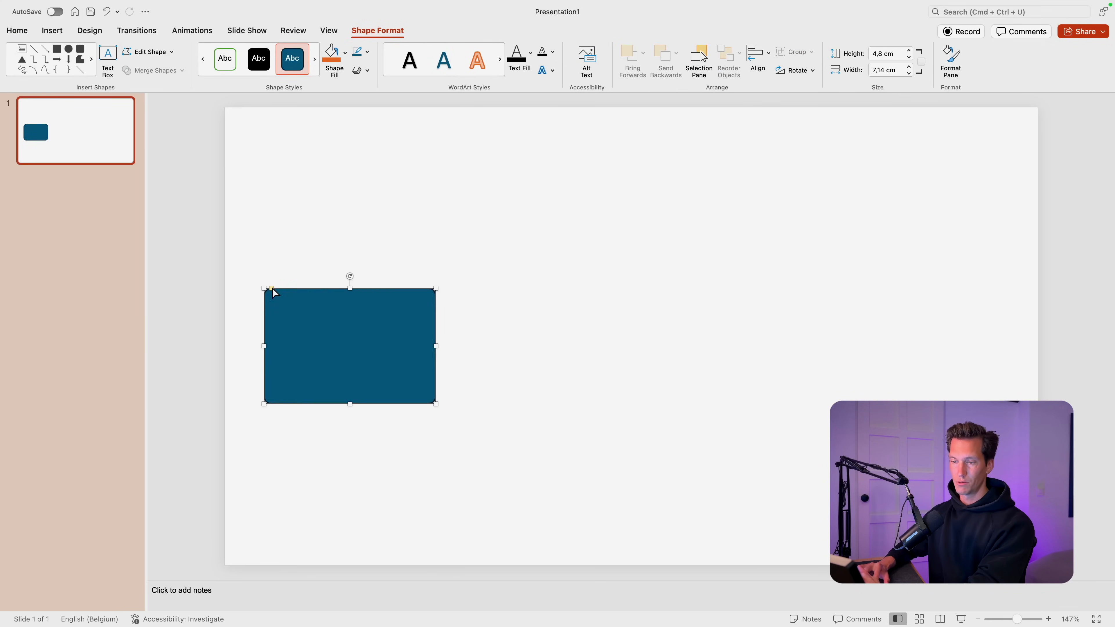
pyautogui.click(455, 314)
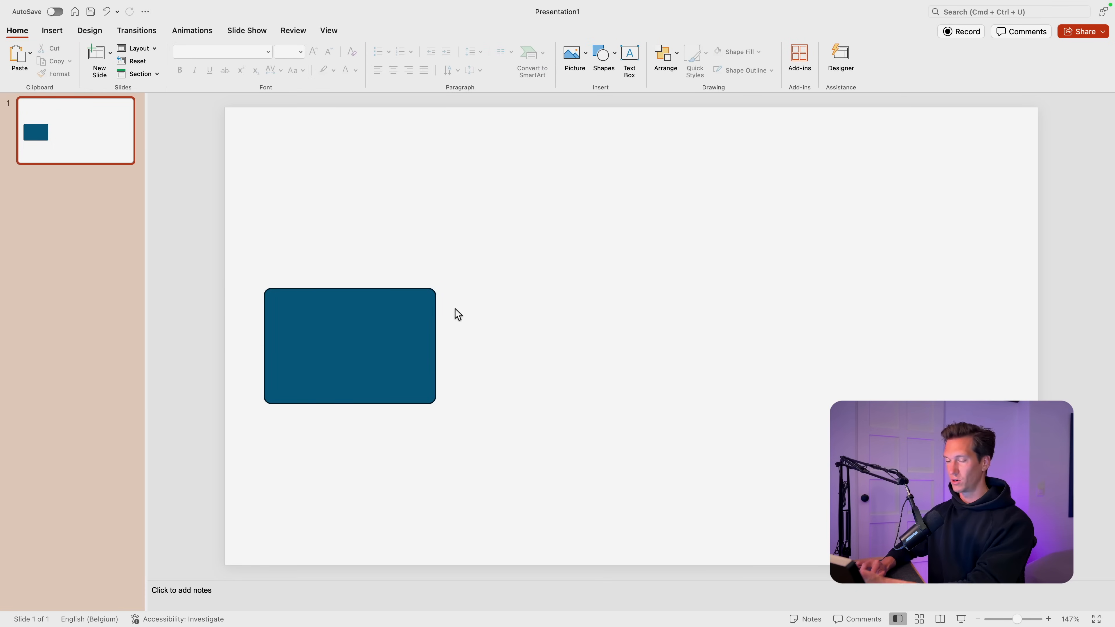
pyautogui.click(349, 345)
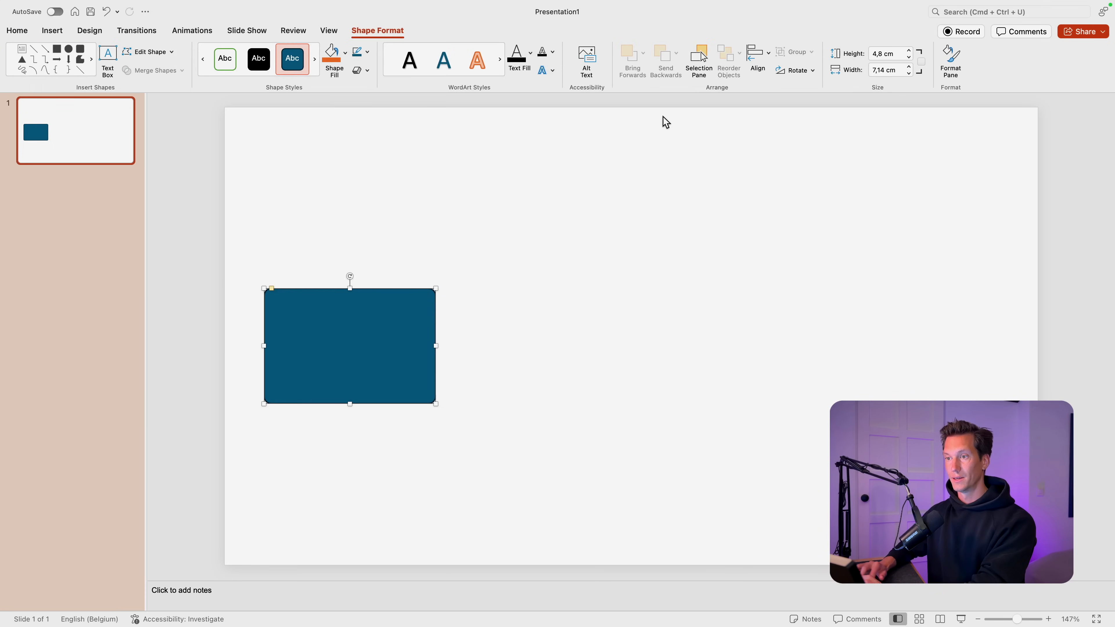
pyautogui.click(369, 51)
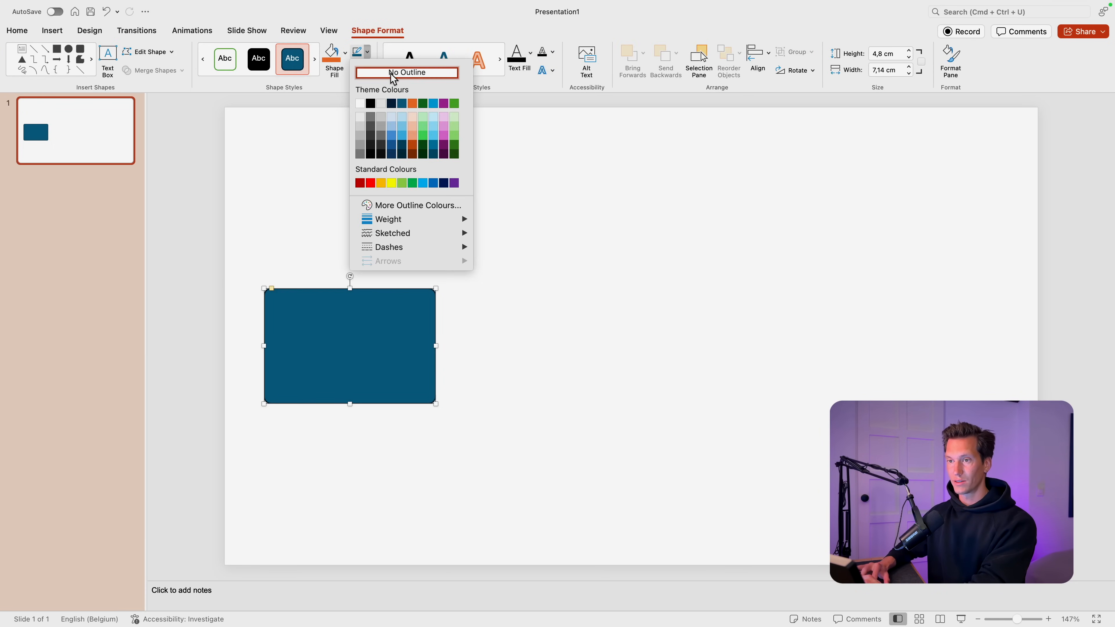
pyautogui.click(333, 55)
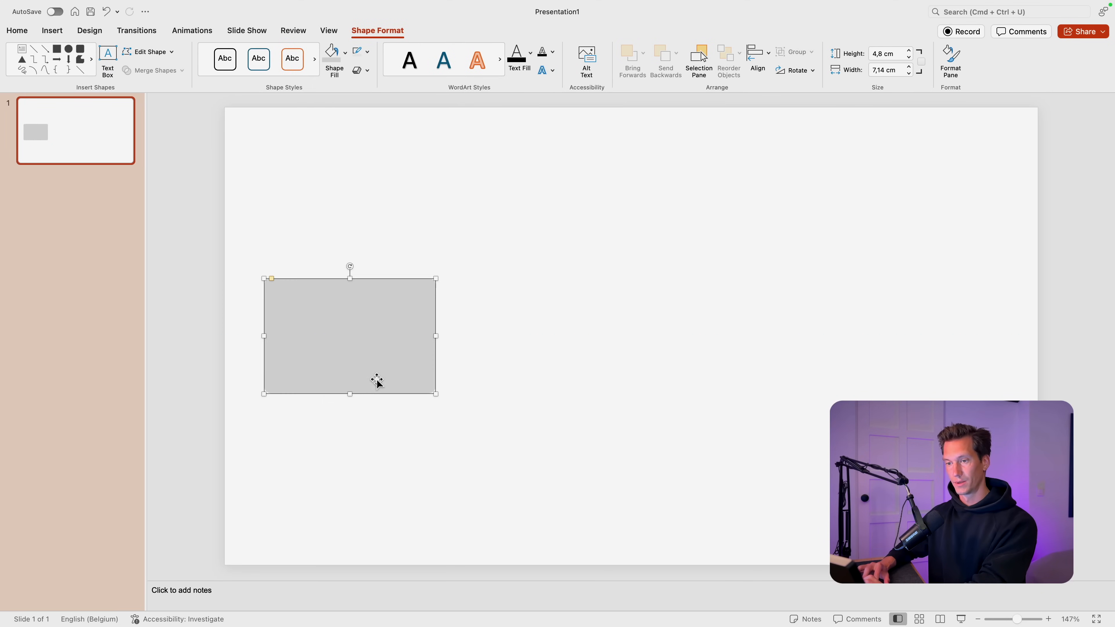
pyautogui.moveTo(339, 336)
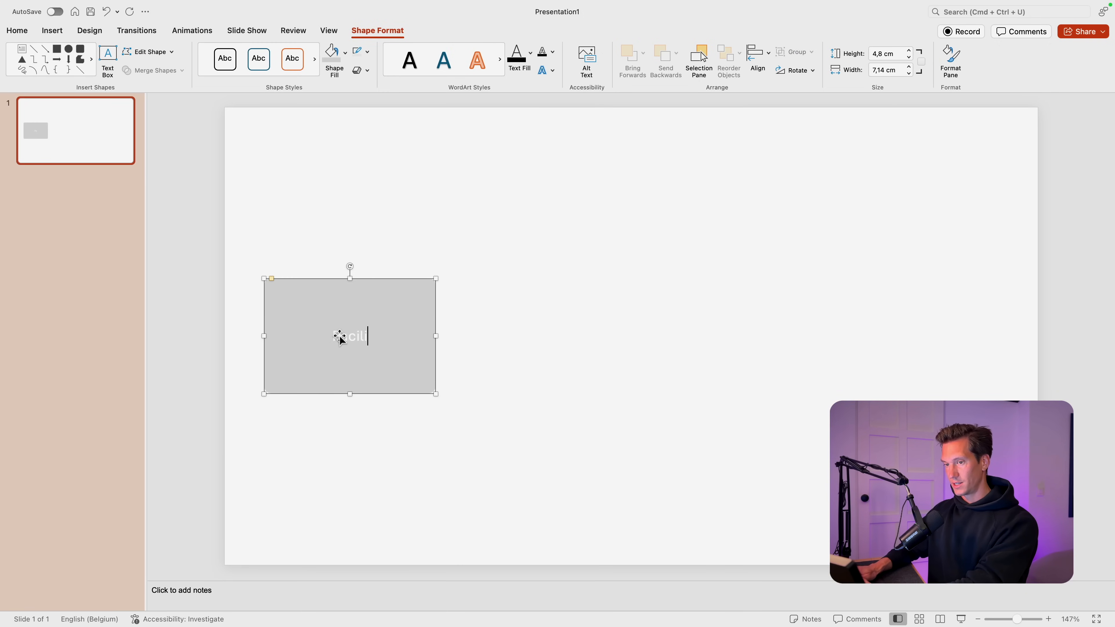
# - Label the grey block 'Facilitator Agent' in dark text
pyautogui.write('Facilitator Agent')
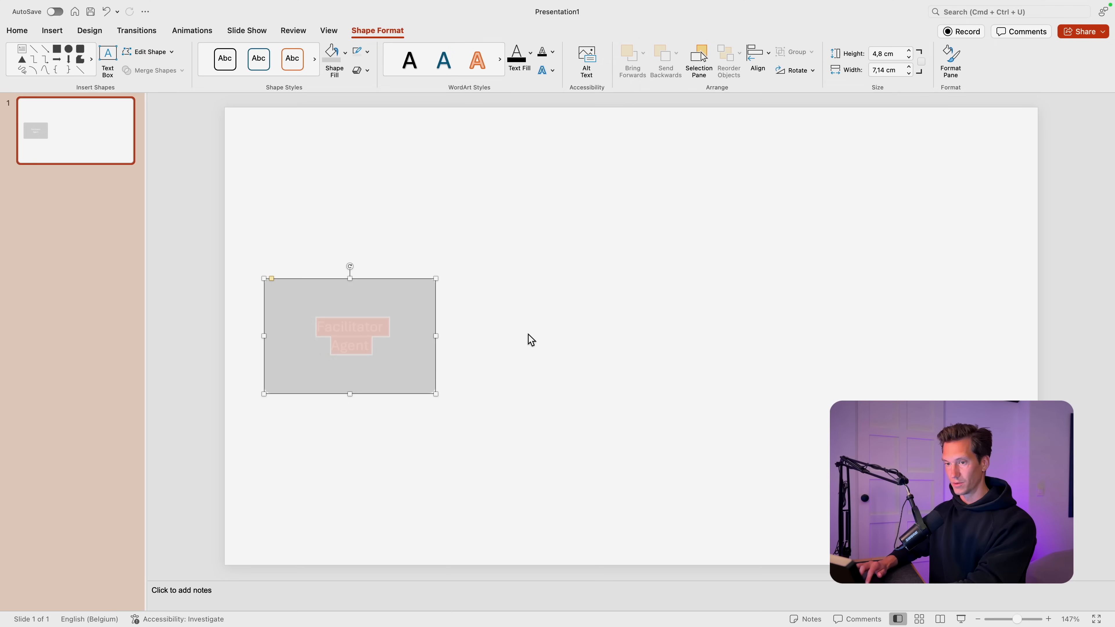
pyautogui.click(529, 52)
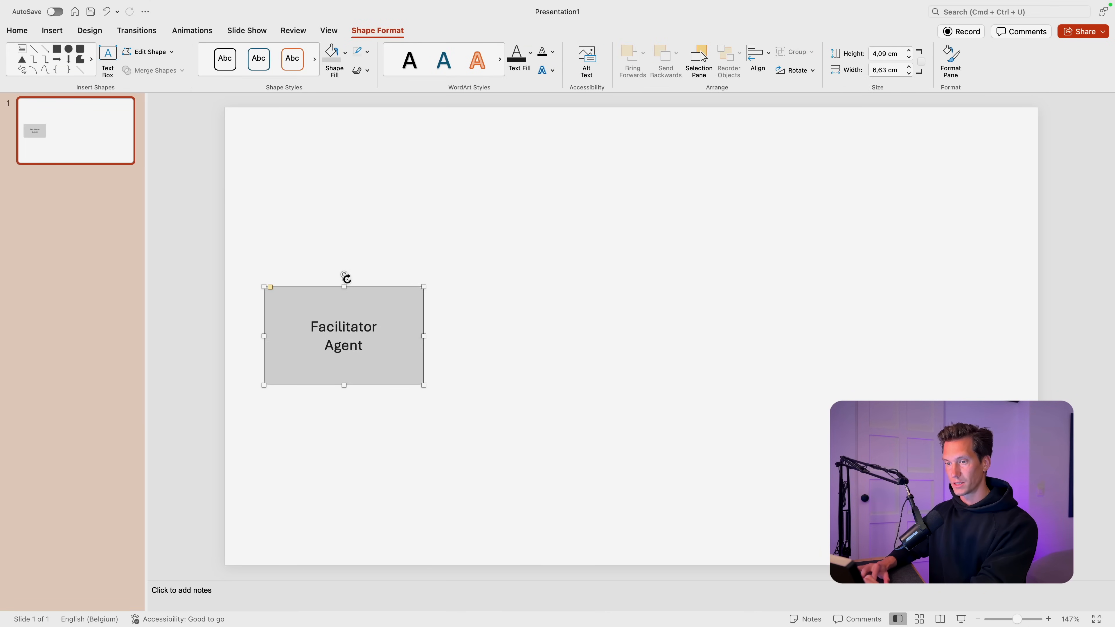
pyautogui.moveTo(382, 300)
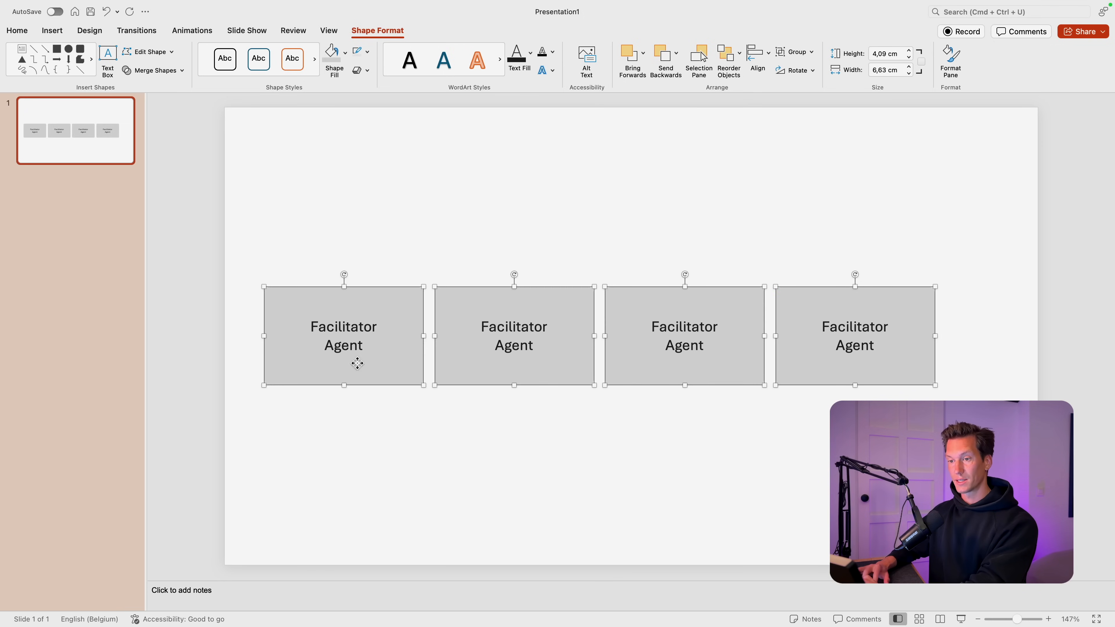
# - Move the row of four Facilitator Agent blocks toward the slide centre
pyautogui.moveTo(343, 338); pyautogui.dragTo(378, 338)
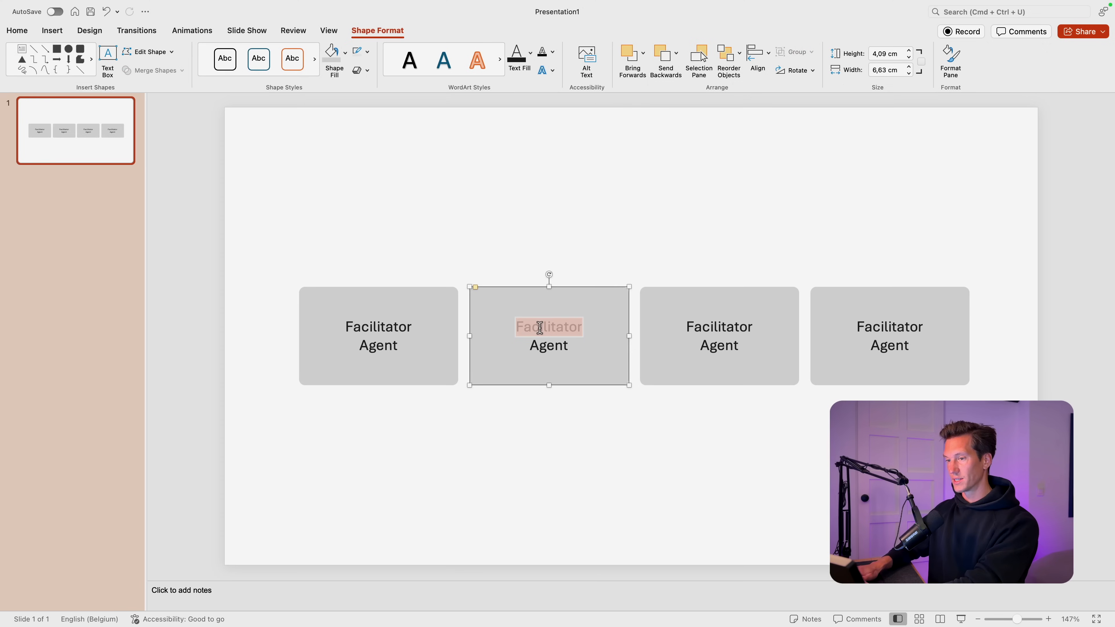
# - Retype blocks two to four as Project Manager, Self-service and SharePoint Agent
pyautogui.write('Project L')
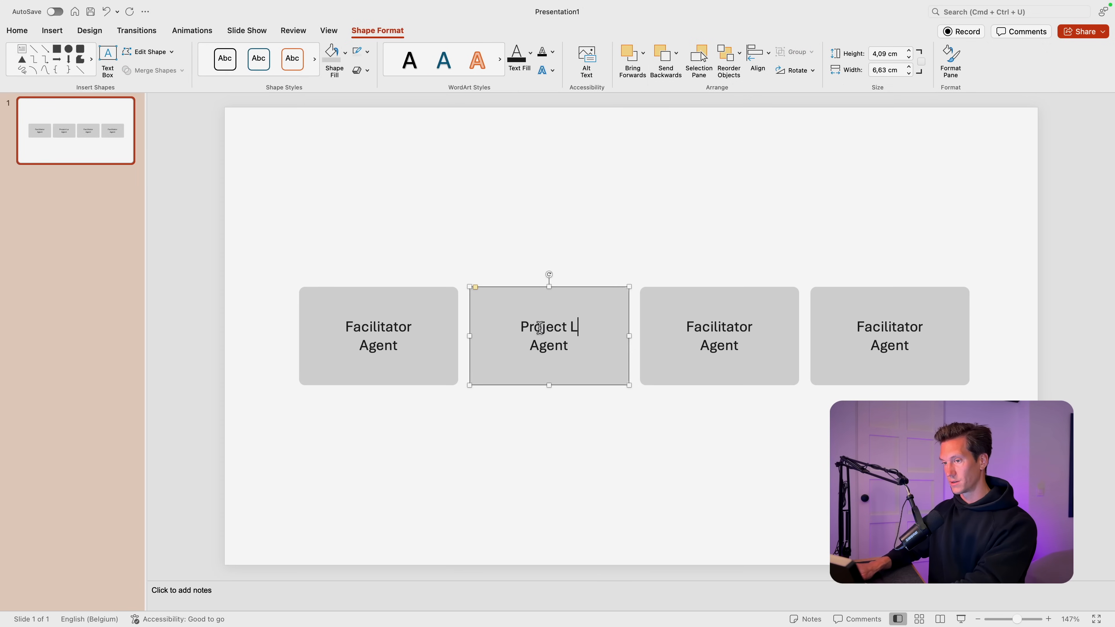
pyautogui.doubleClick(719, 326)
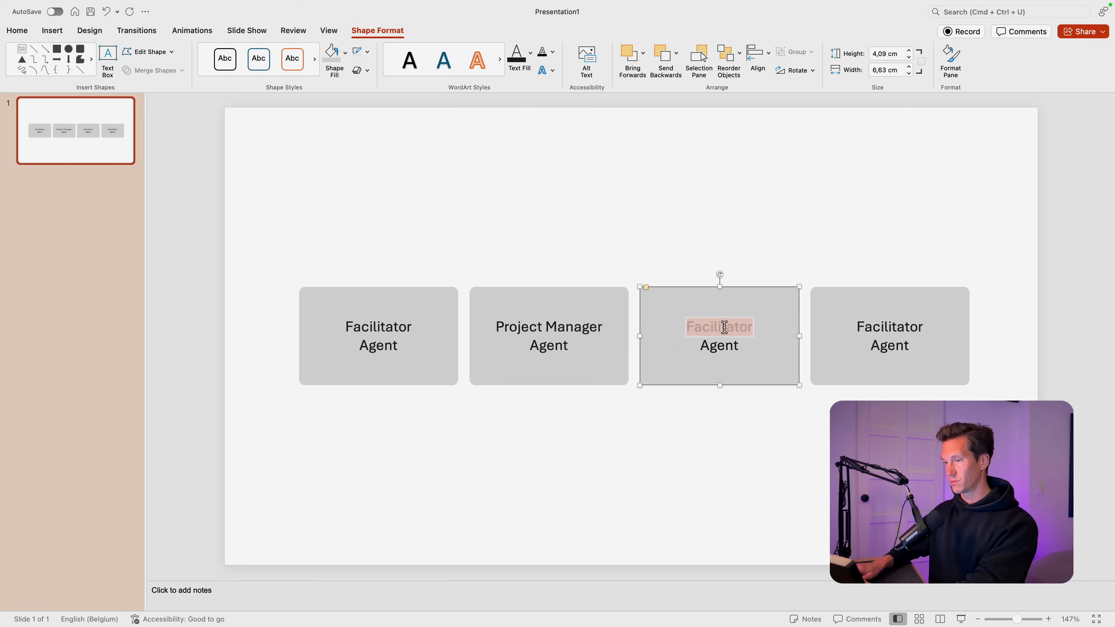
pyautogui.write('Self-service')
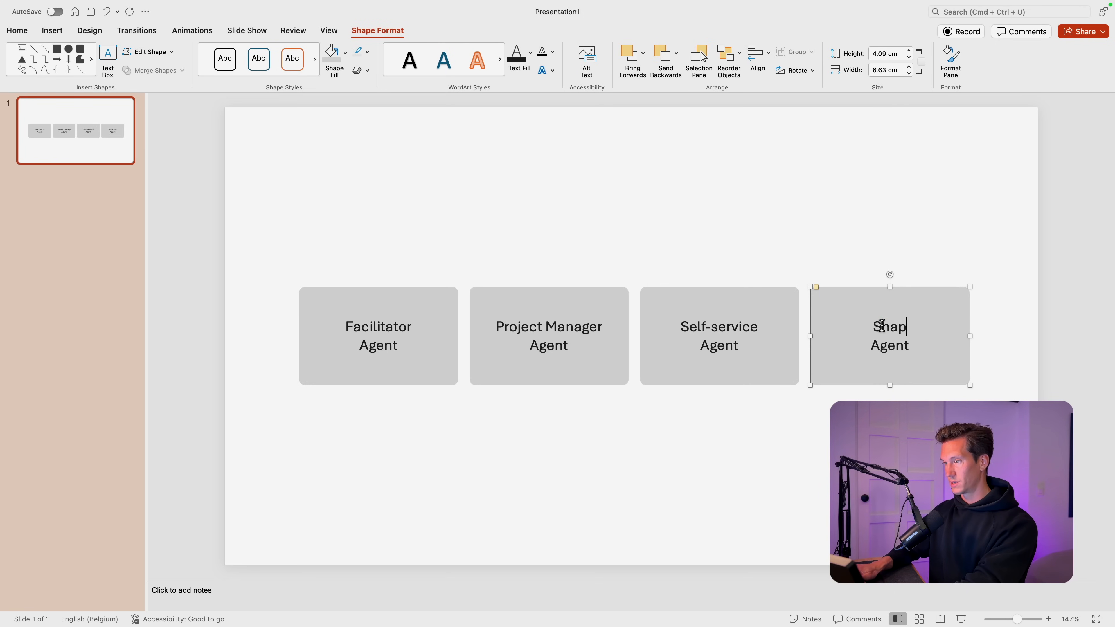
pyautogui.write('SharePoint')
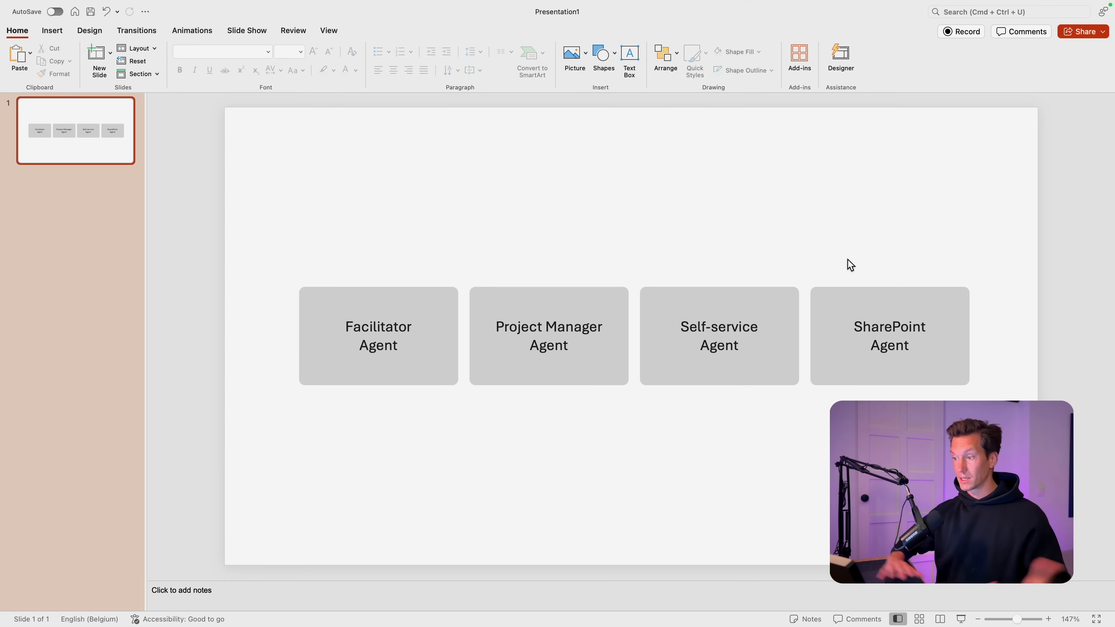
pyautogui.moveTo(560, 250)
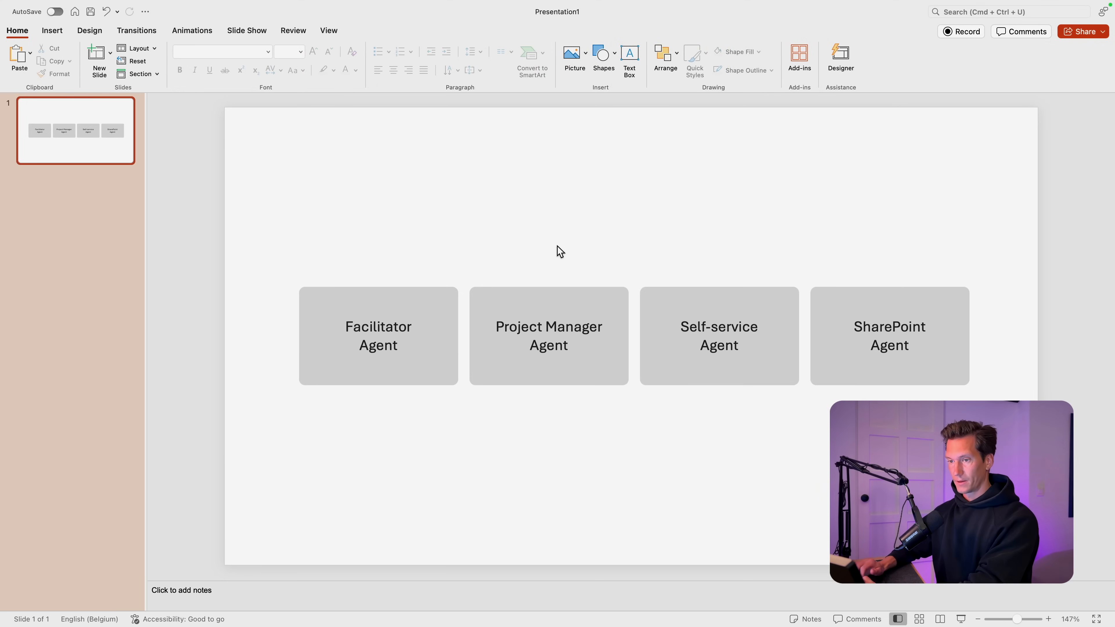
pyautogui.moveTo(788, 426)
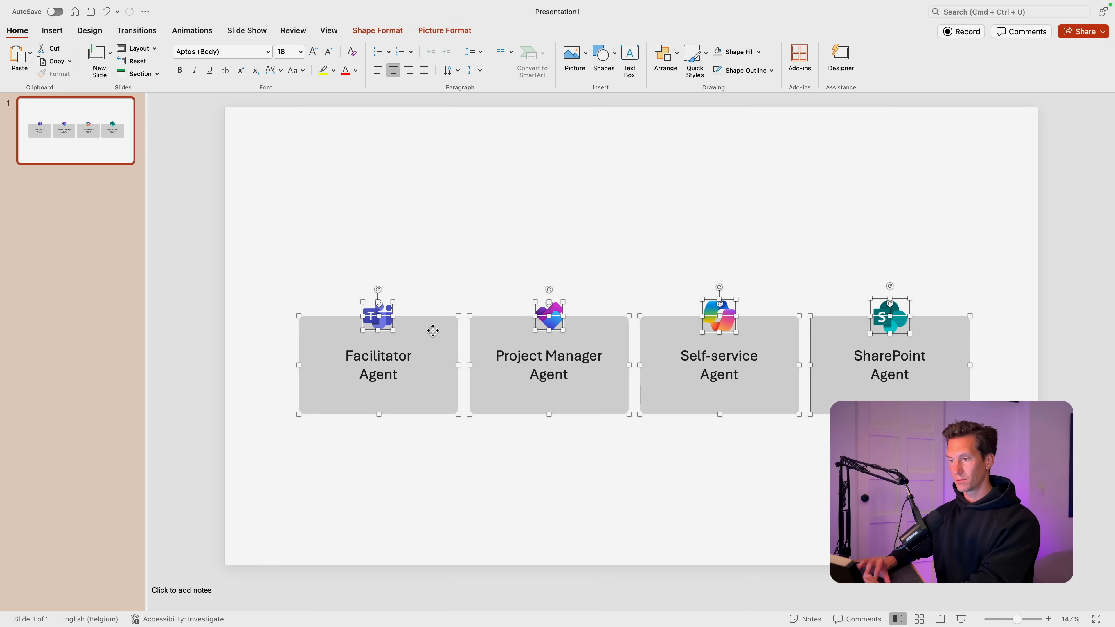
# - Start a text box above the row of icon-topped agent blocks
pyautogui.click(444, 210)
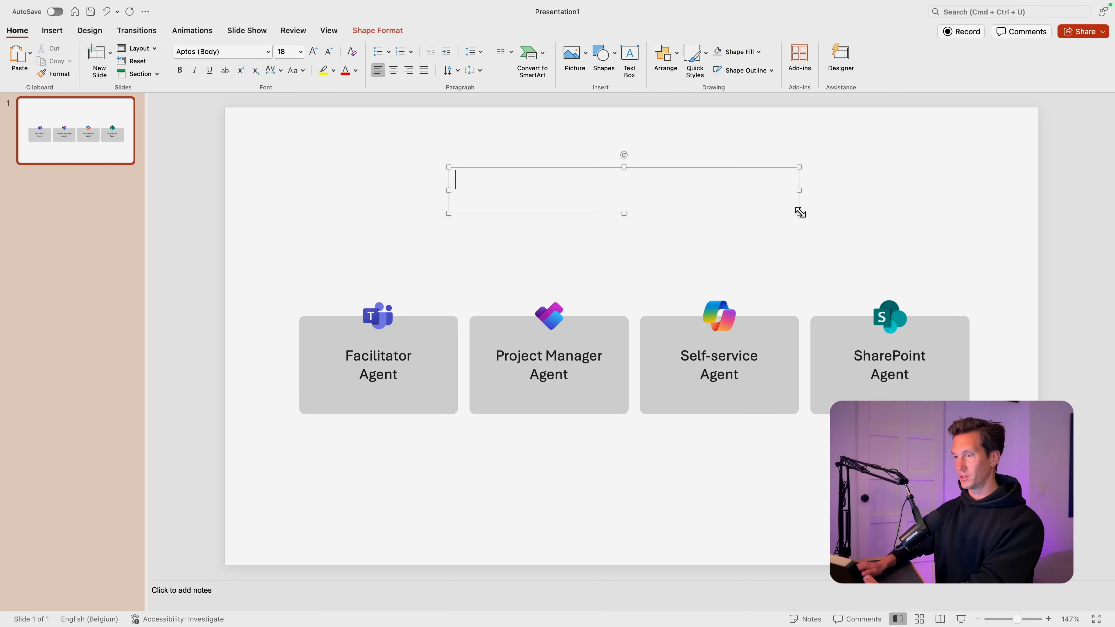
# - Enter the title 'Agents in Microsoft 365' in the text box
pyautogui.write('Agents')
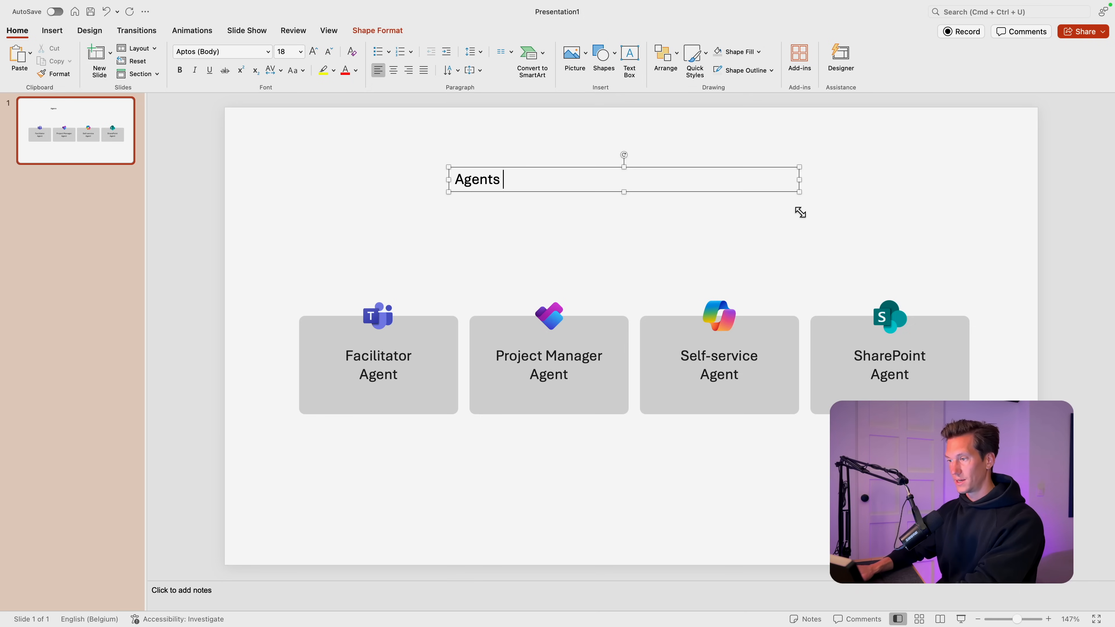
pyautogui.write('in Microsoft')
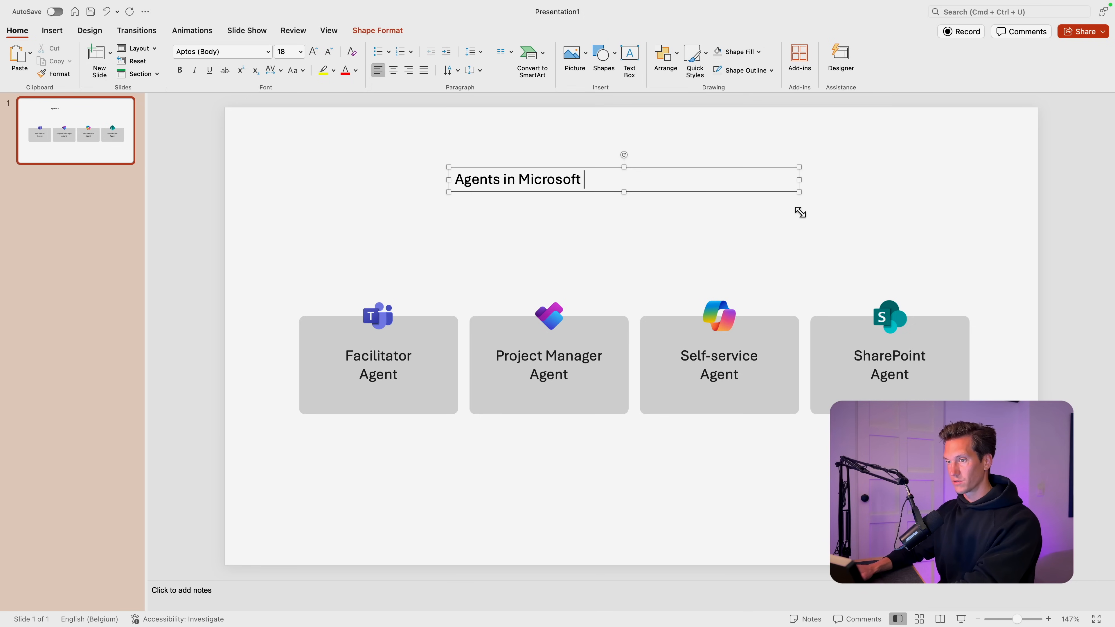
pyautogui.write('365')
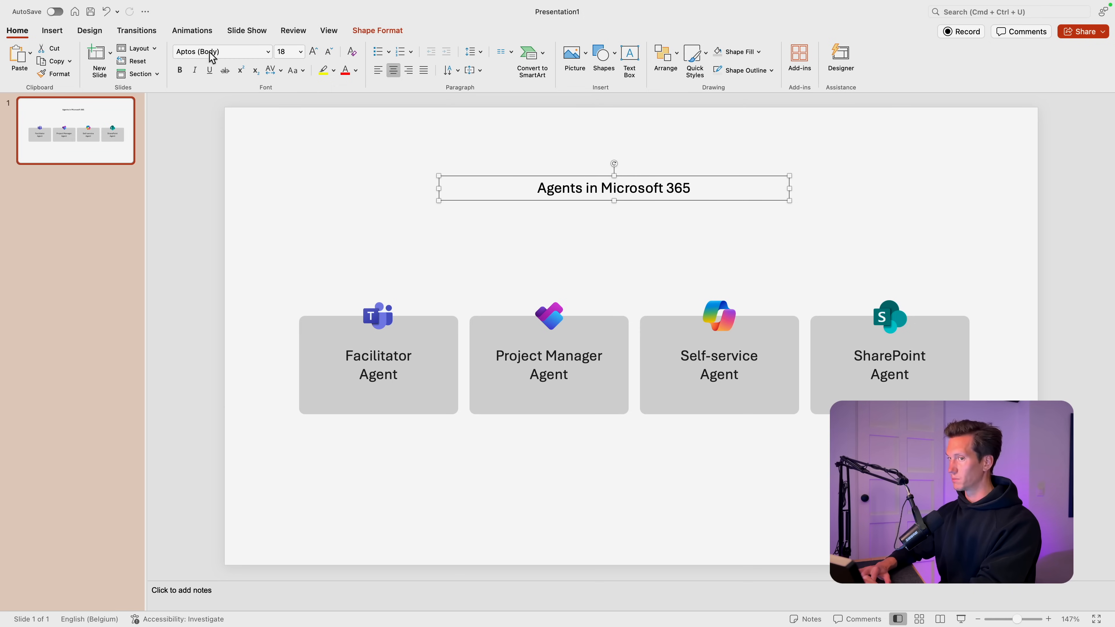
pyautogui.moveTo(466, 149)
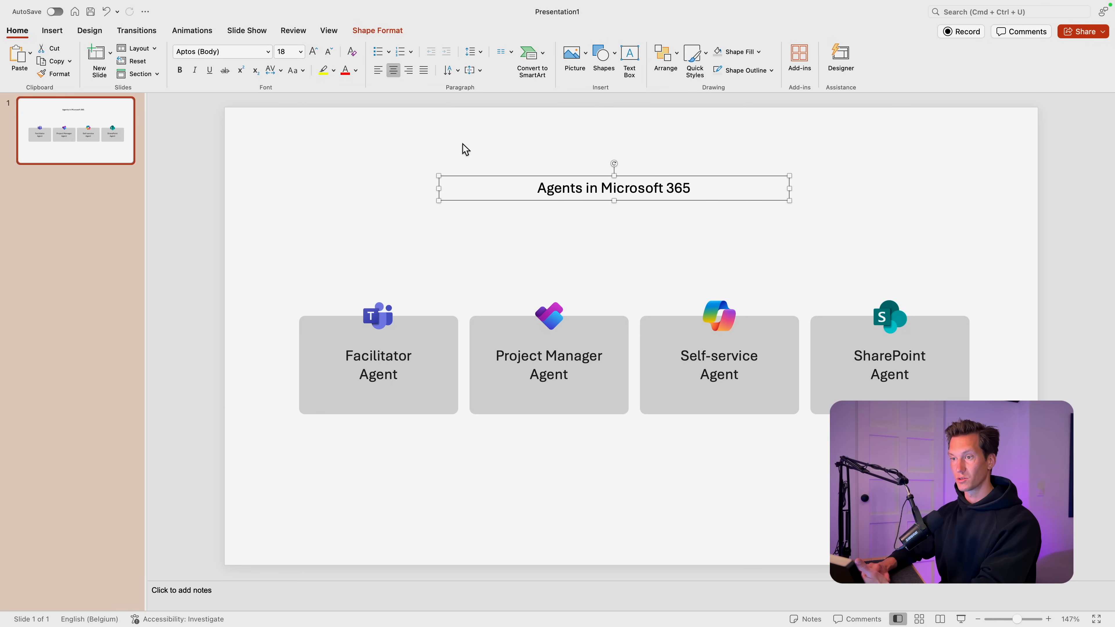
# - Enlarge the title text and centre it above the agent blocks
pyautogui.click(313, 52)
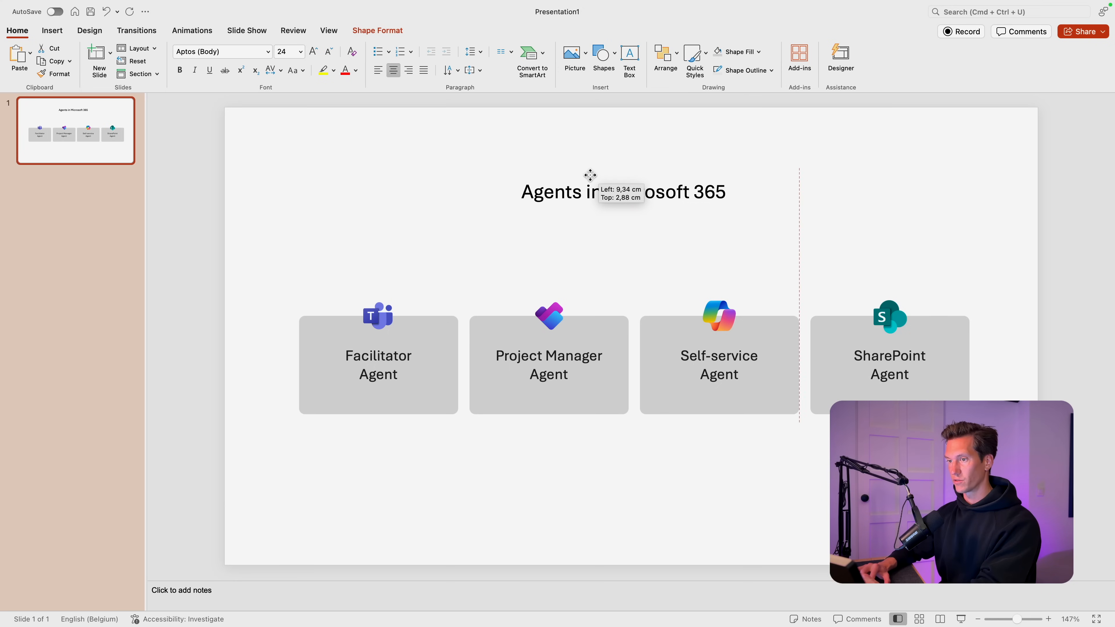
pyautogui.click(664, 52)
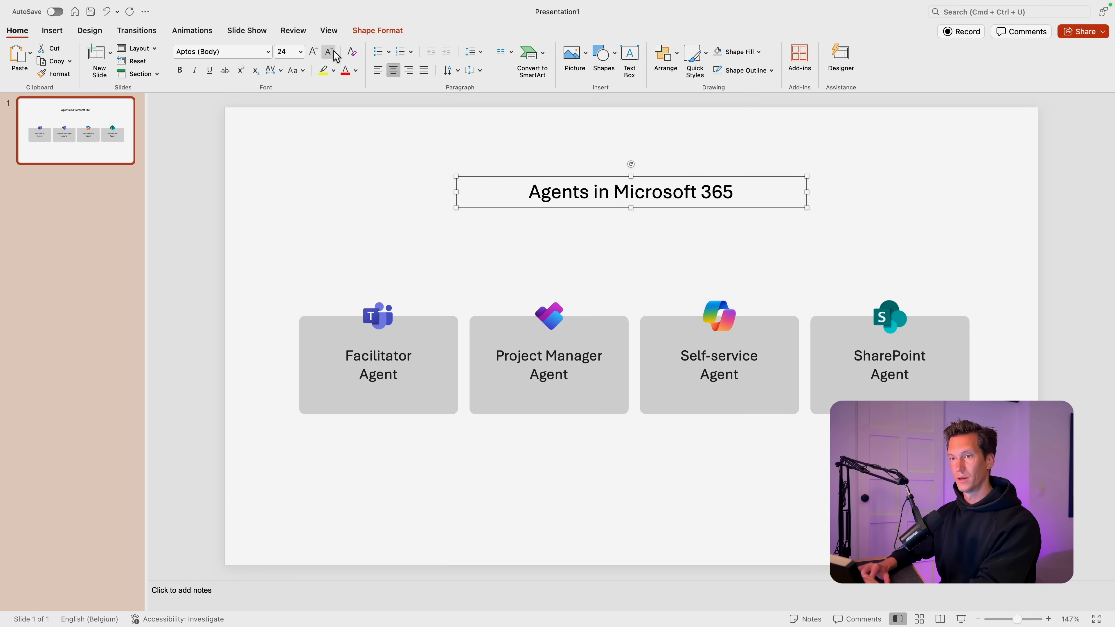
pyautogui.click(312, 51)
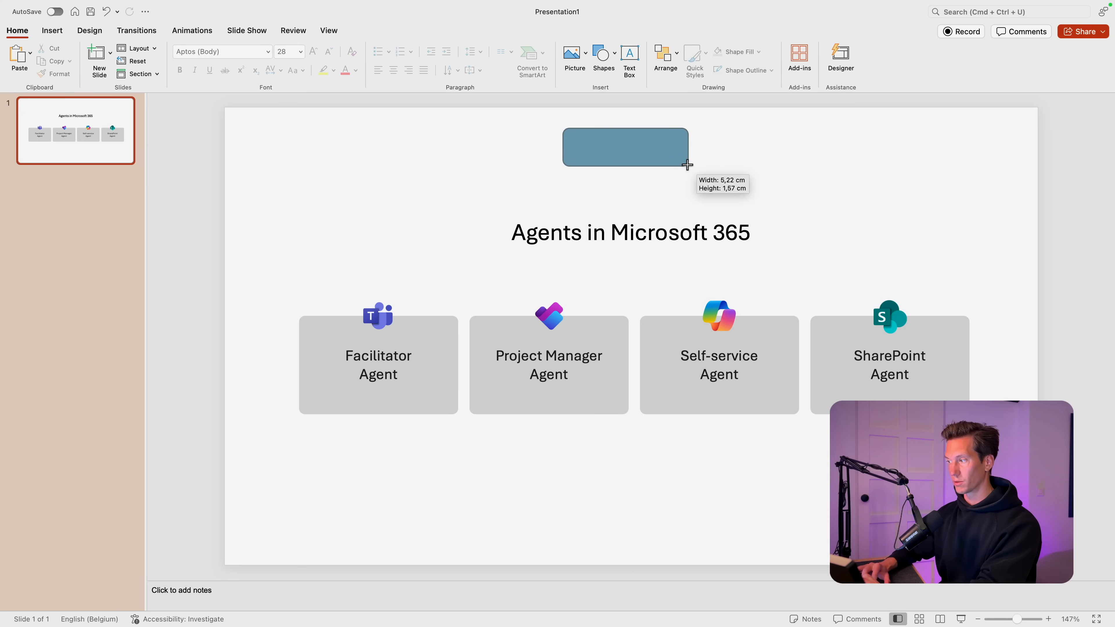
# - Label the rectangle 'Announcing' and give it a left-to-right green-to-blue gradient fill
pyautogui.write('Announcing')
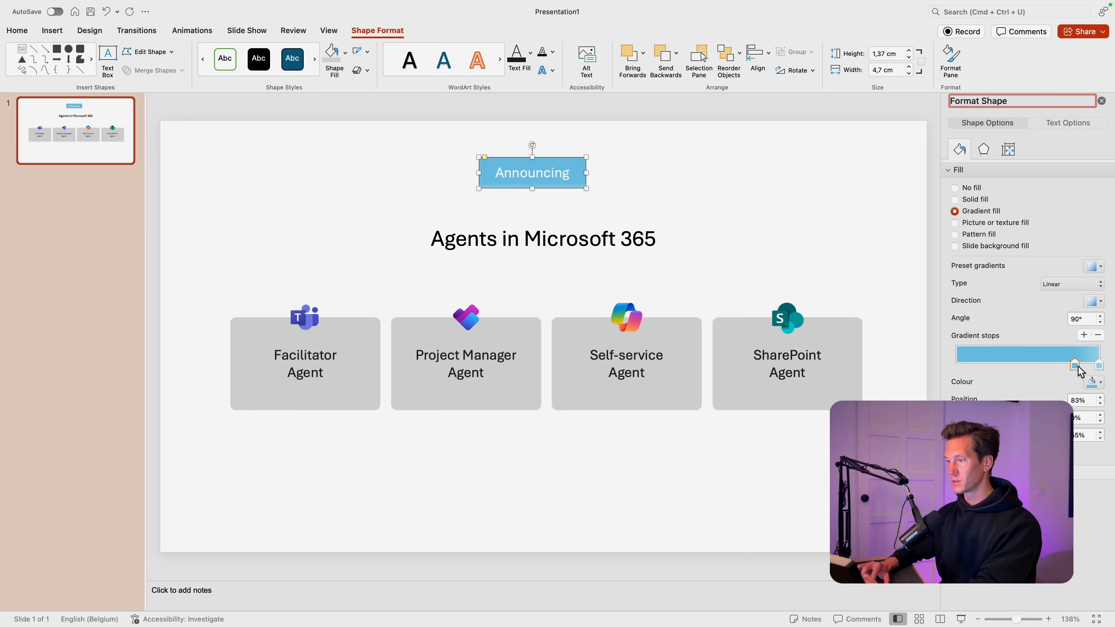
pyautogui.click(1093, 382)
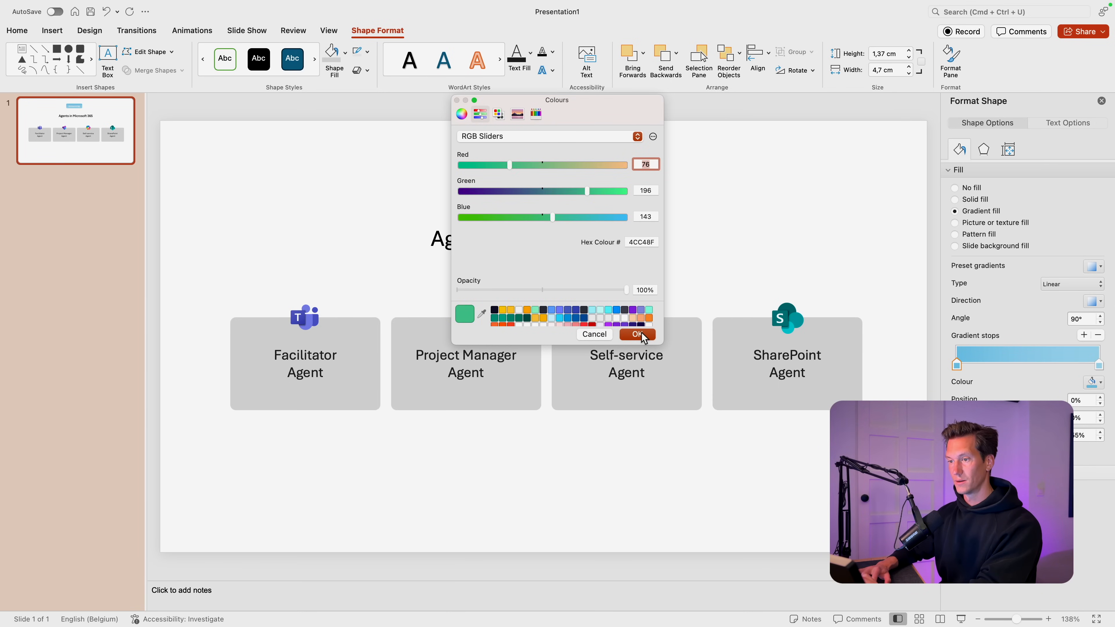
pyautogui.click(637, 334)
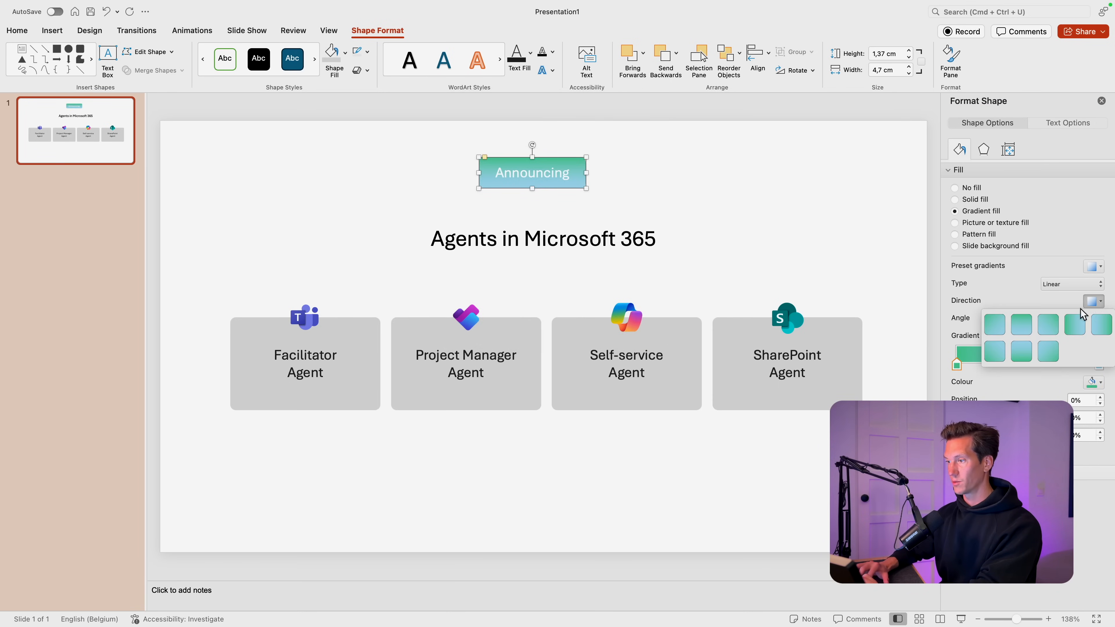
pyautogui.click(1093, 382)
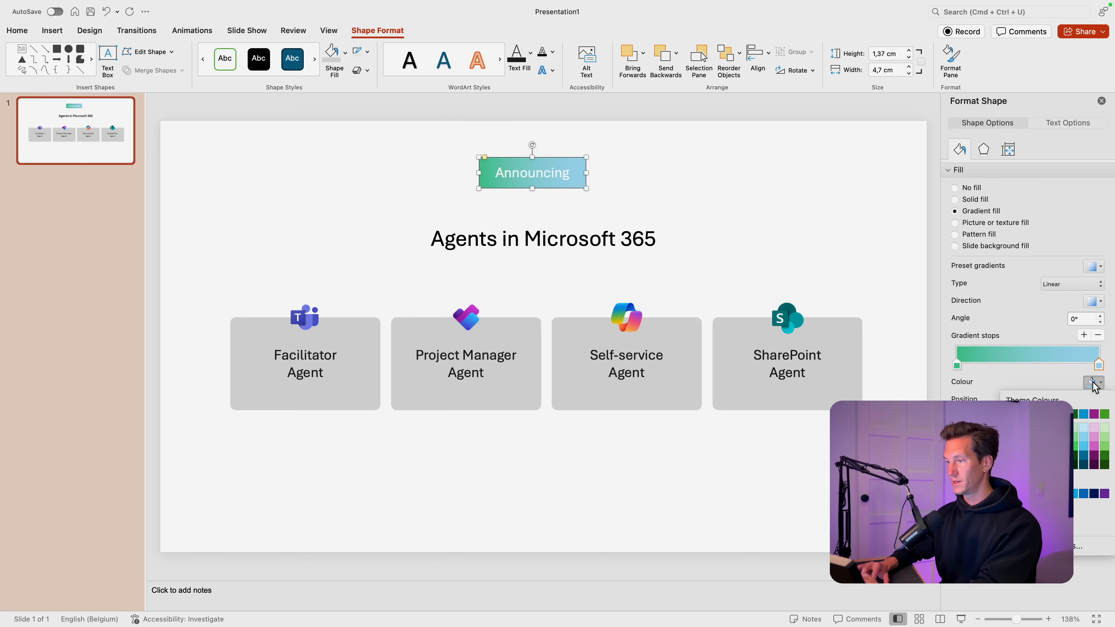
pyautogui.click(1095, 382)
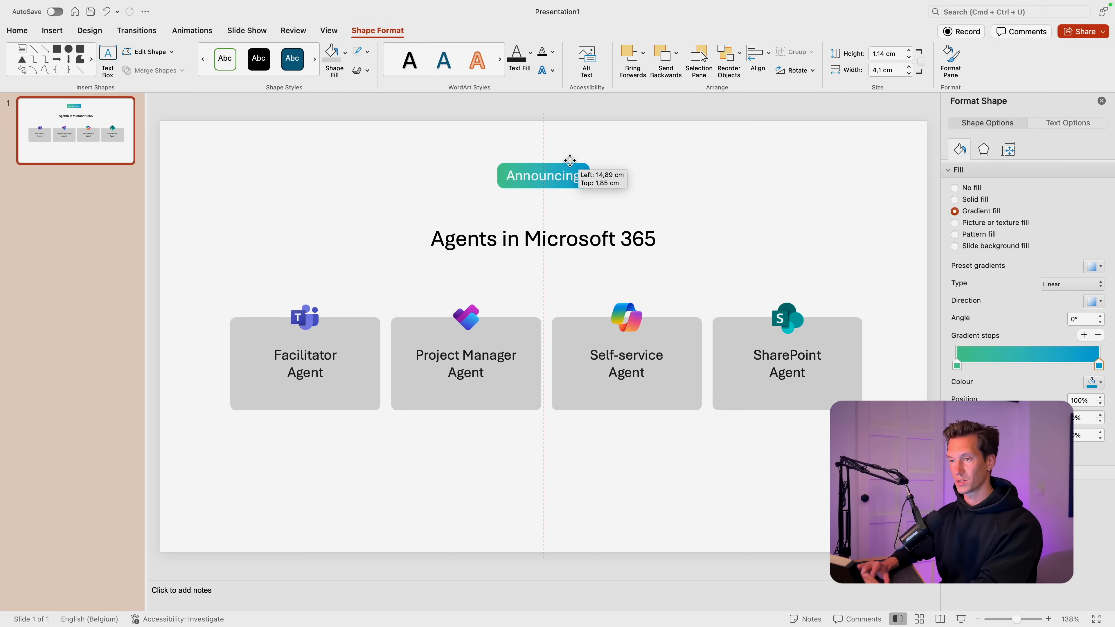
# - Centre the title beneath the Announcing label
pyautogui.click(634, 194)
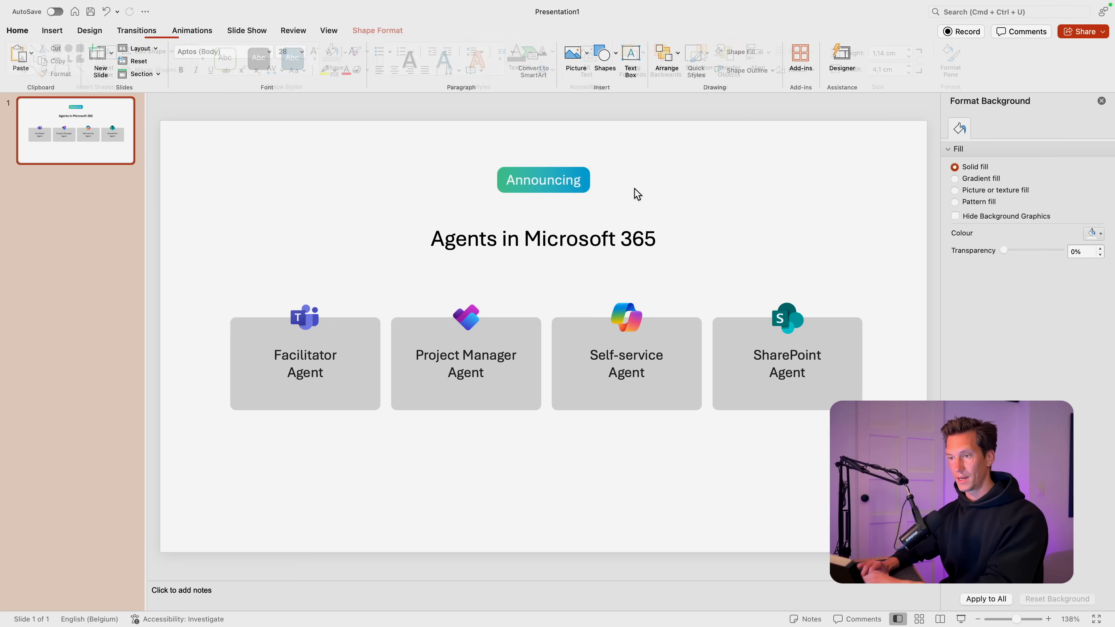
pyautogui.click(541, 238)
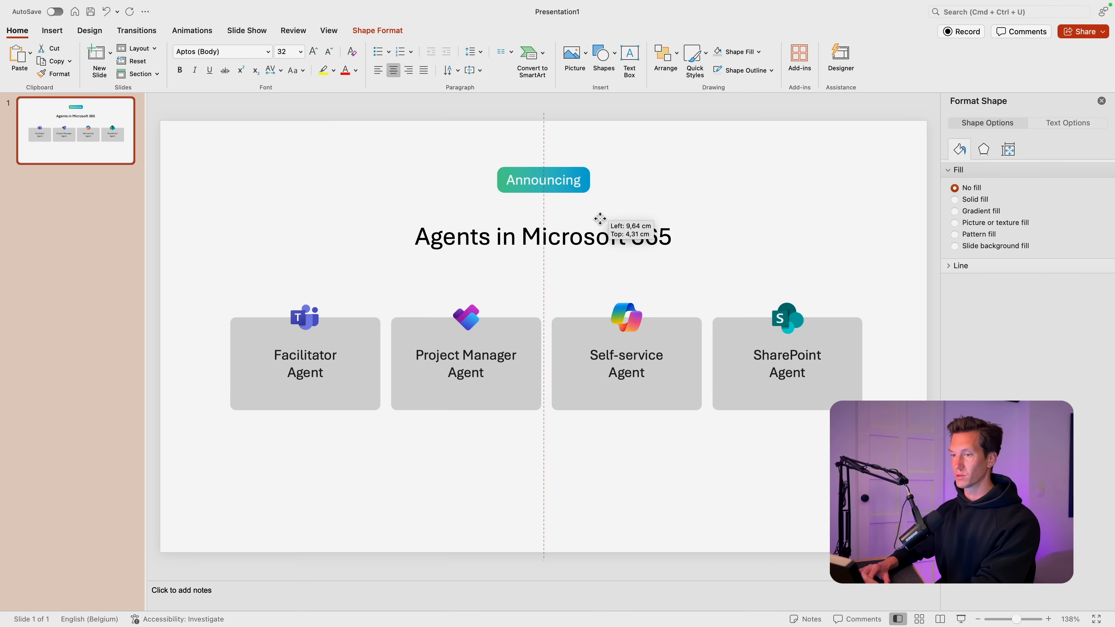
pyautogui.click(780, 228)
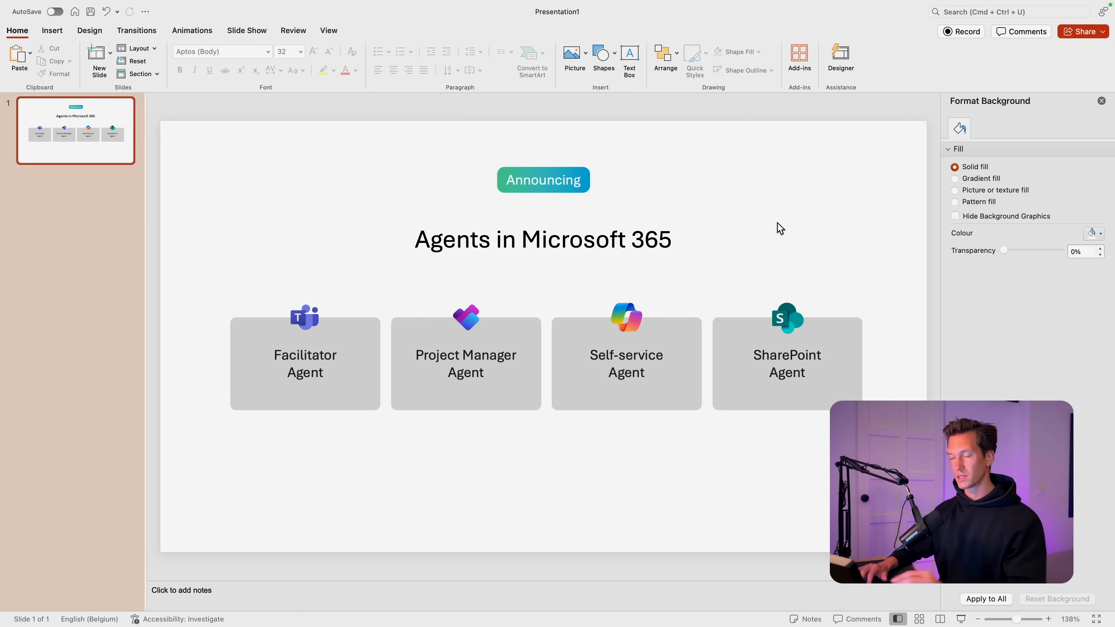
pyautogui.moveTo(405, 329)
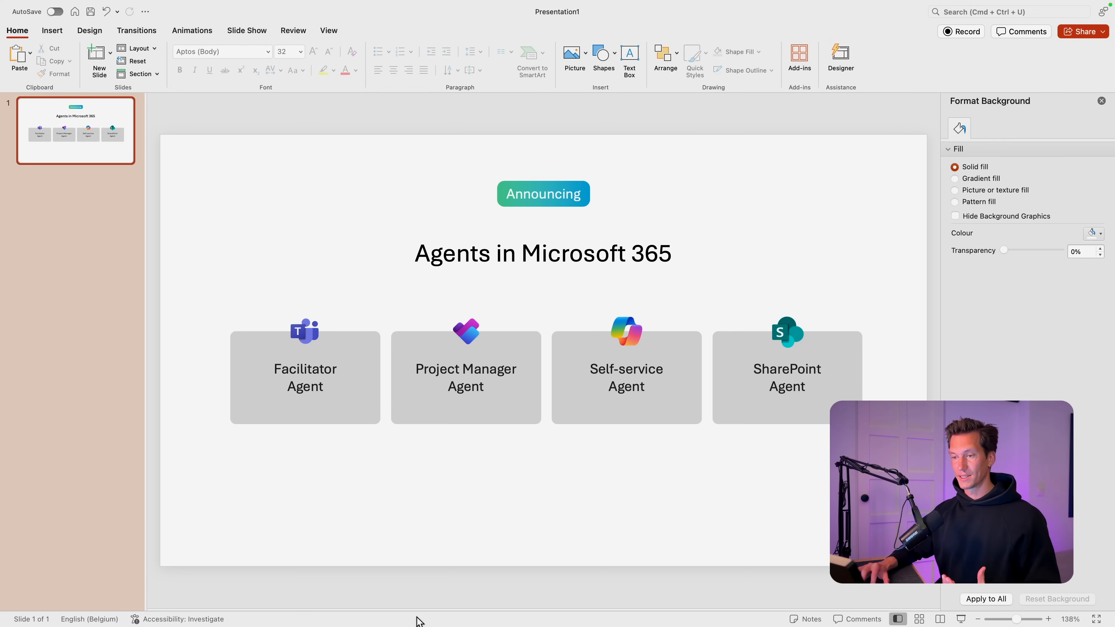
pyautogui.moveTo(85, 90)
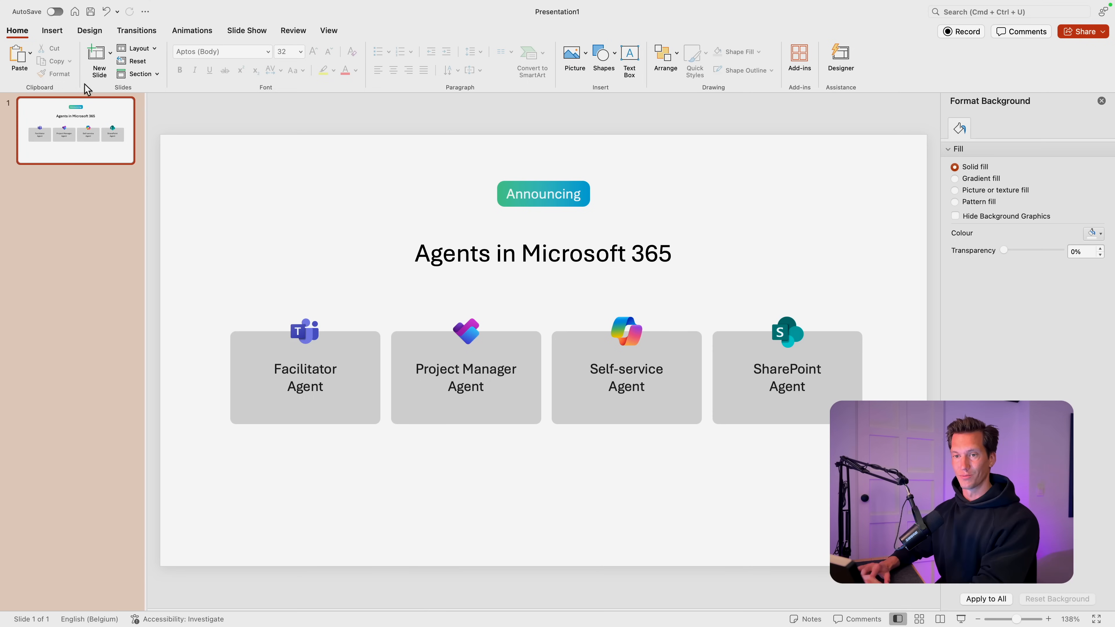
# - Duplicate slide 1 and select the Announcing label and title on slide 2 for deletion
pyautogui.click(99, 59)
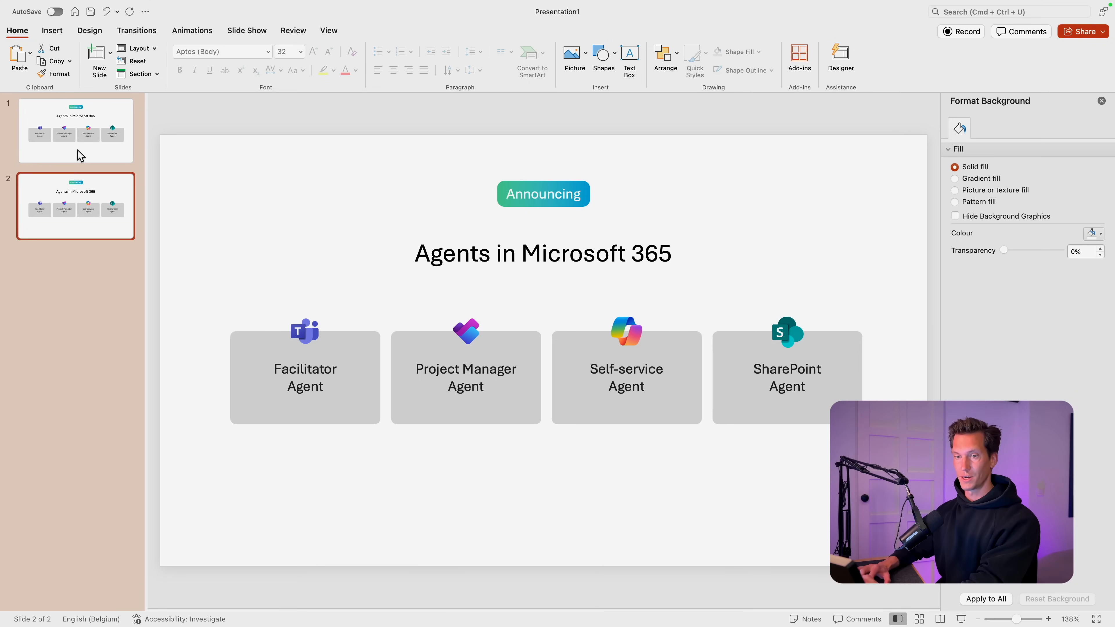
pyautogui.click(543, 194)
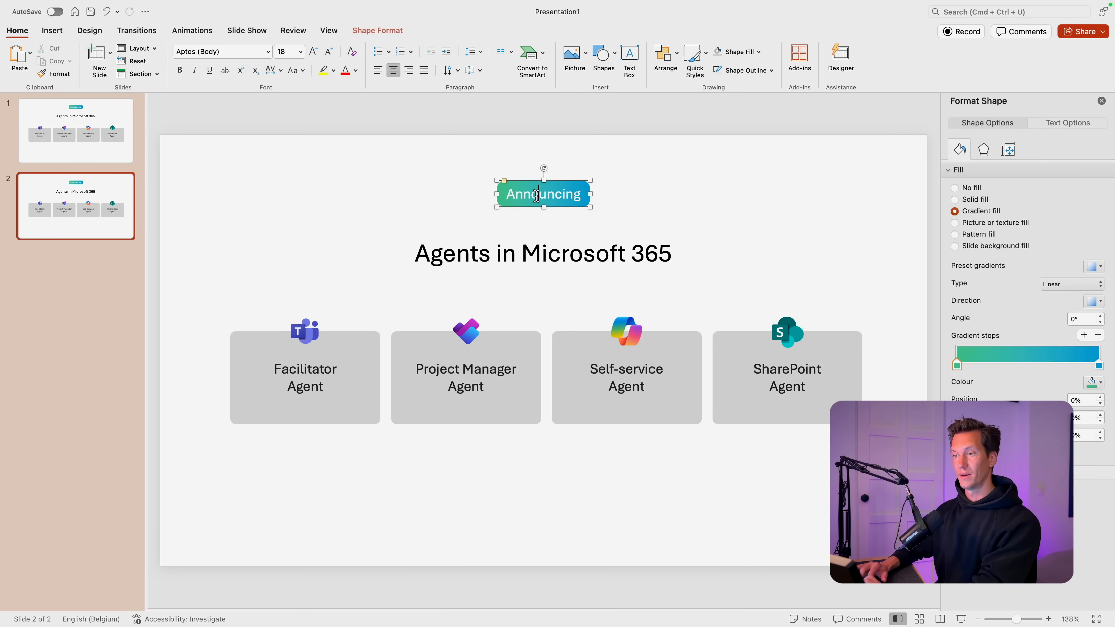
pyautogui.click(256, 277)
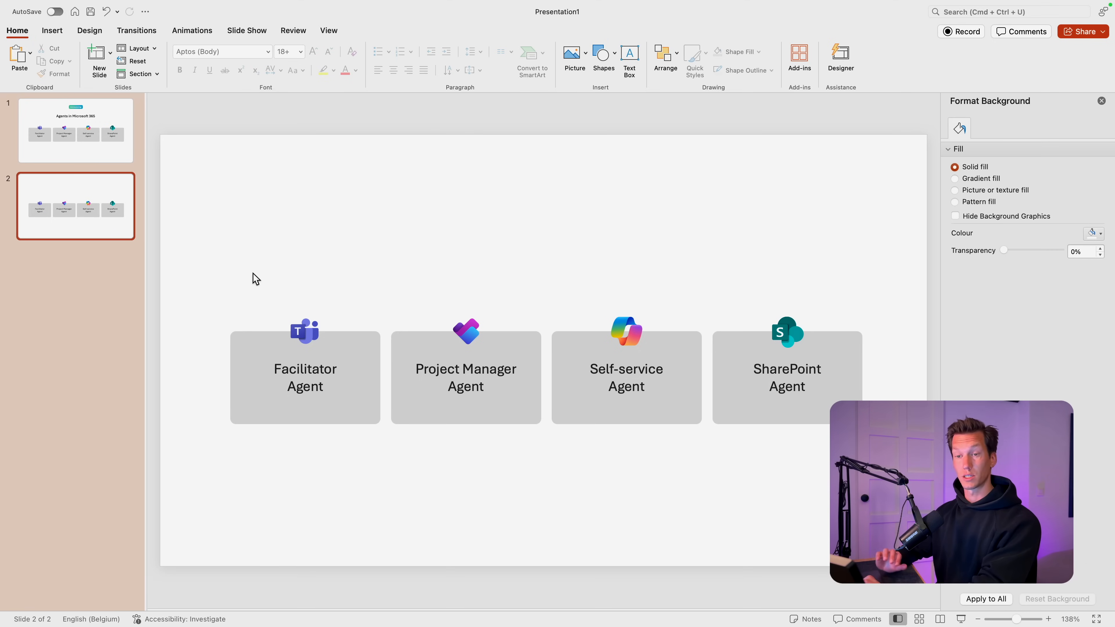
pyautogui.moveTo(921, 94)
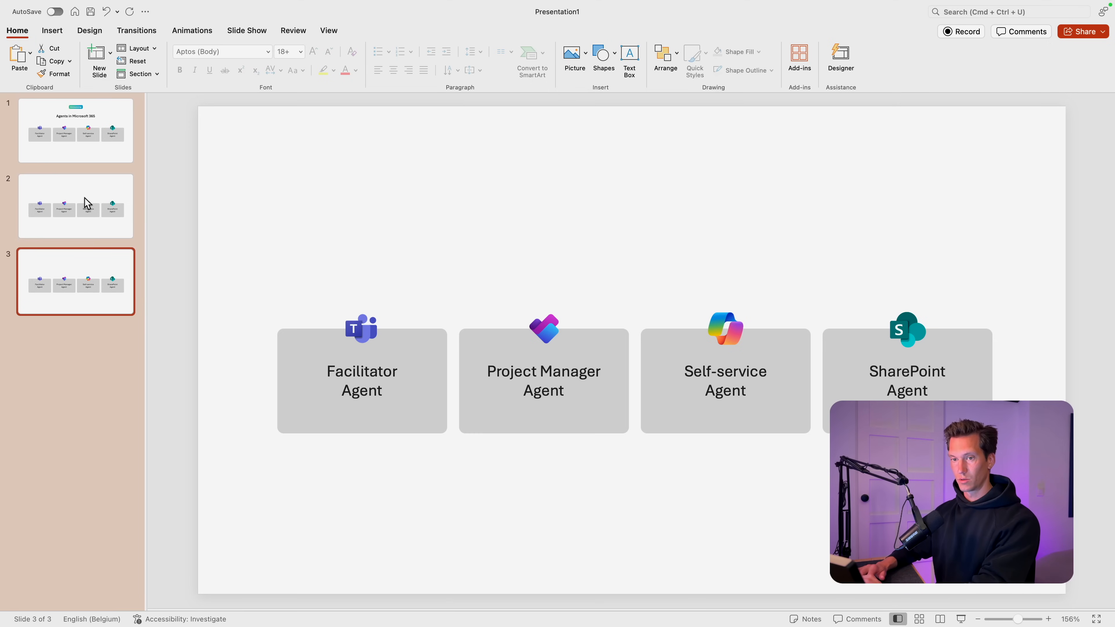
# - Go to slide 2 to enlarge the Facilitator Agent block
pyautogui.click(75, 206)
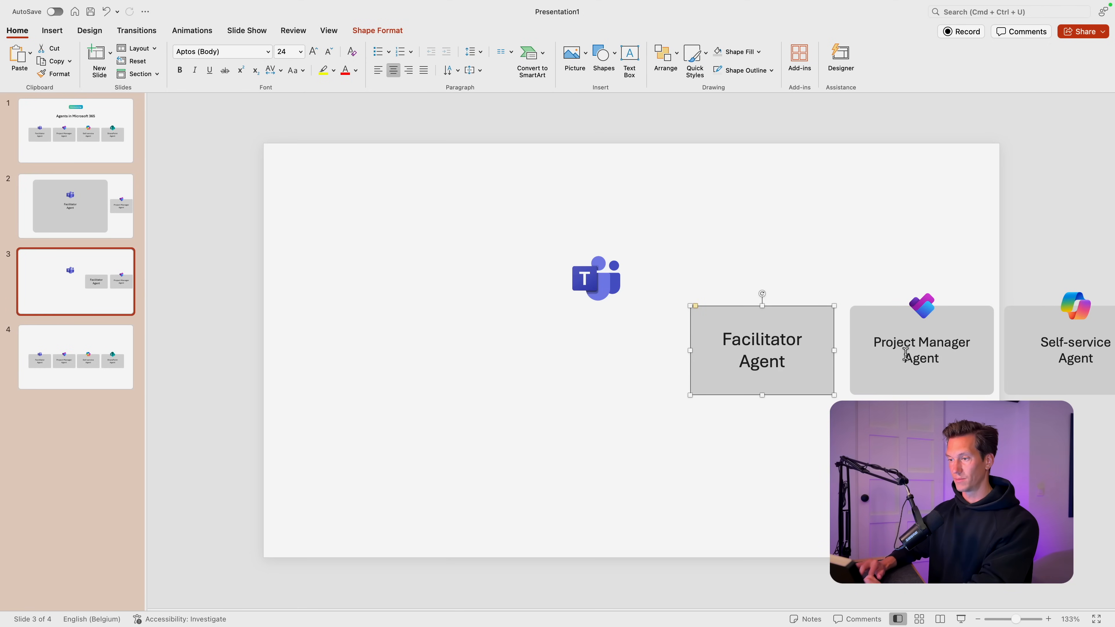
# - Set the Facilitator label to 18 pt so its block can shrink beside the enlarged Project Manager
pyautogui.click(921, 349)
pyautogui.write('18')
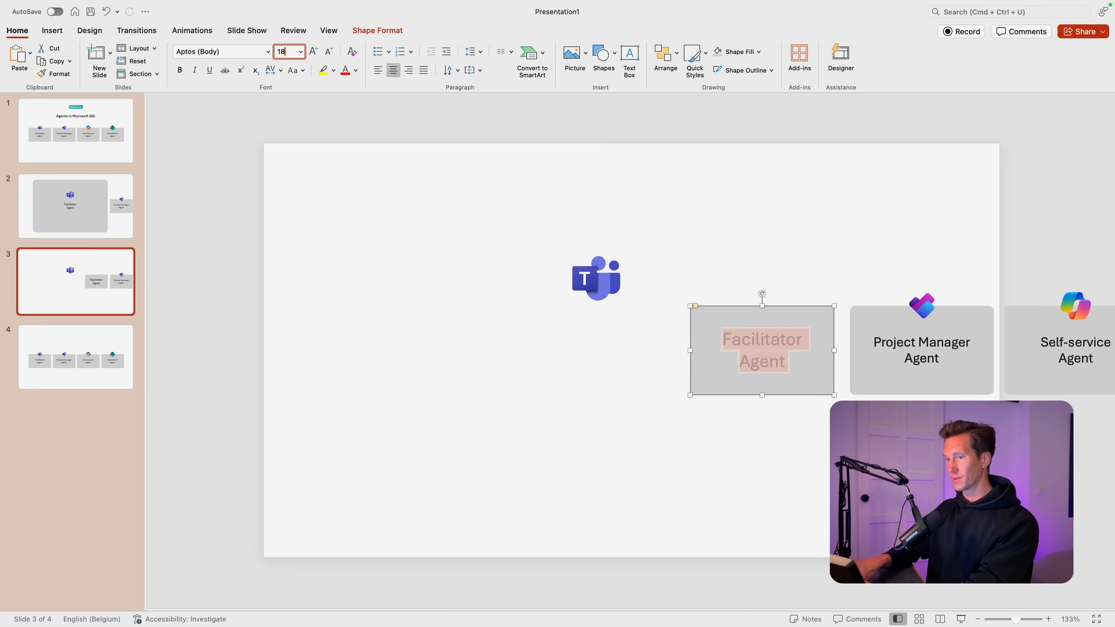
pyautogui.click(596, 278)
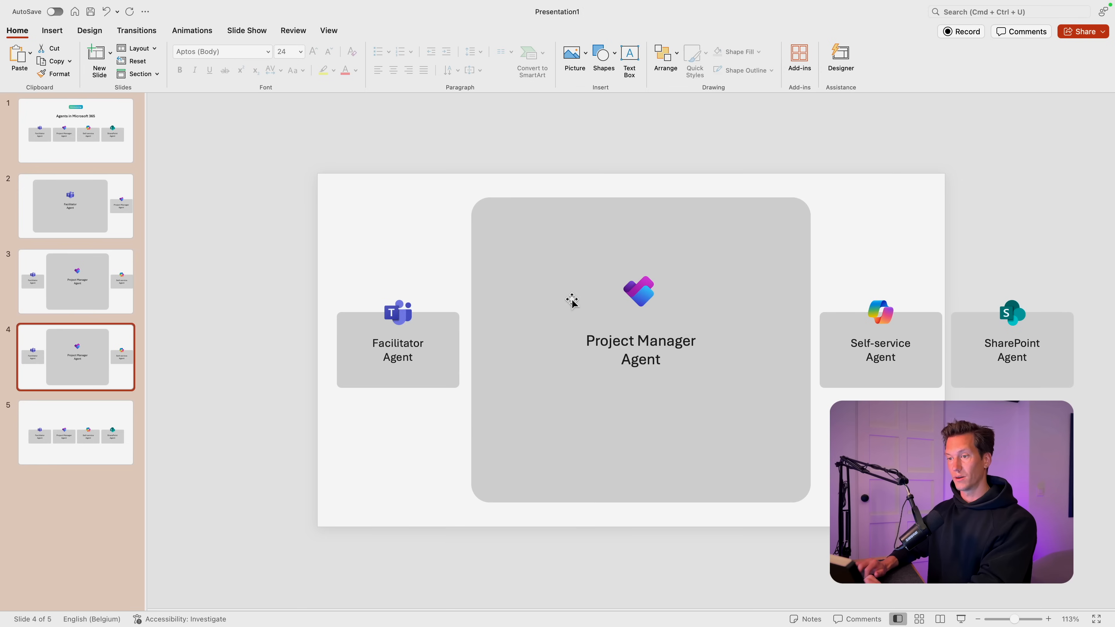
# - Select the Project Manager block, then the Facilitator and Project Manager blocks to move them left
pyautogui.click(639, 291)
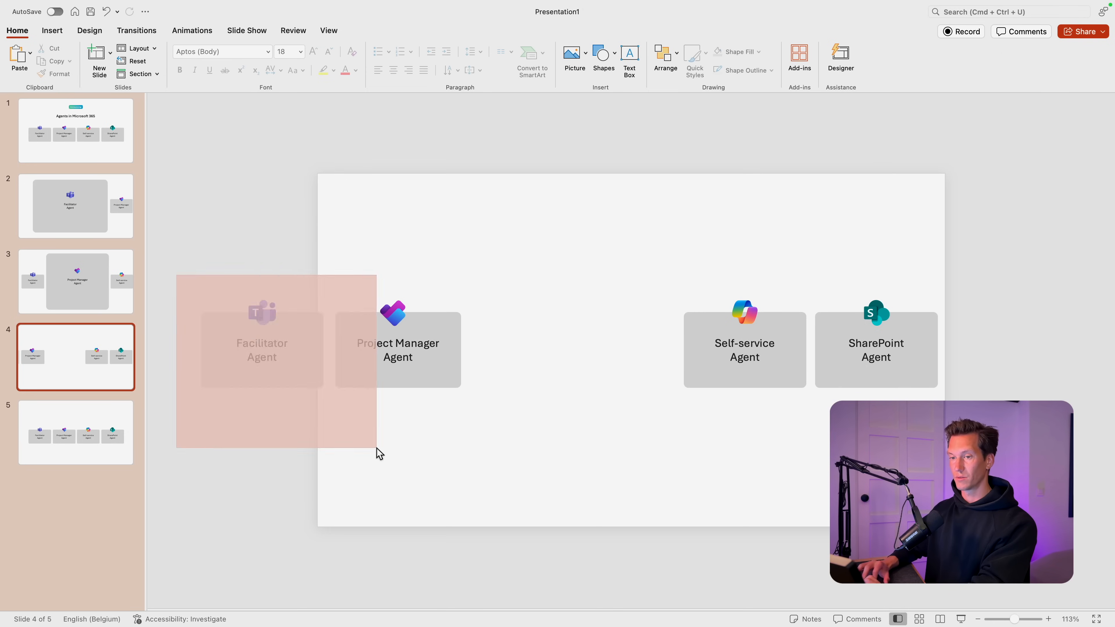
pyautogui.click(247, 348)
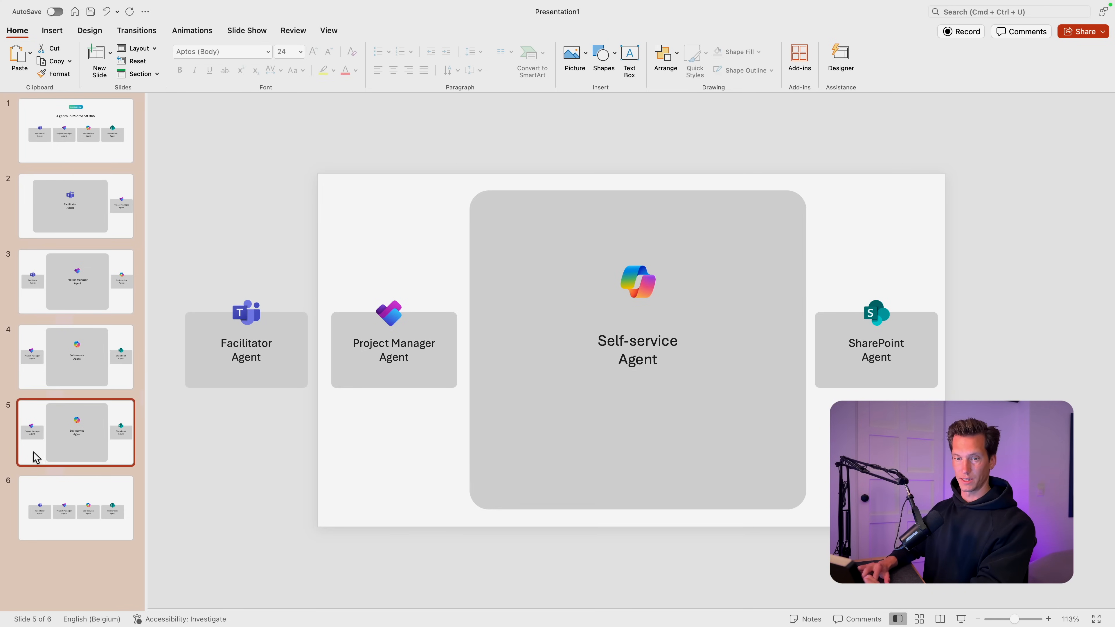
# - Narrow the large Facilitator block on slide 2, then move to slide 5
pyautogui.click(75, 205)
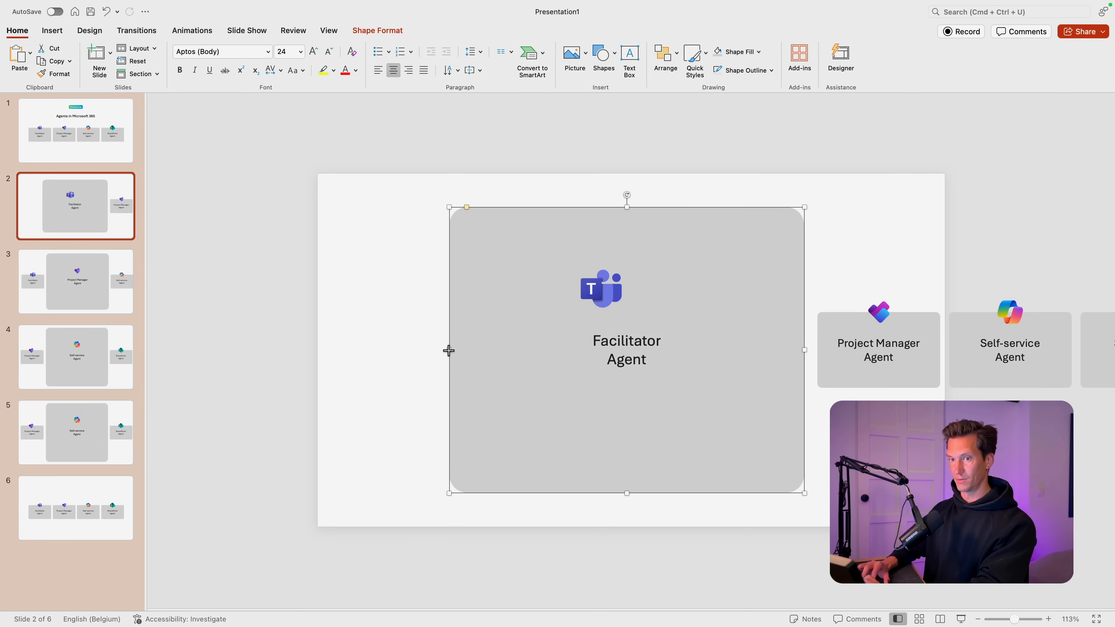
pyautogui.click(389, 354)
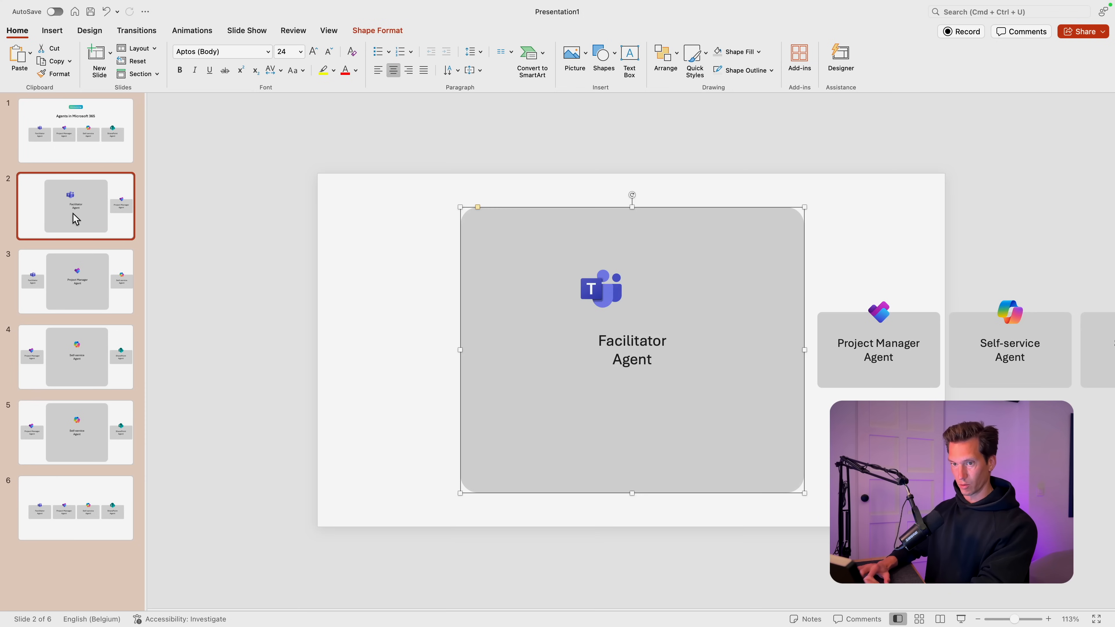
pyautogui.click(76, 431)
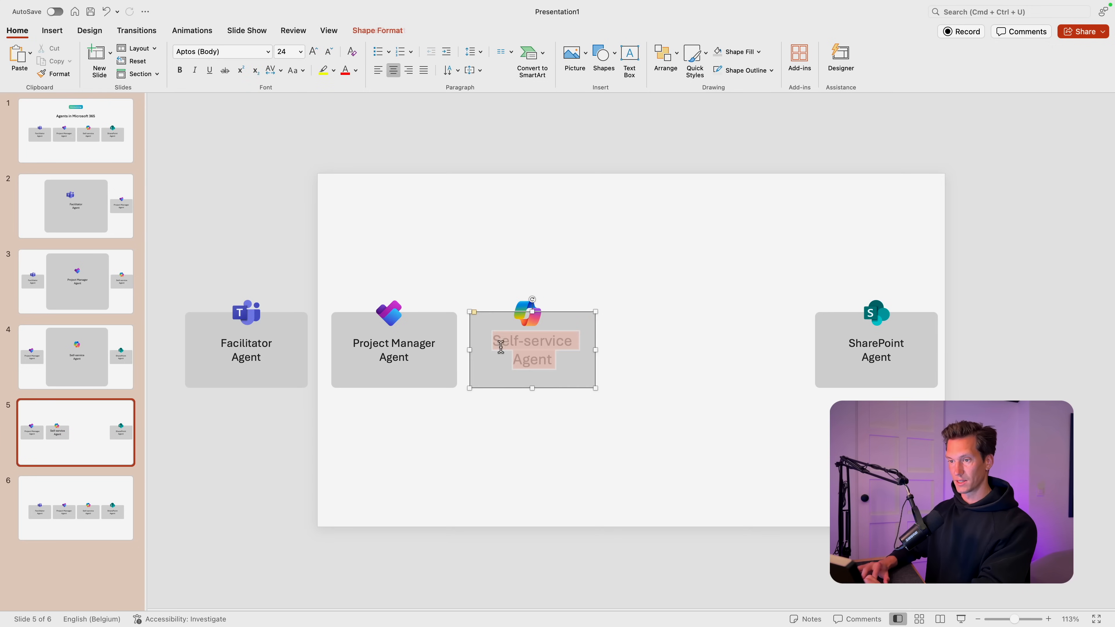
# - Shrink the Self-service label text so the SharePoint block can be enlarged
pyautogui.click(330, 51)
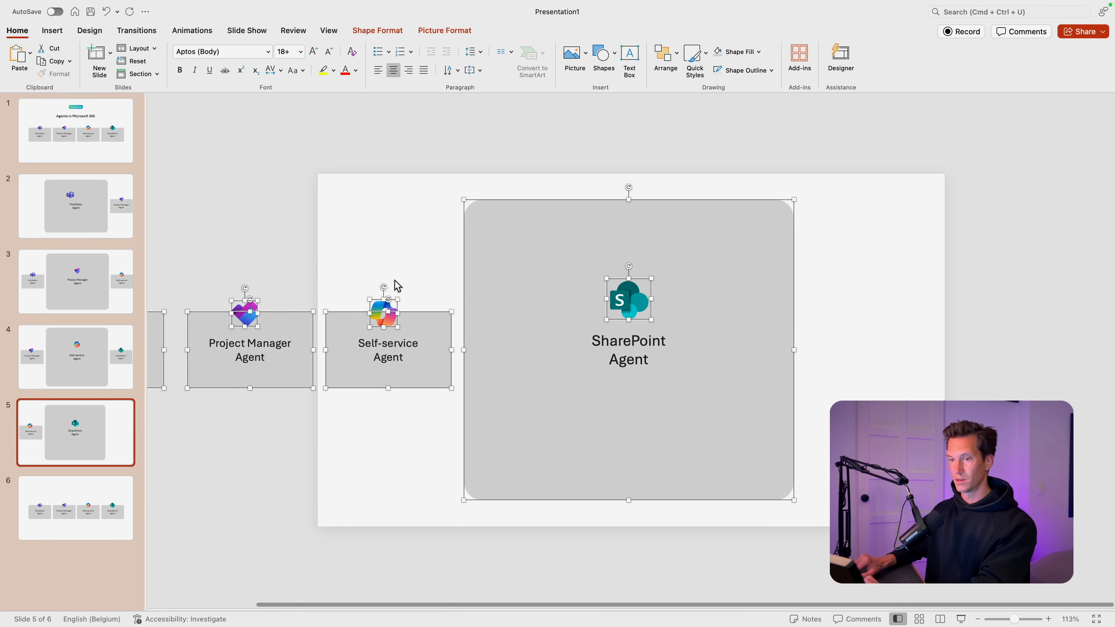
pyautogui.moveTo(121, 345)
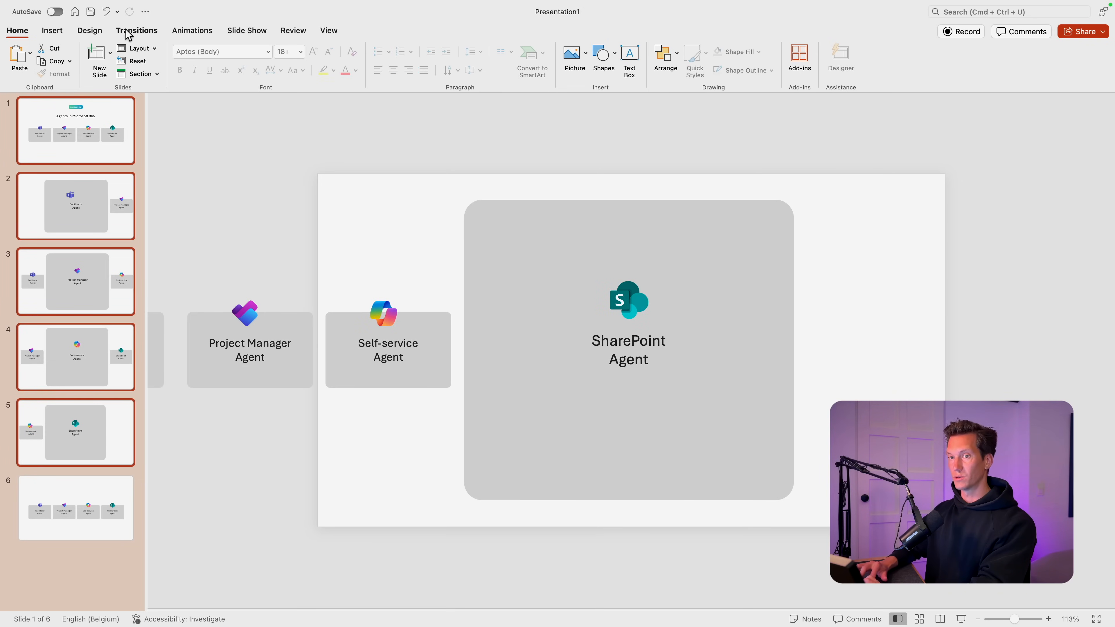
# - Apply the Morph transition to the slides and return to slide 2
pyautogui.click(137, 30)
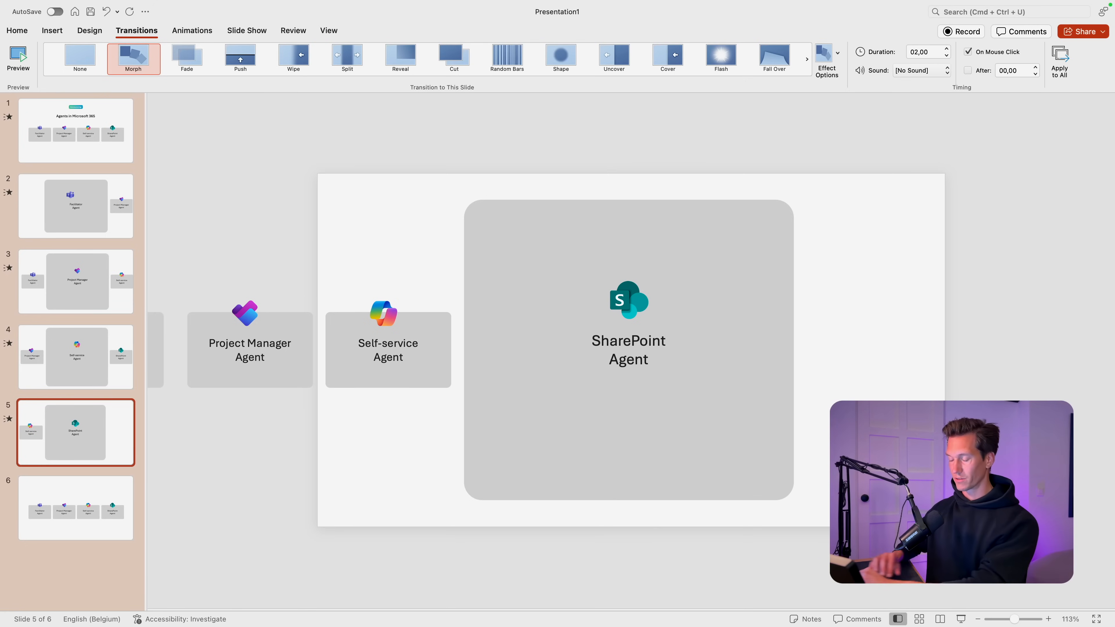
pyautogui.click(75, 206)
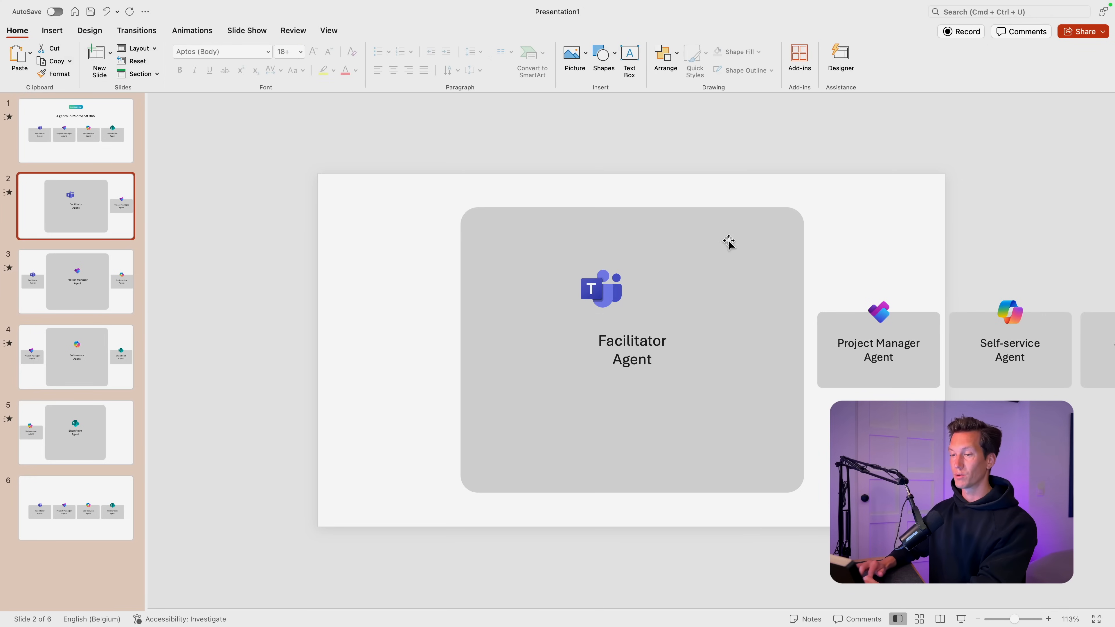
# - Insert a video over the large Facilitator Agent block on slide 2
pyautogui.click(599, 287)
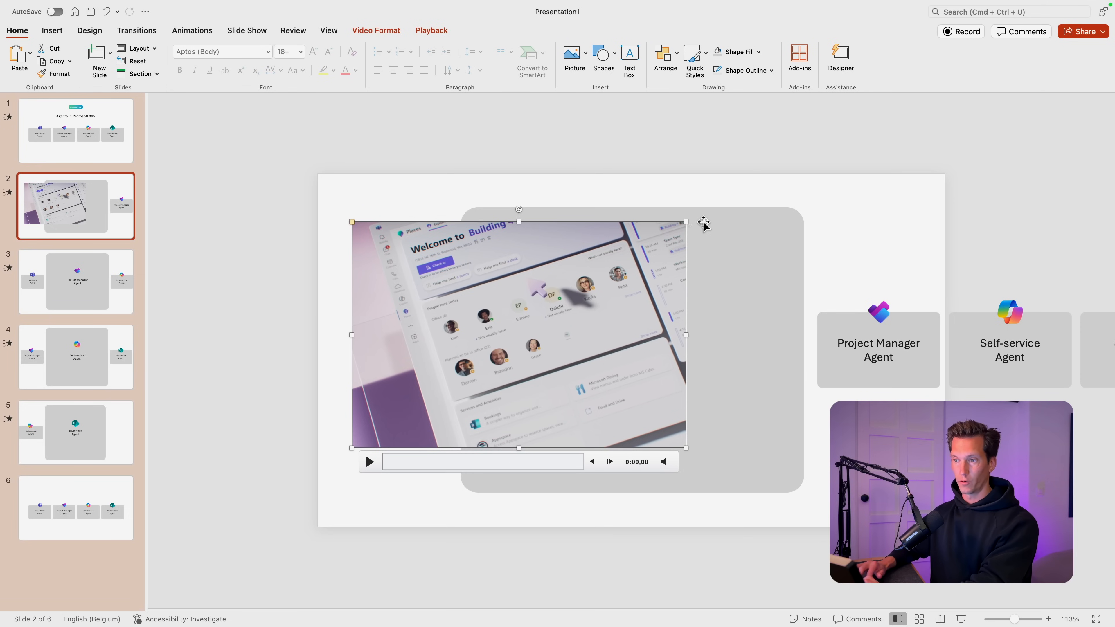
pyautogui.moveTo(683, 222)
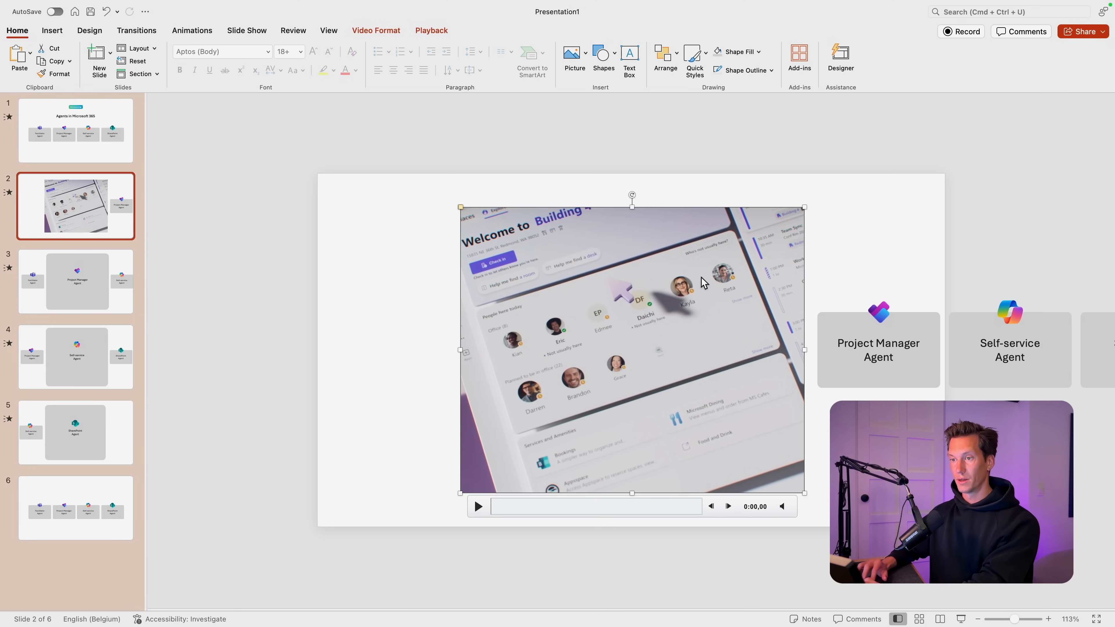
# - Crop the slide 2 video to a rounded-rectangle shape
pyautogui.click(376, 31)
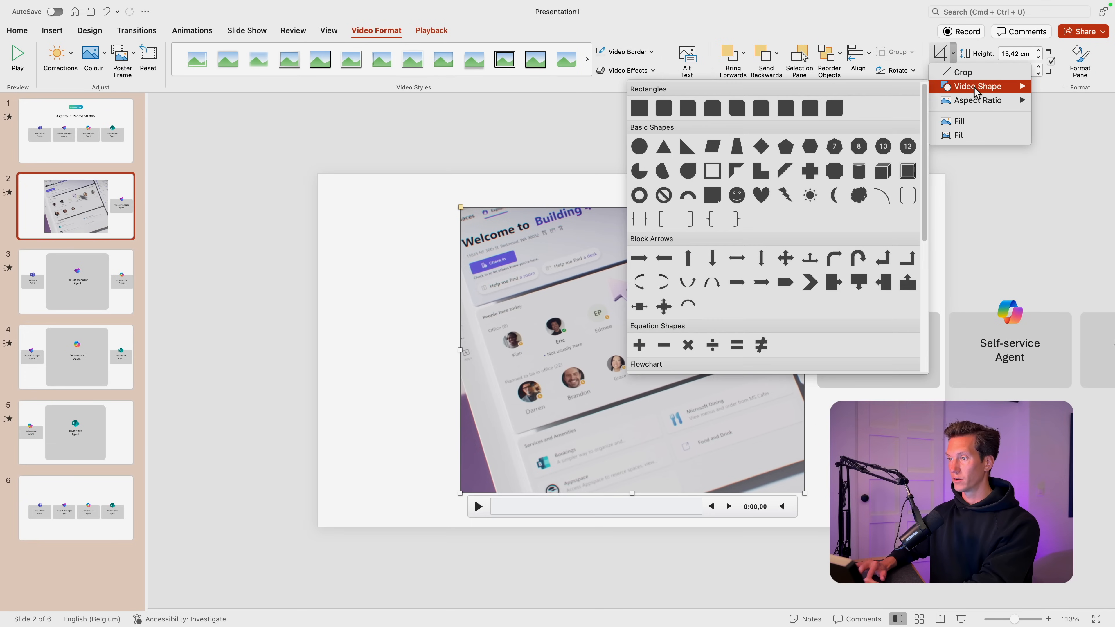
pyautogui.click(664, 108)
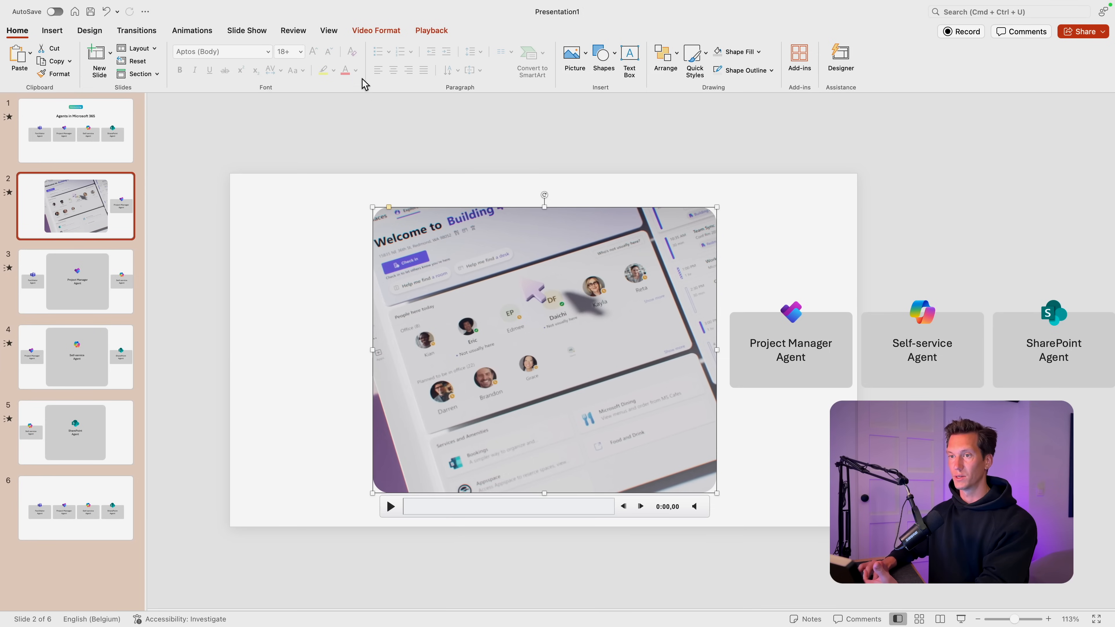
# - Add a Play animation and a Fade entrance to the video, moving the Fade before Play
pyautogui.click(191, 31)
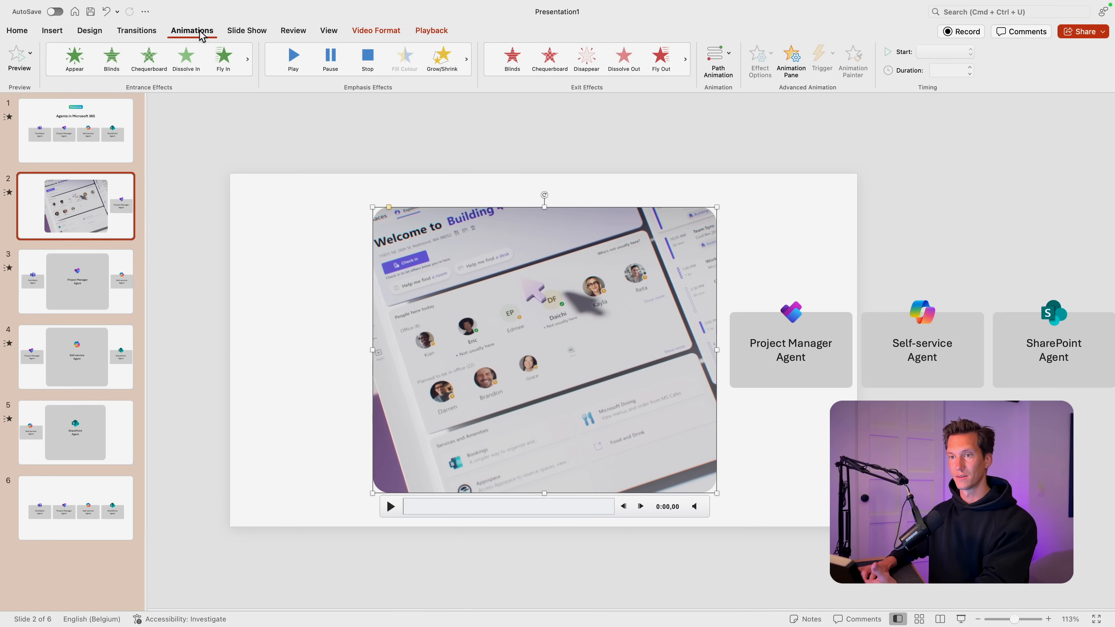
pyautogui.click(293, 58)
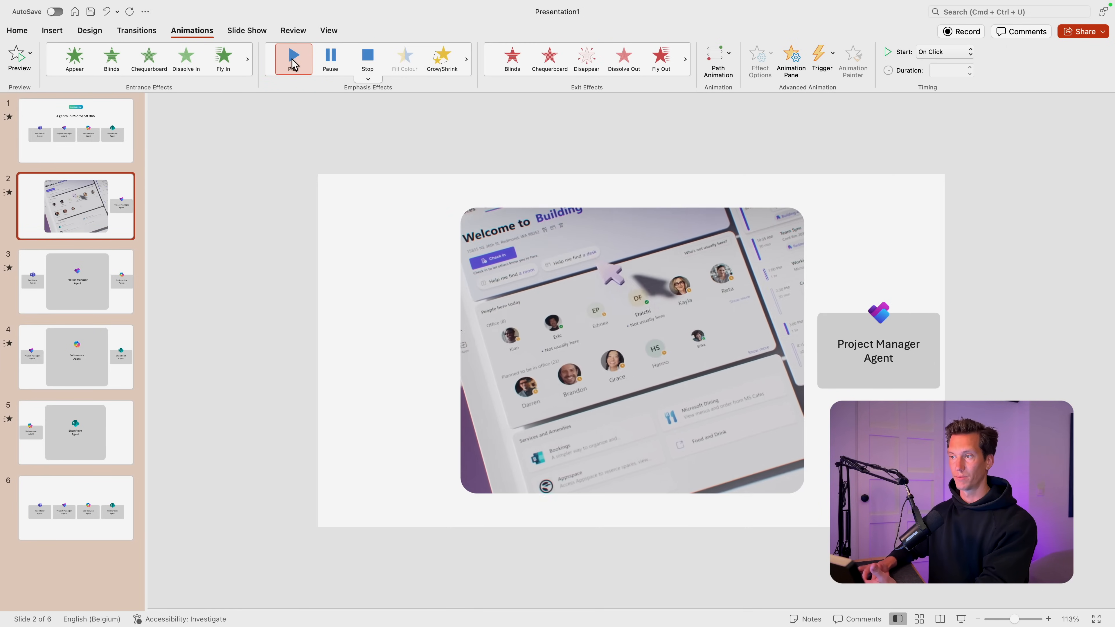
pyautogui.click(293, 58)
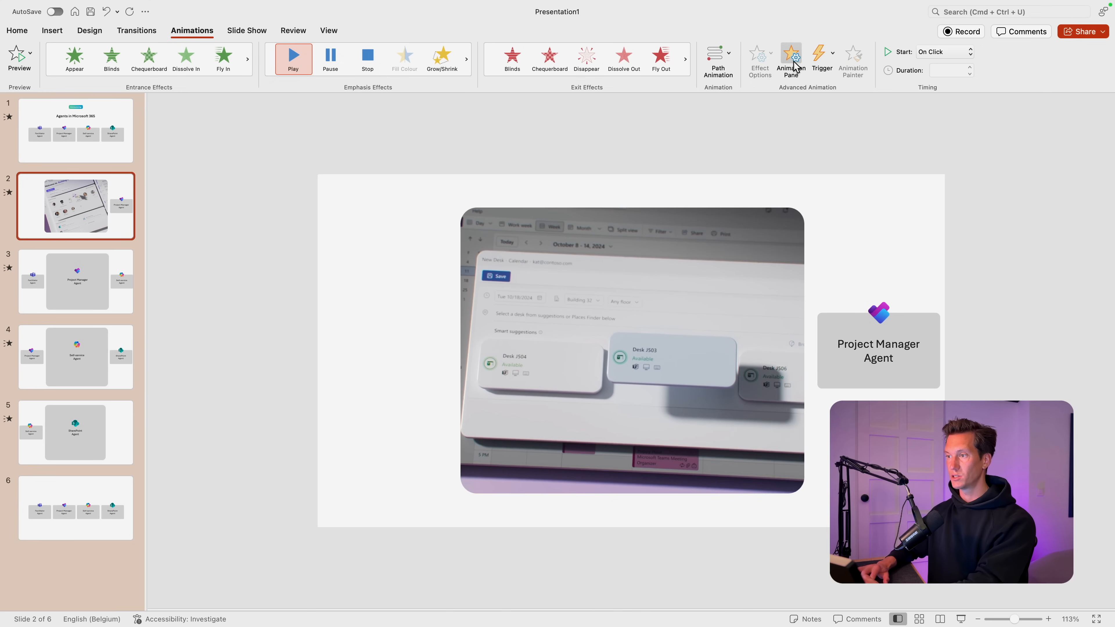
pyautogui.click(791, 59)
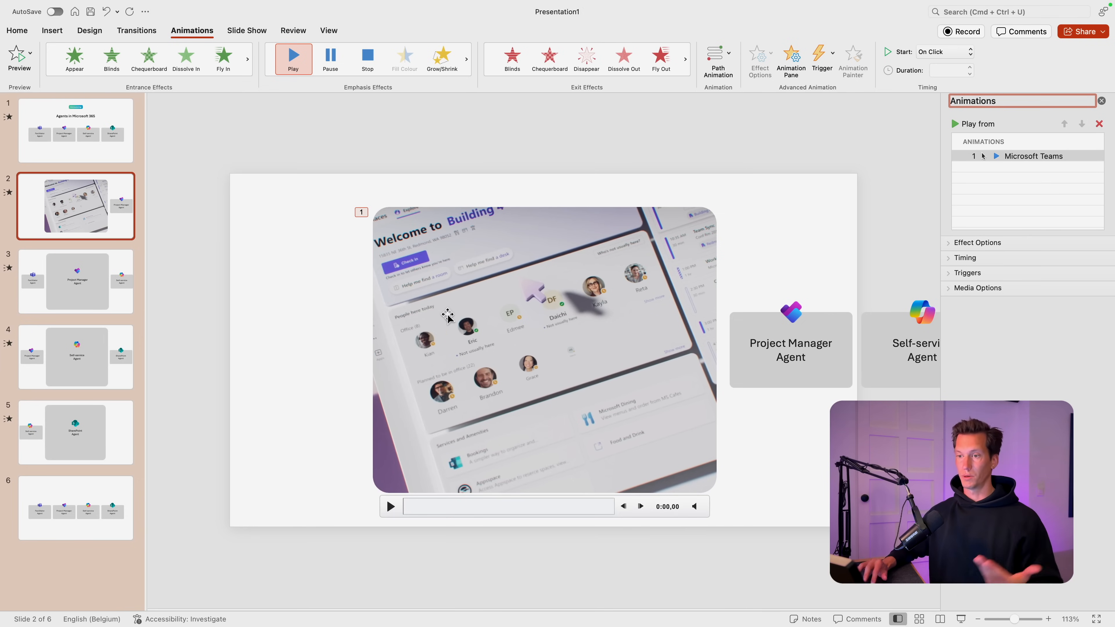
pyautogui.click(247, 59)
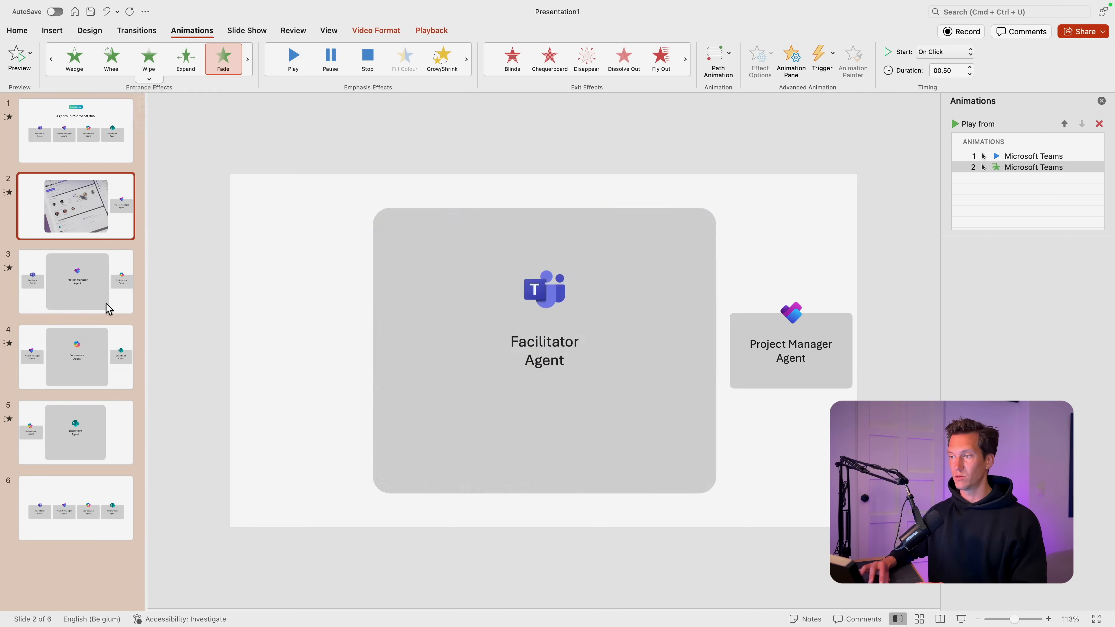
pyautogui.click(1032, 167)
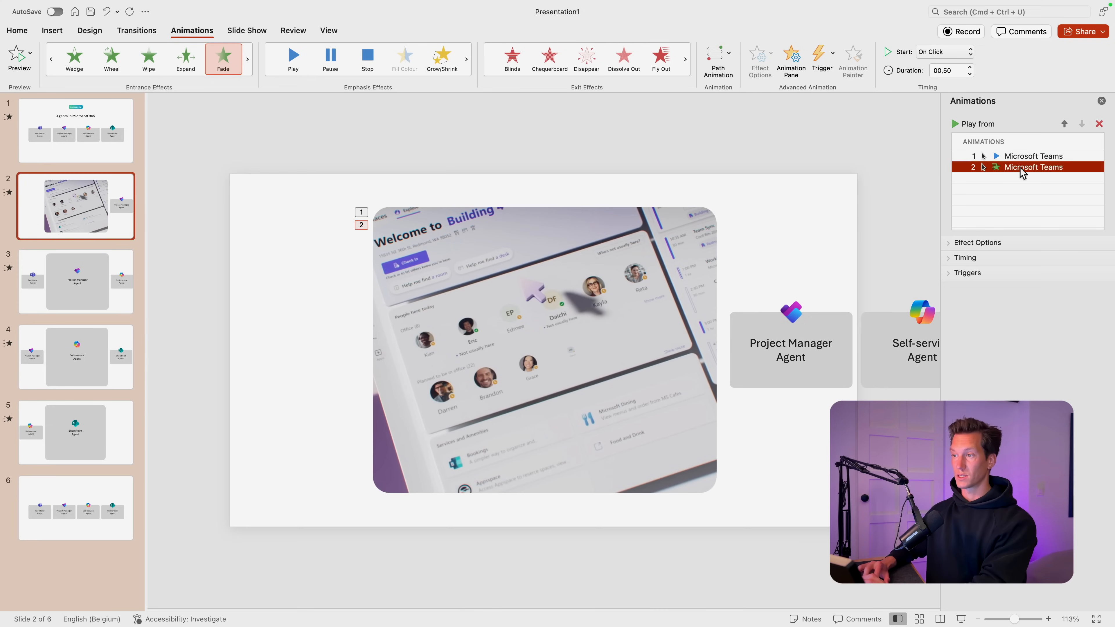
pyautogui.click(1031, 155)
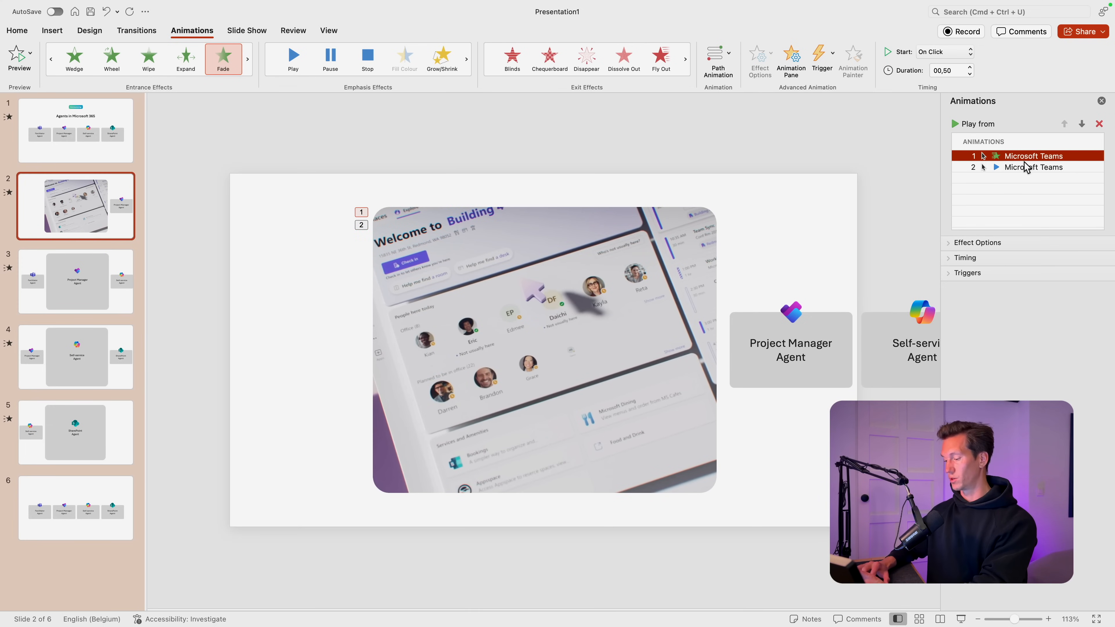
pyautogui.moveTo(957, 56)
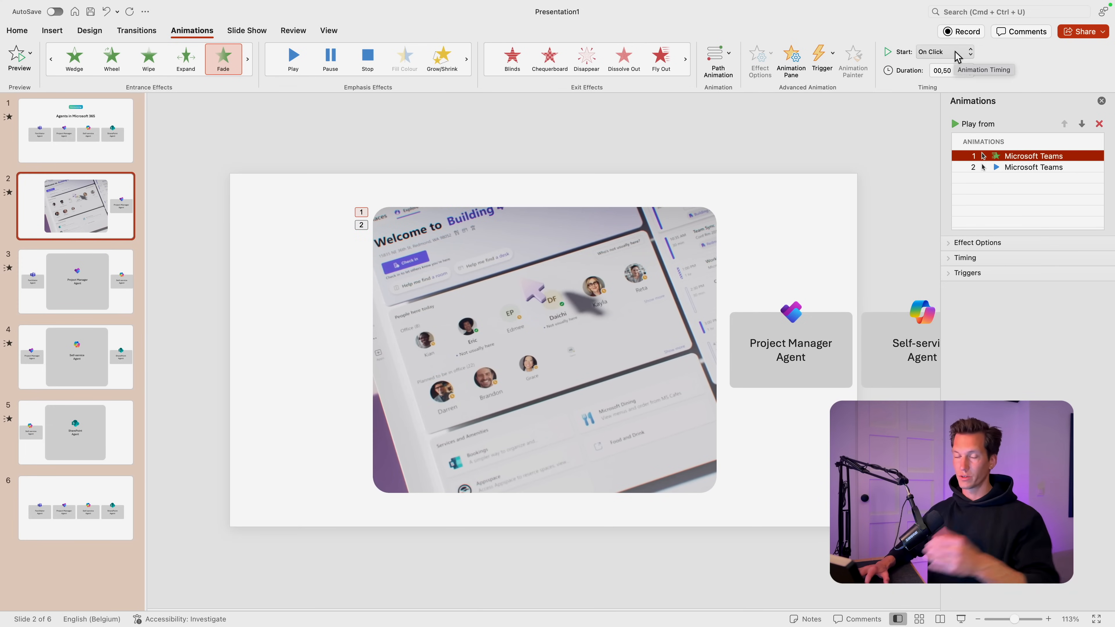
# - Set the Play animation to start With Previous so the video plays with the fade
pyautogui.click(1031, 166)
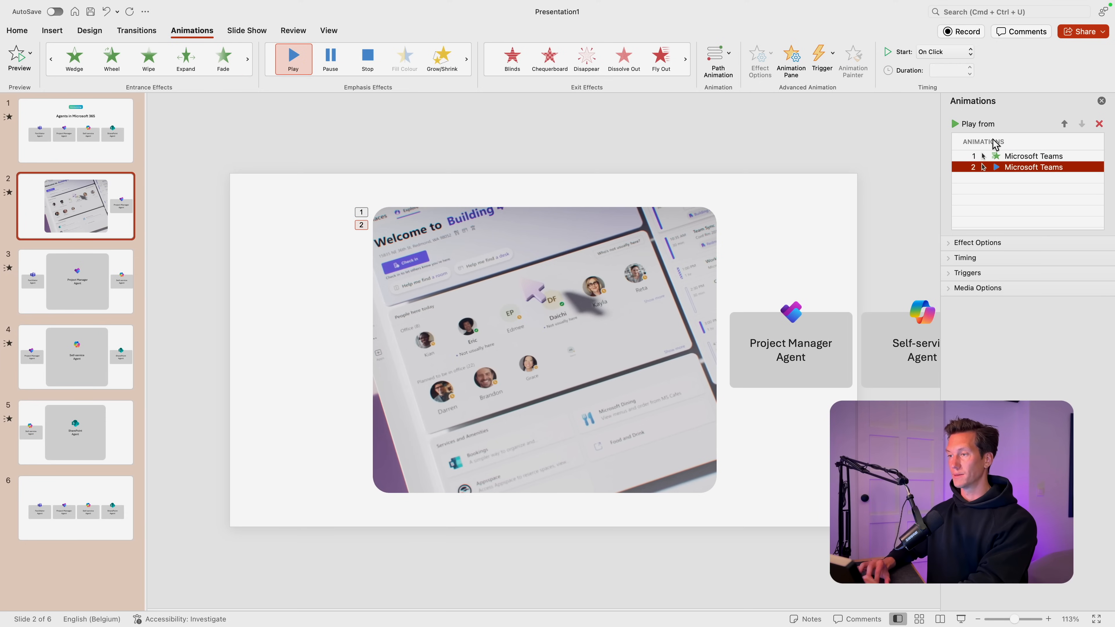
pyautogui.click(969, 51)
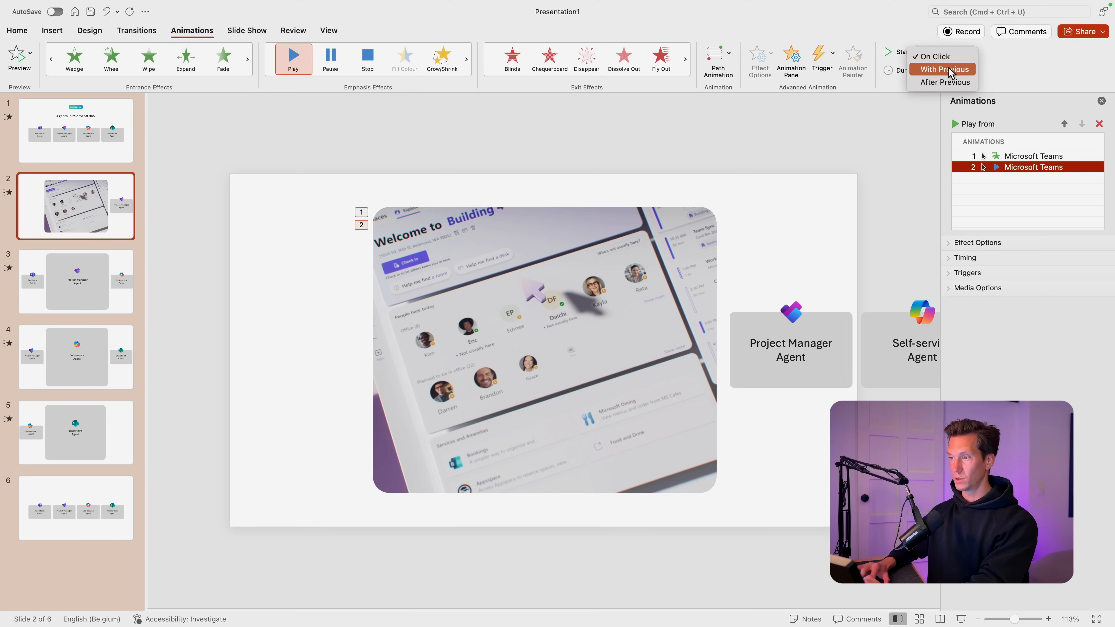
pyautogui.click(945, 82)
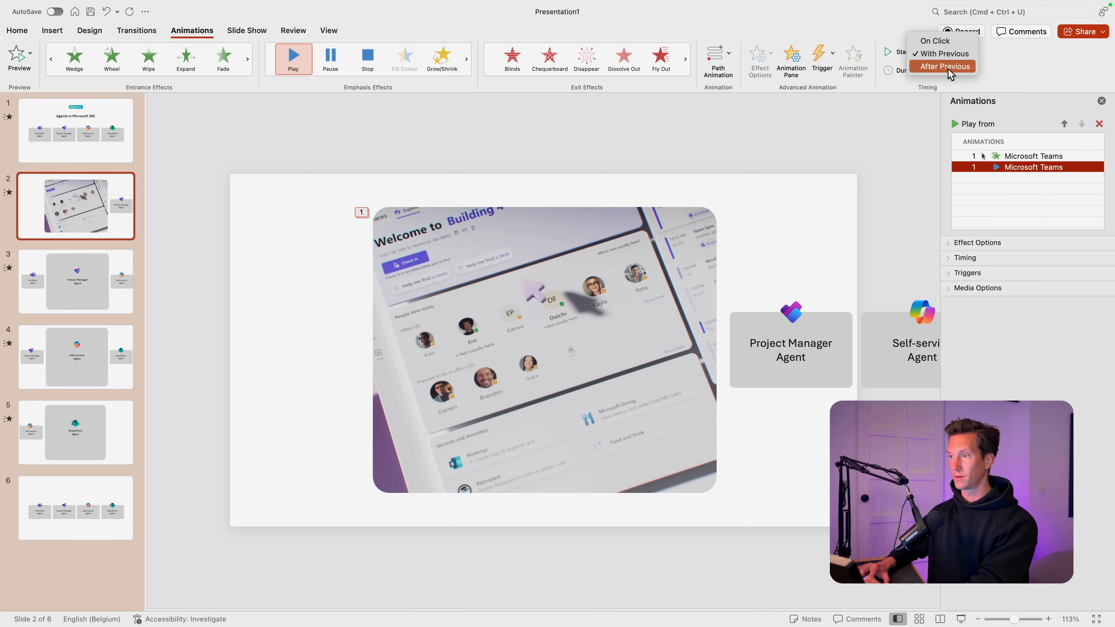
pyautogui.click(943, 66)
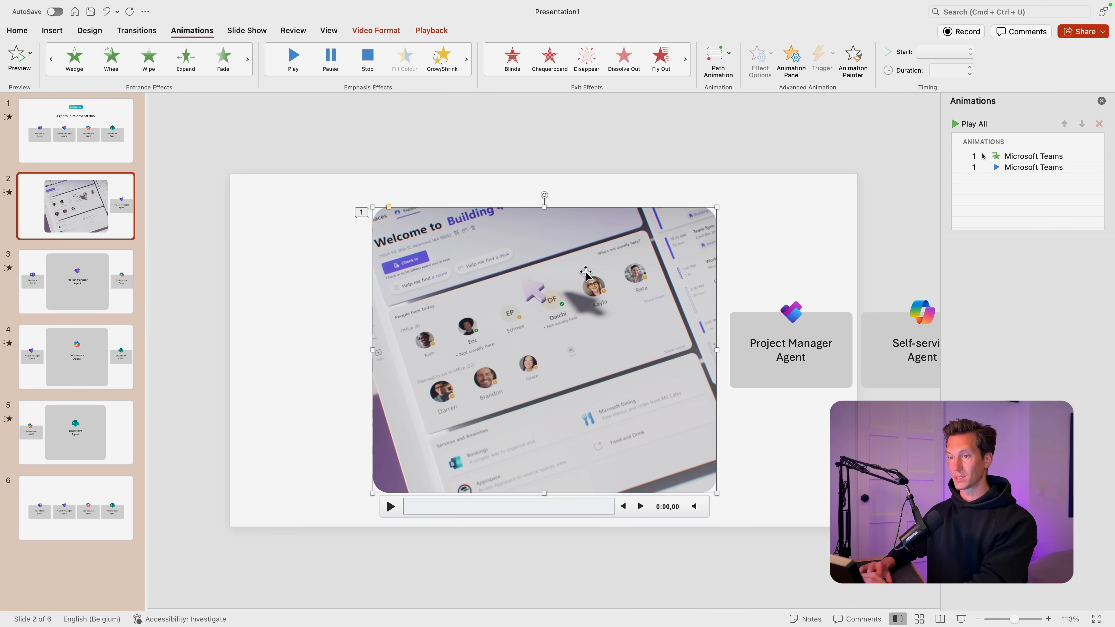
# - Add a Fade exit to the video set to After Previous
pyautogui.click(684, 58)
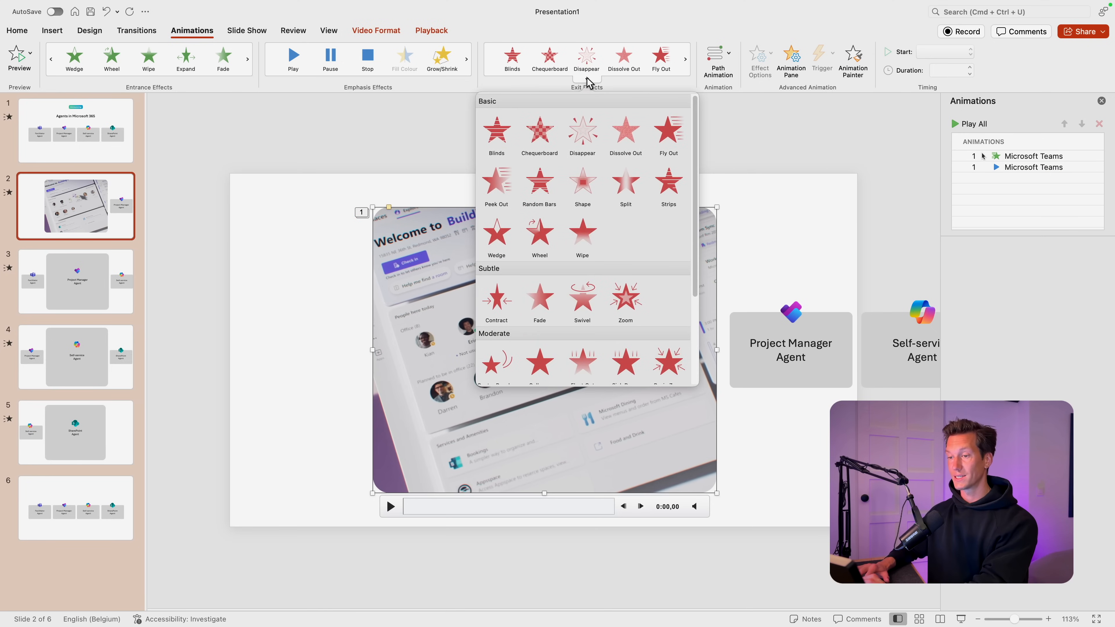
pyautogui.click(540, 297)
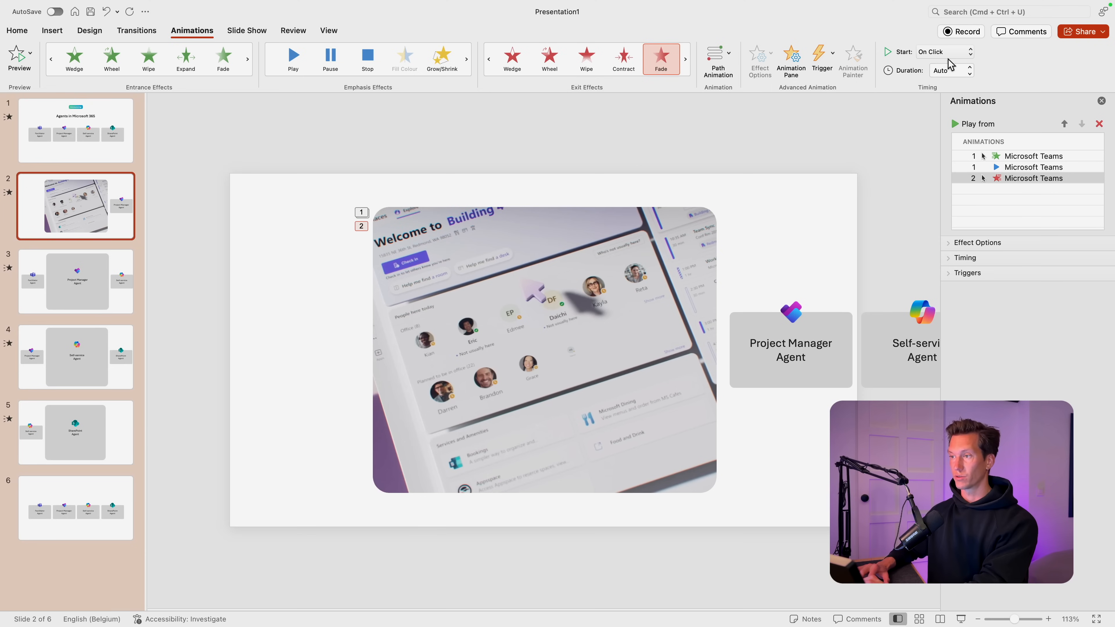
pyautogui.click(942, 51)
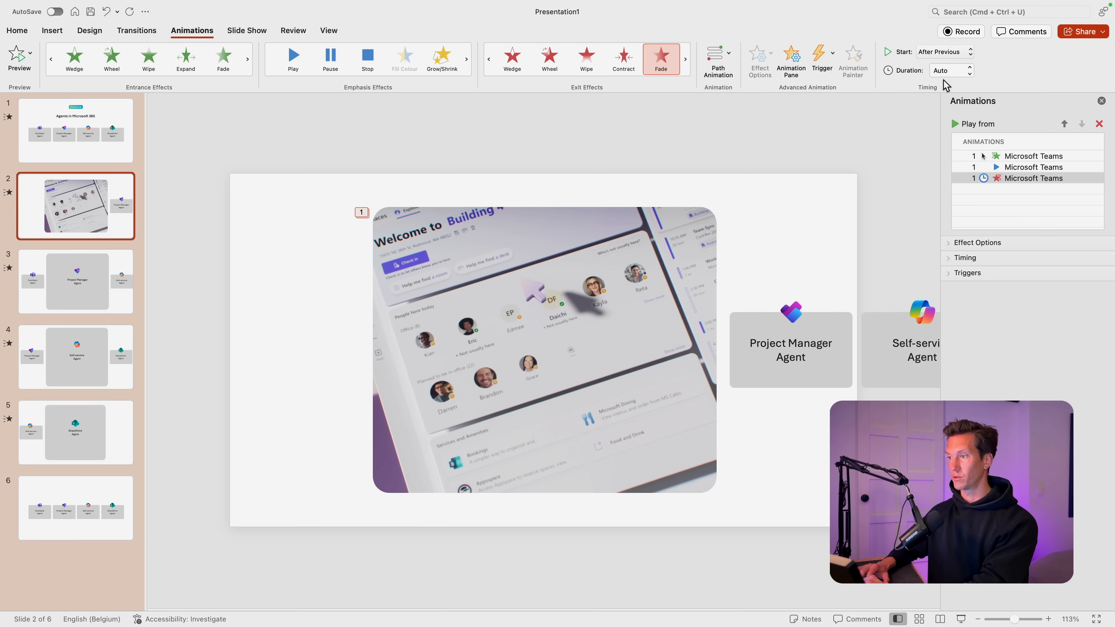
pyautogui.click(1032, 166)
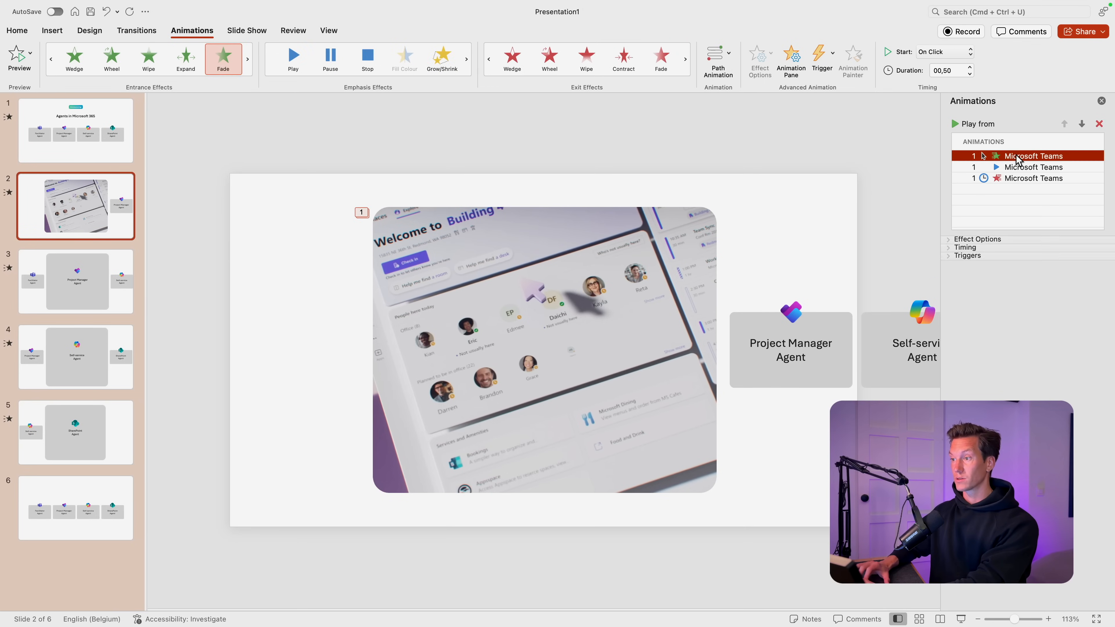
pyautogui.click(976, 243)
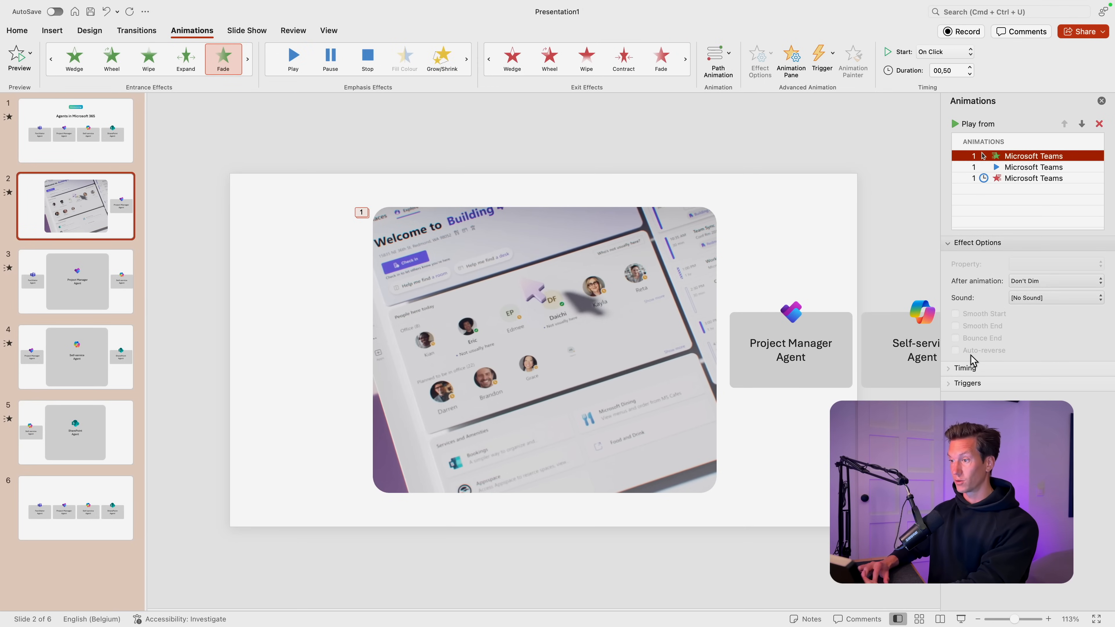
pyautogui.click(965, 368)
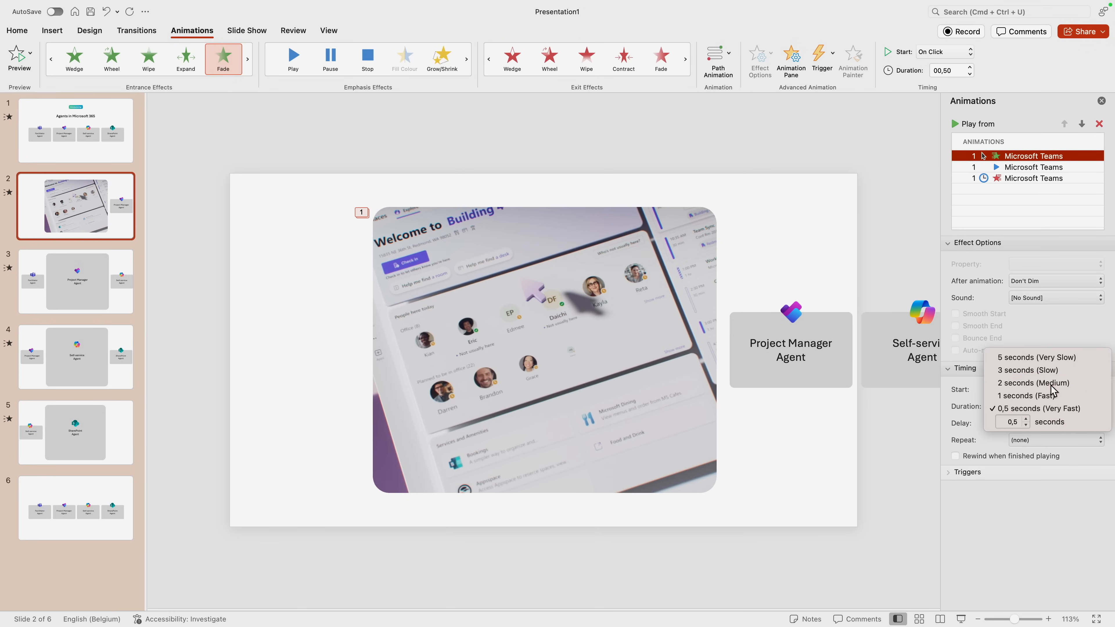
pyautogui.click(1032, 383)
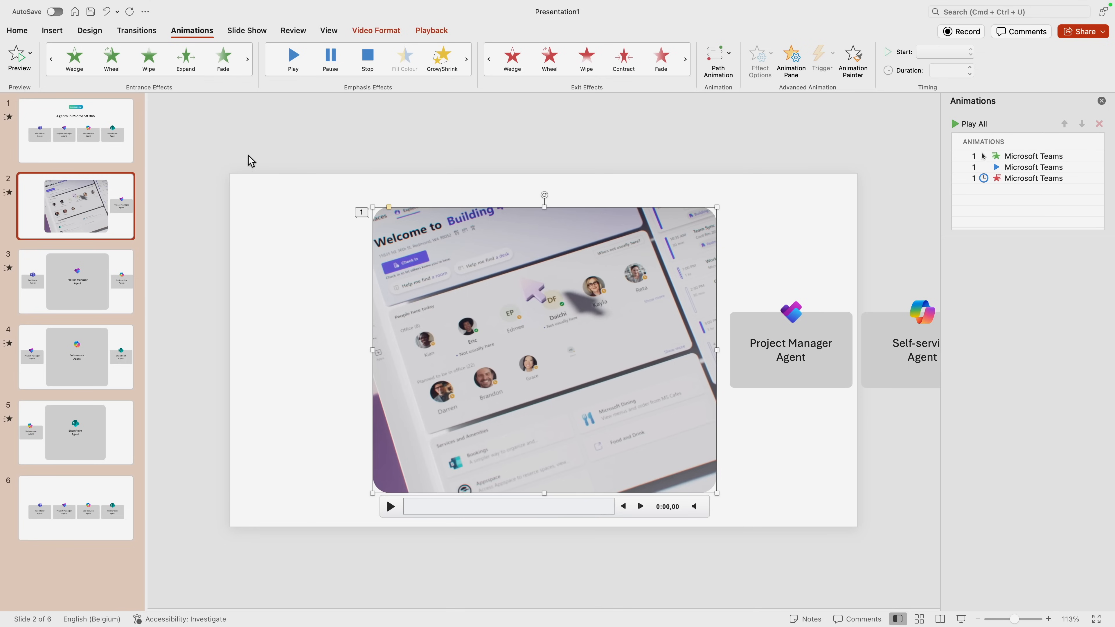
# - Trim the slide 2 Teams video to a short clip via the Playback tab
pyautogui.click(431, 31)
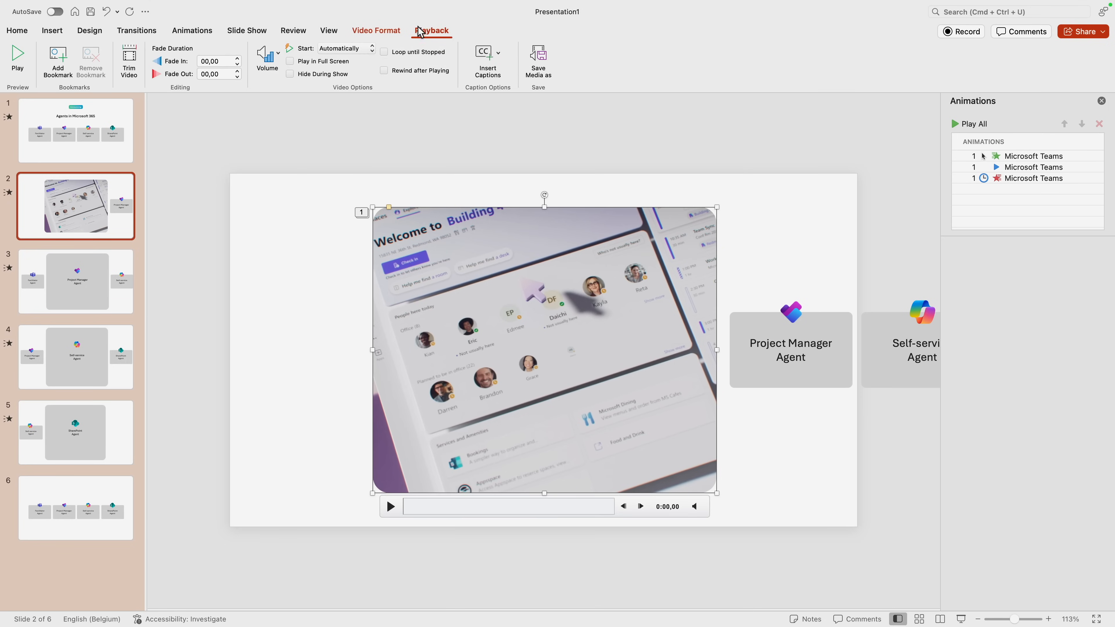
pyautogui.click(129, 61)
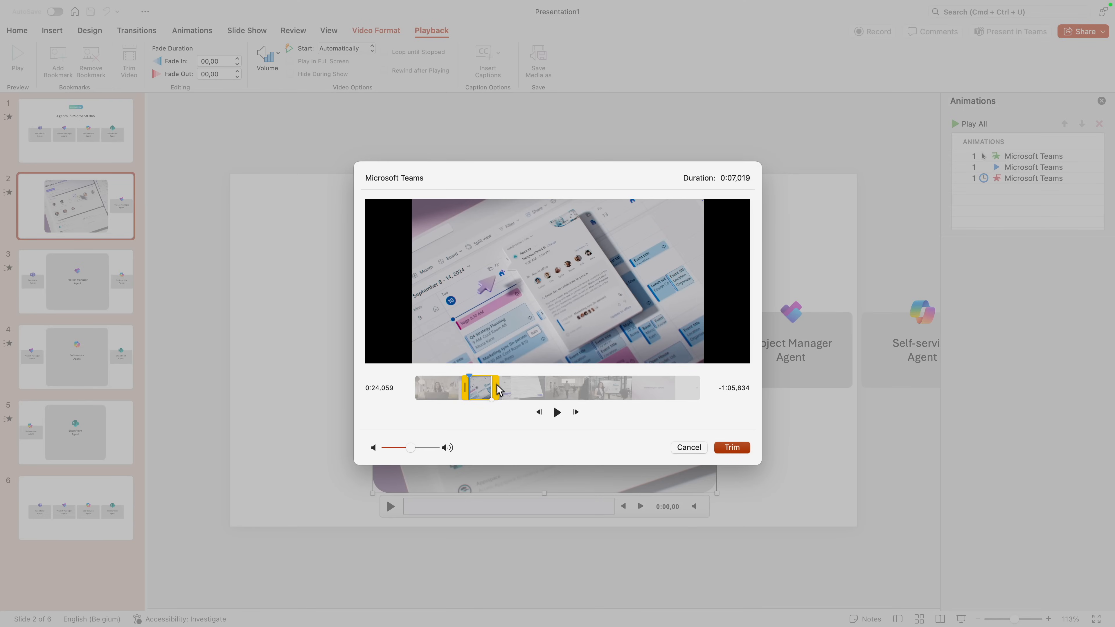
pyautogui.click(687, 447)
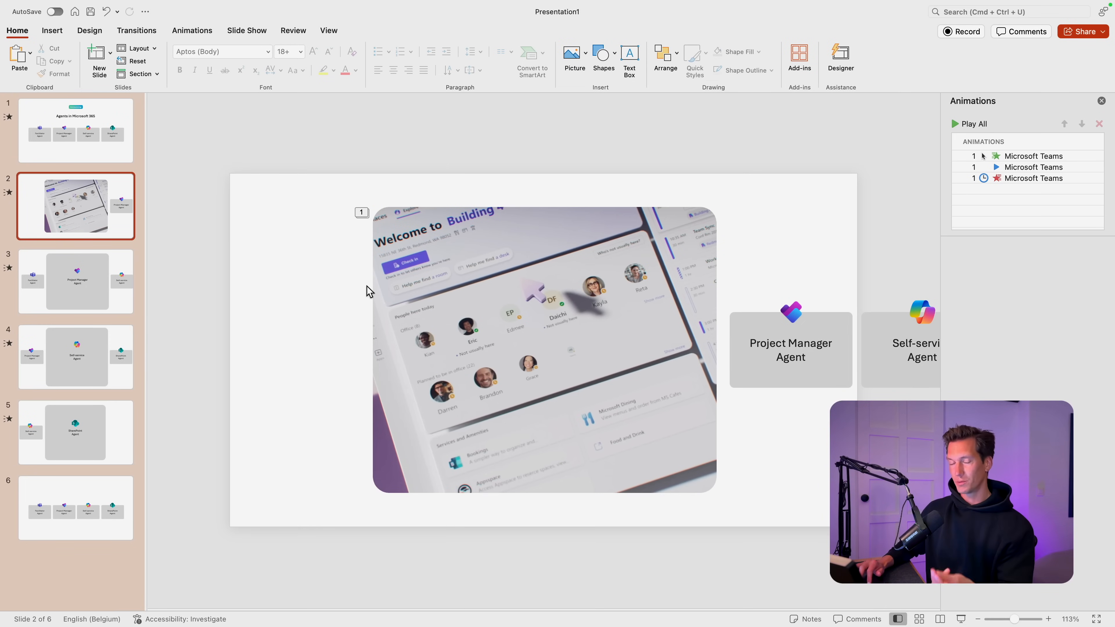
pyautogui.moveTo(116, 308)
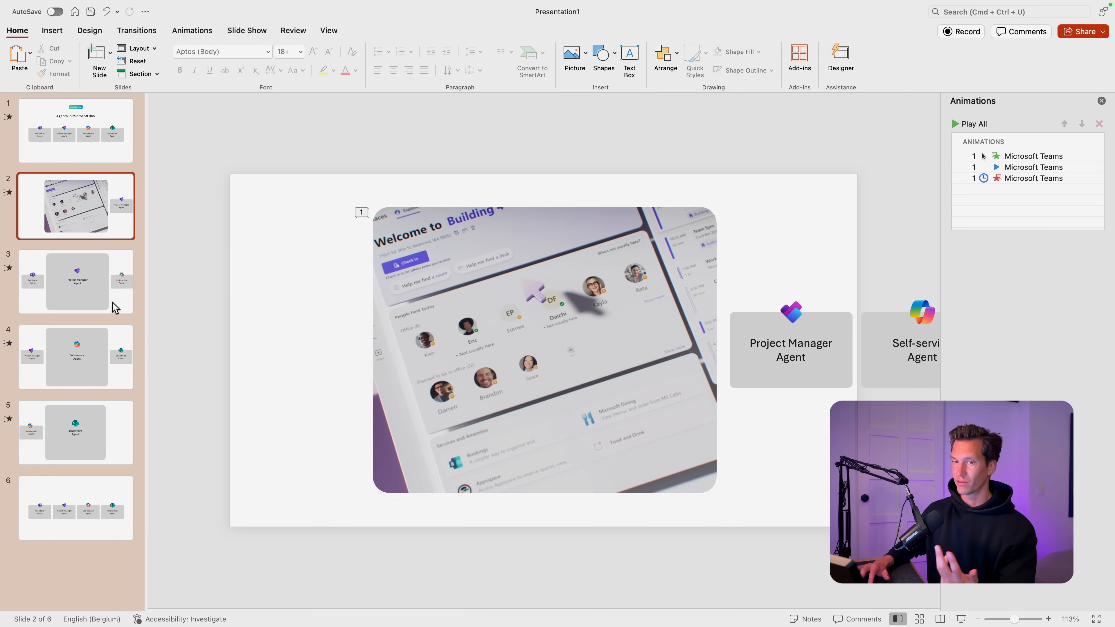
# - Check slide 3's video, compare with slide 2, and return to select slide 3's video
pyautogui.click(76, 281)
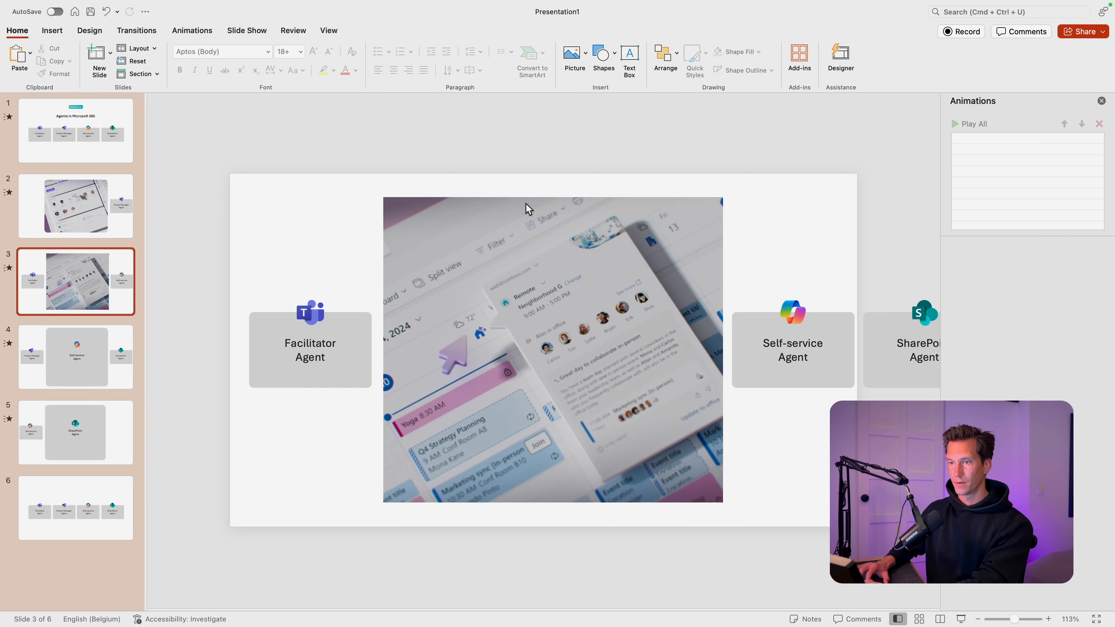
pyautogui.click(76, 205)
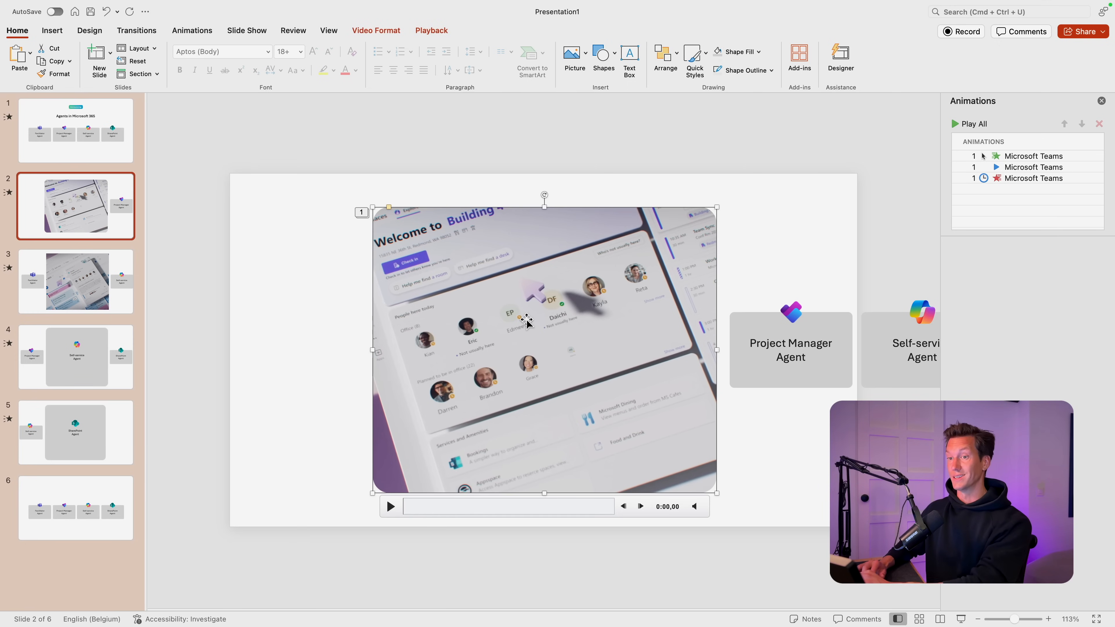
pyautogui.click(75, 279)
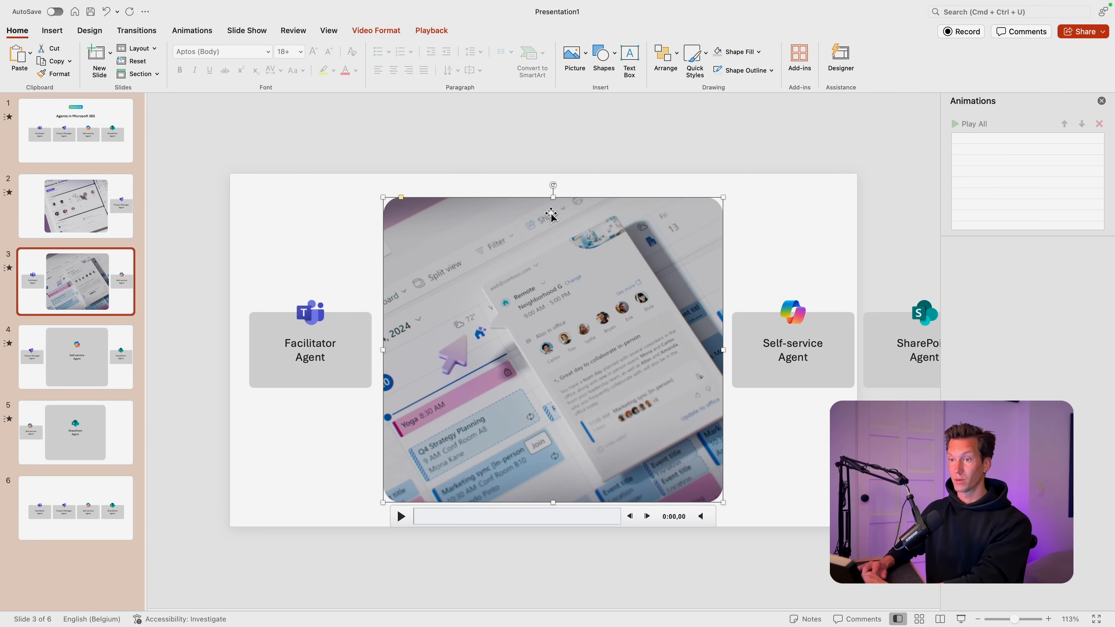
pyautogui.moveTo(460, 180)
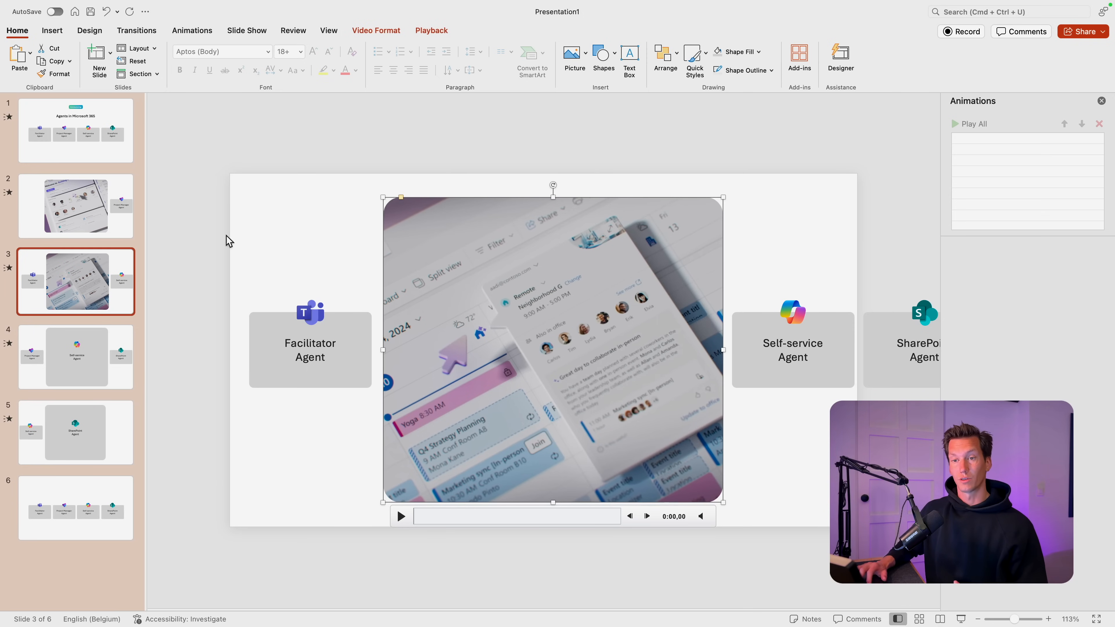
# - Copy slide 2 video's three animations onto the videos on slides 3 and 4 with Animation Painter
pyautogui.click(75, 206)
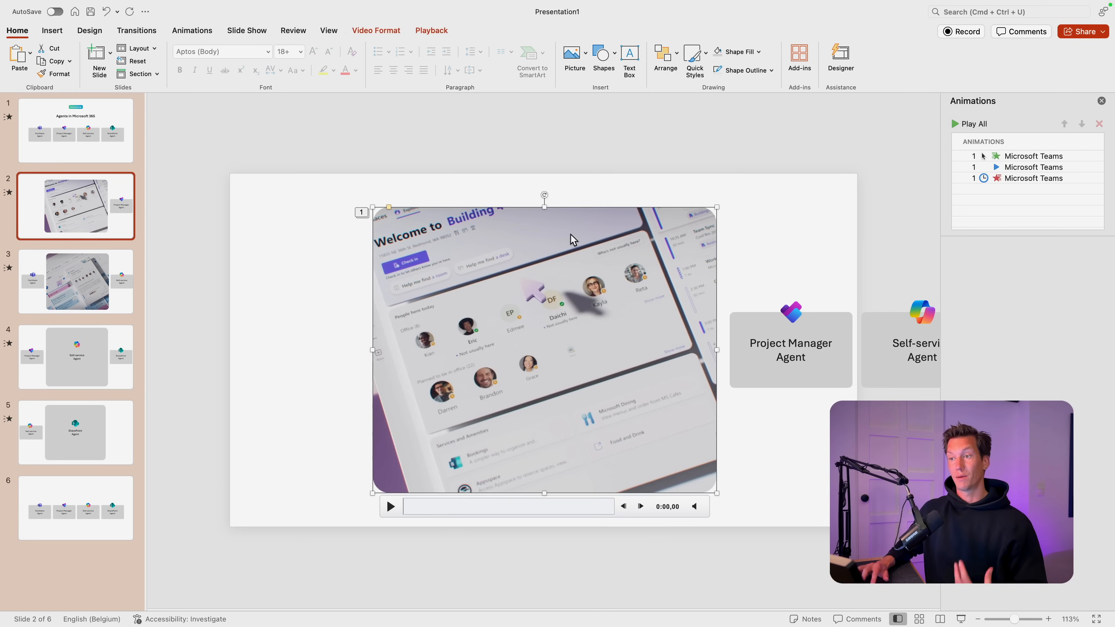
pyautogui.moveTo(398, 71)
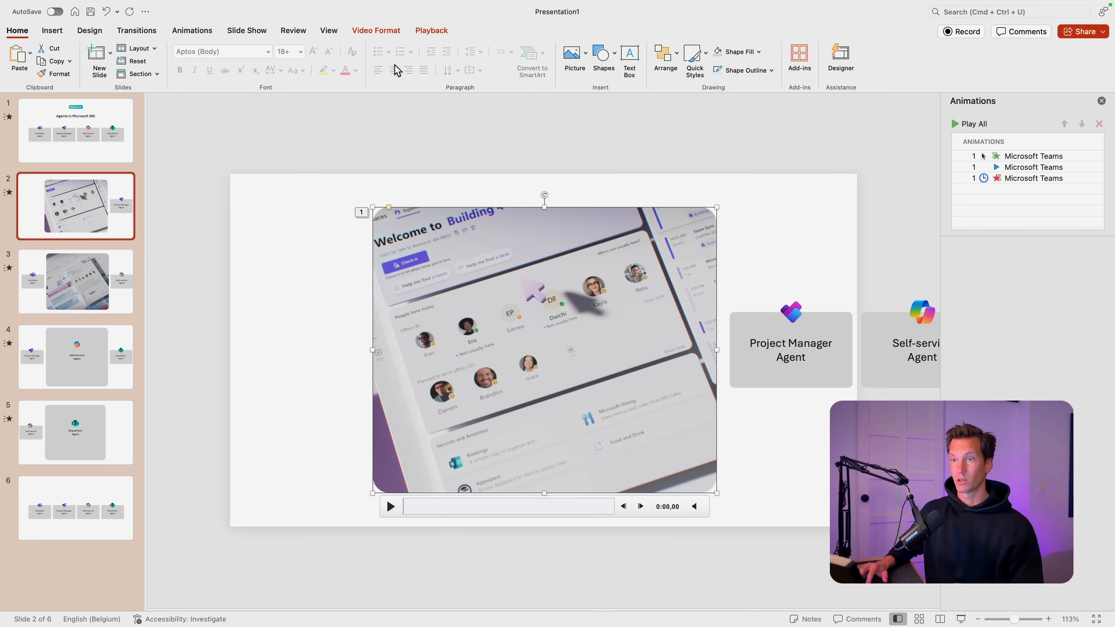
pyautogui.click(191, 30)
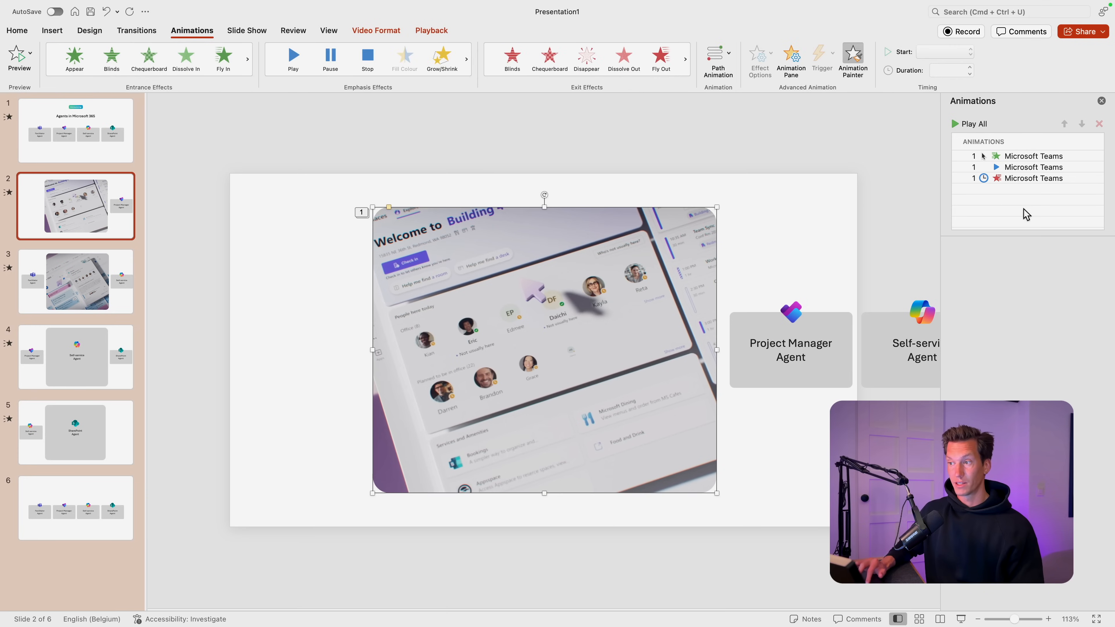
pyautogui.click(75, 280)
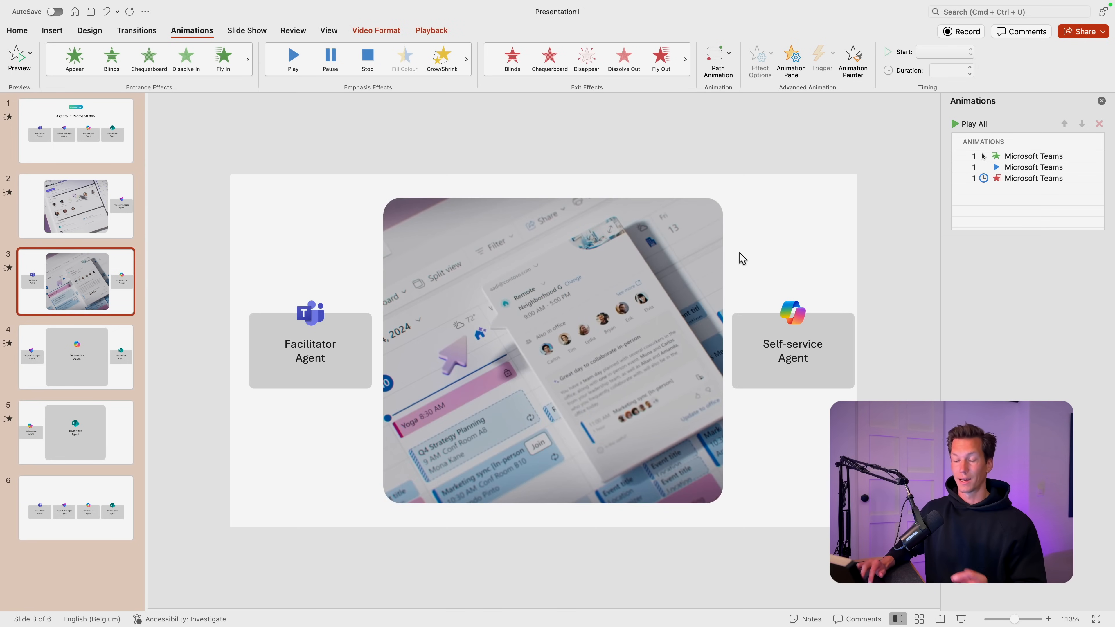
pyautogui.moveTo(576, 323)
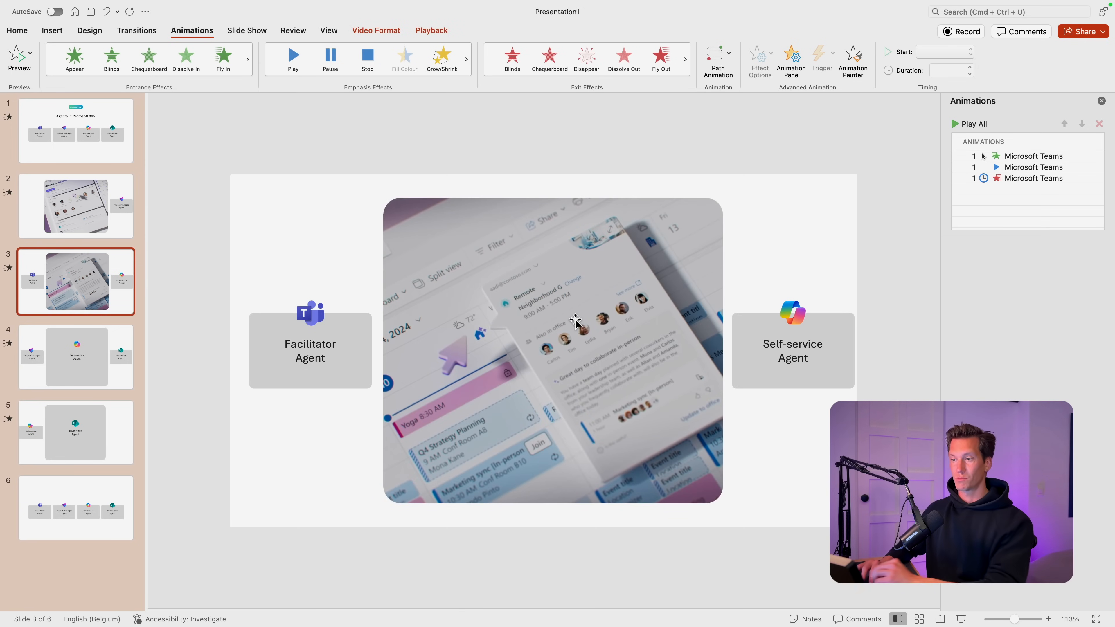
pyautogui.click(76, 357)
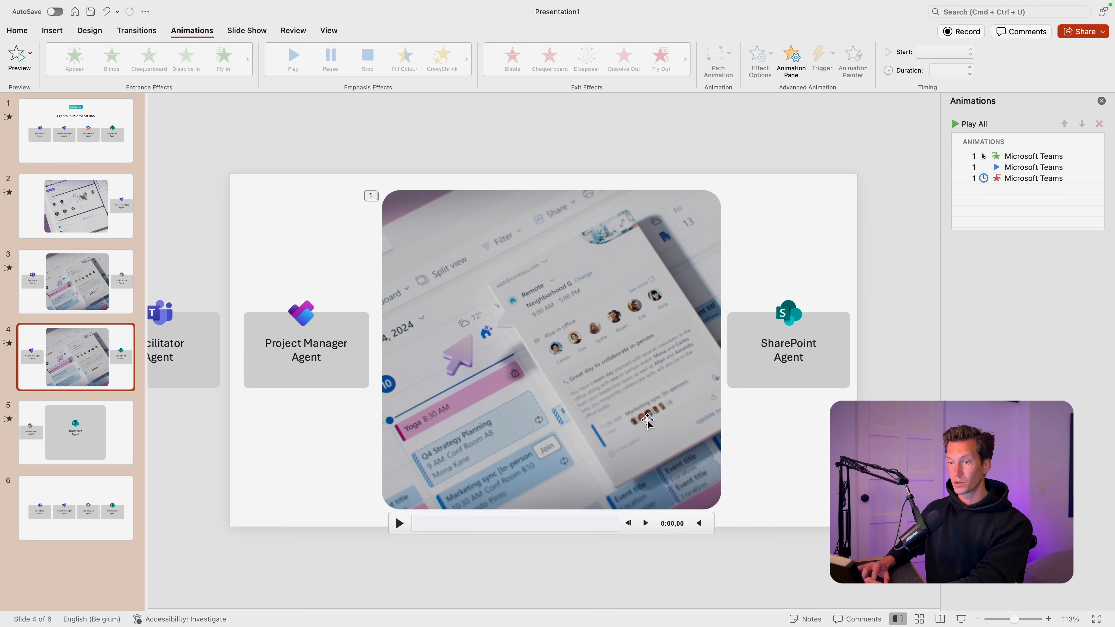
# - Swap slide 5's large SharePoint block for the animated rounded video, then move to slide 6
pyautogui.click(75, 431)
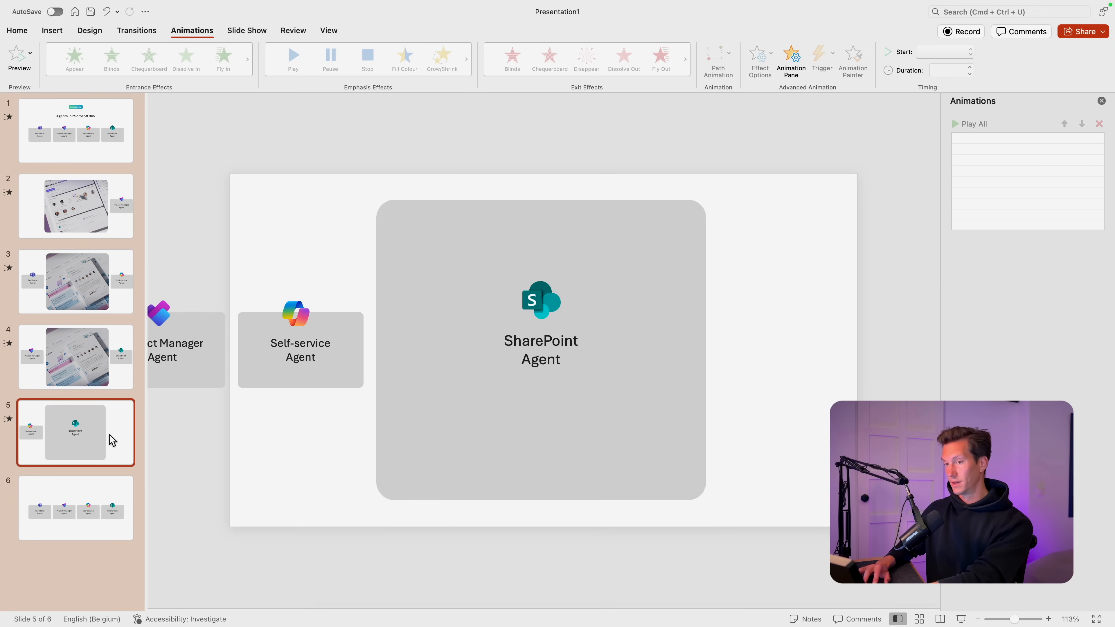
pyautogui.click(541, 320)
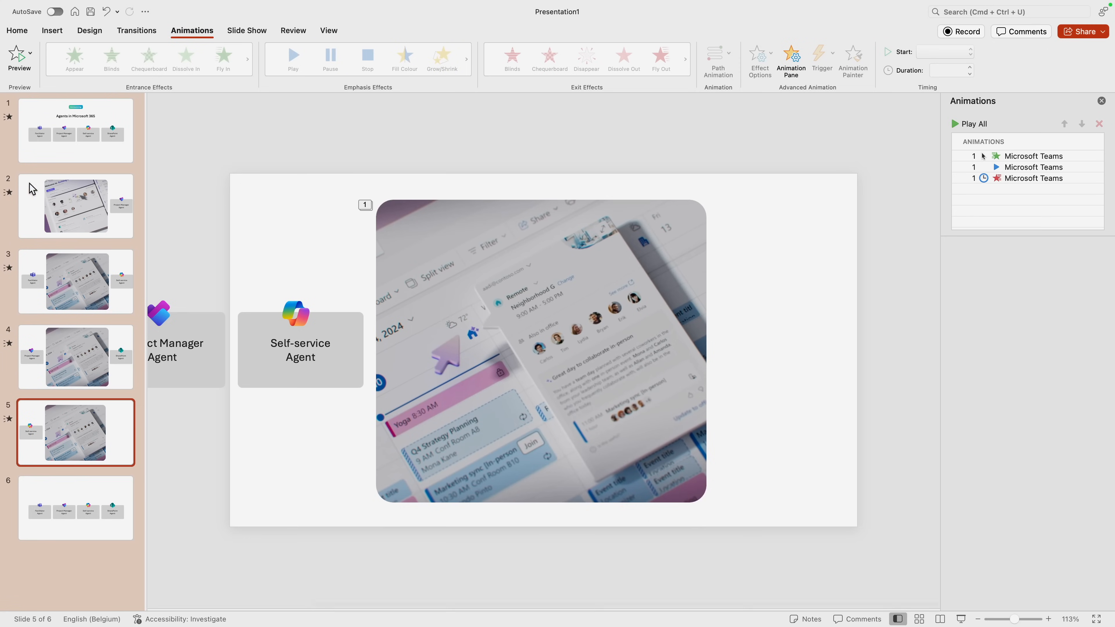
pyautogui.click(75, 130)
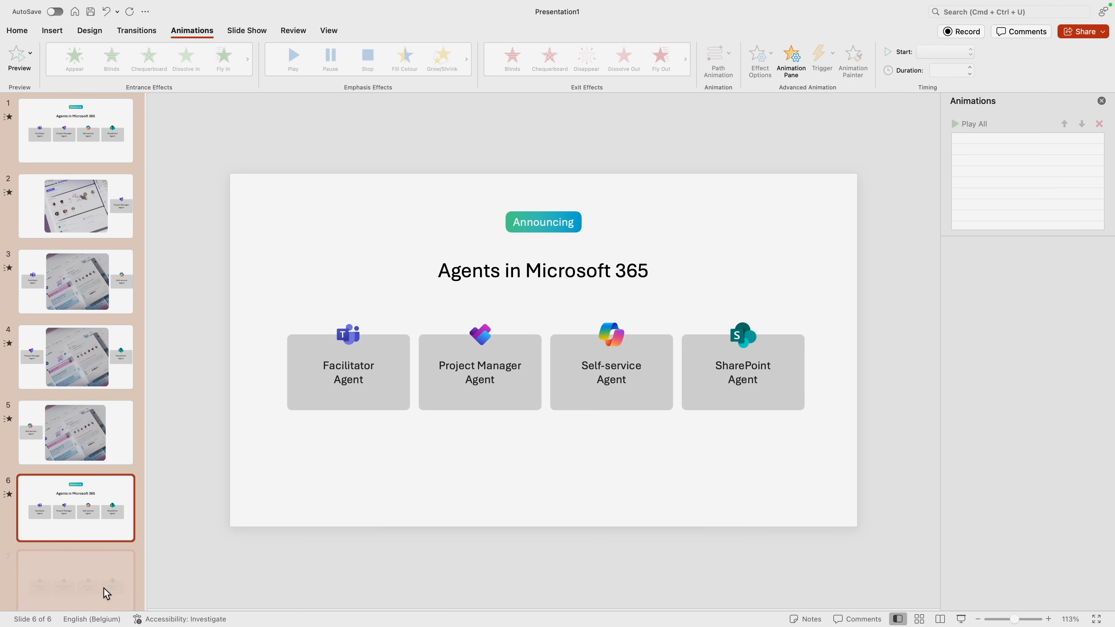
pyautogui.moveTo(126, 209)
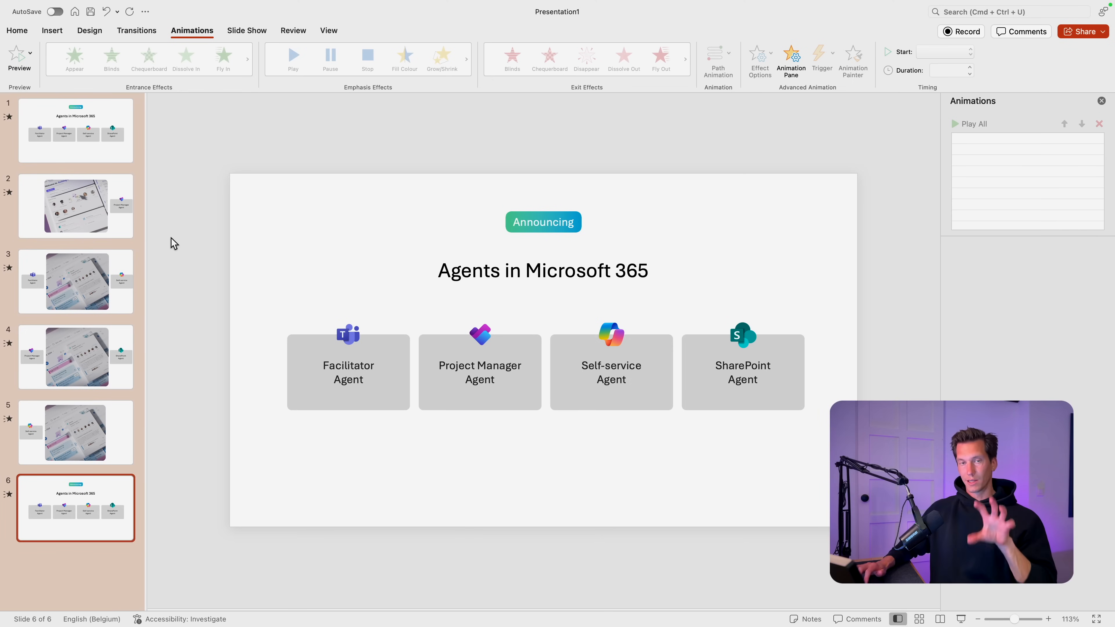
# - Review slides 1 through 3 and return to the opening title slide
pyautogui.click(76, 130)
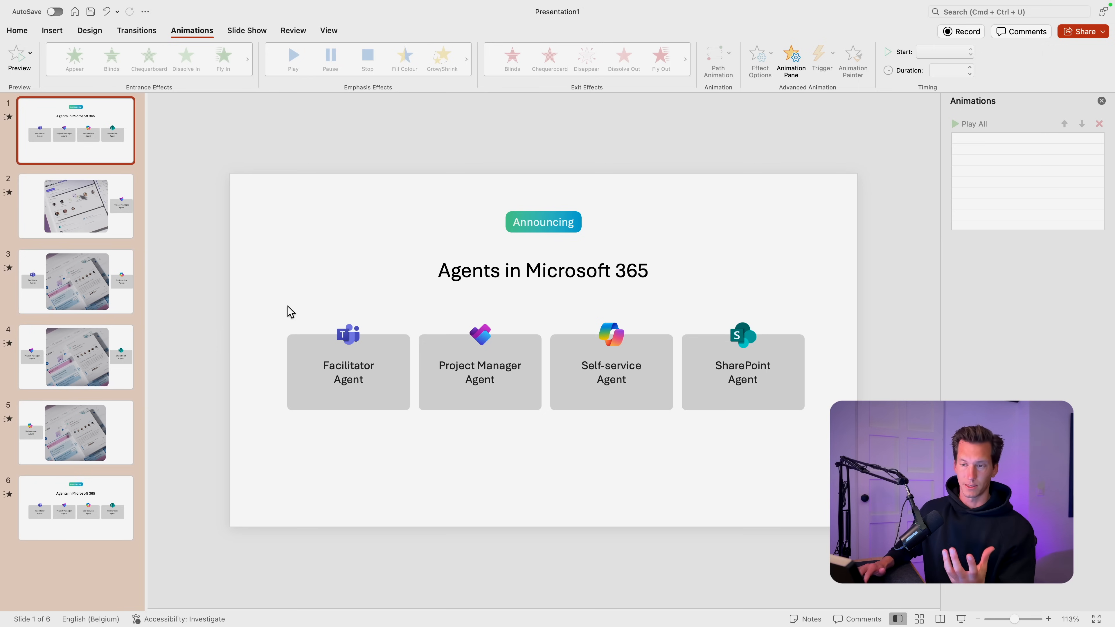
pyautogui.click(76, 205)
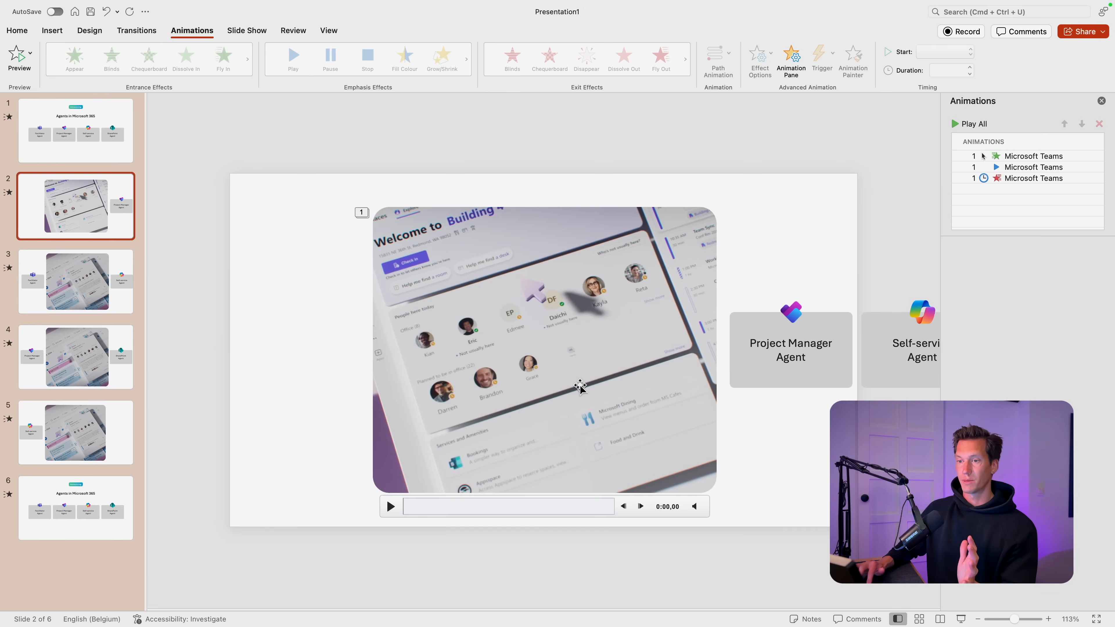
pyautogui.click(75, 281)
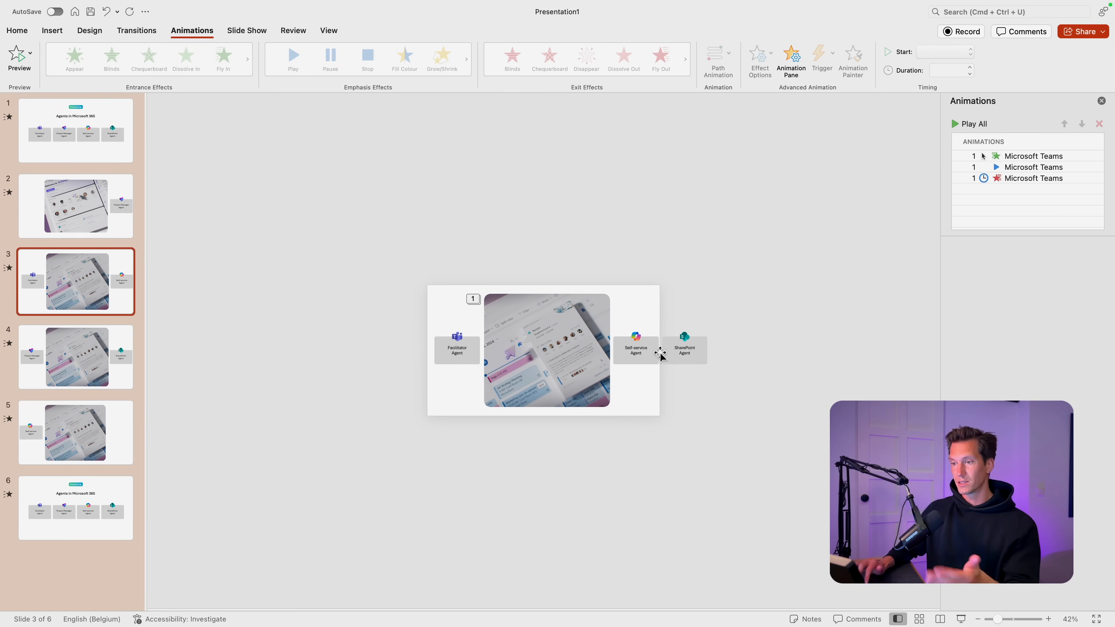
pyautogui.click(75, 130)
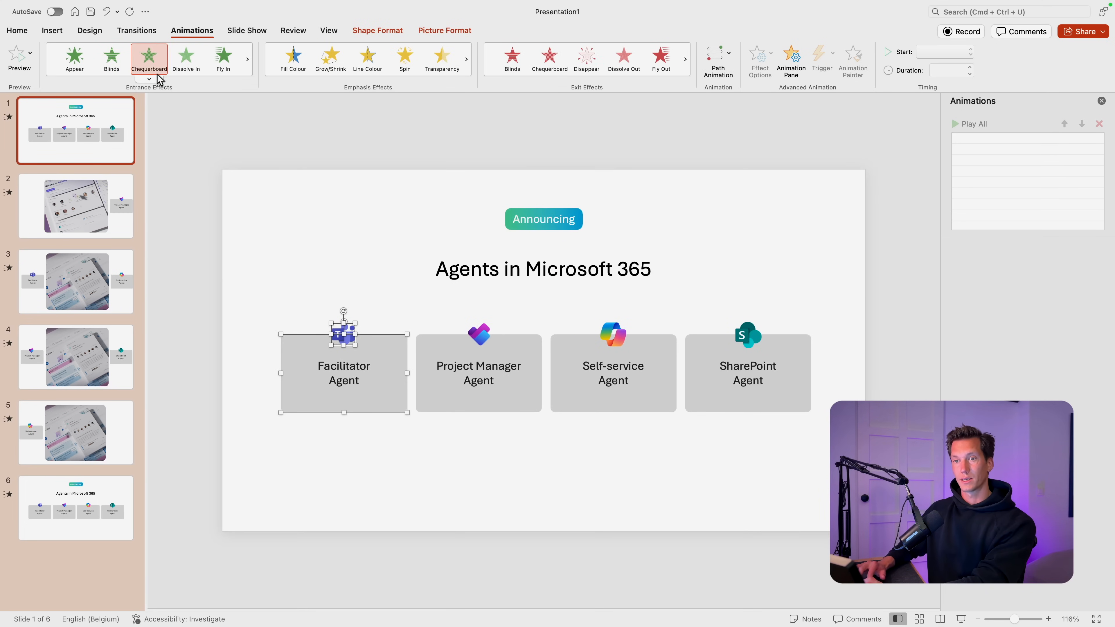
# - Give all four agent blocks and icons a one-second Float In entrance starting With Previous
pyautogui.click(149, 79)
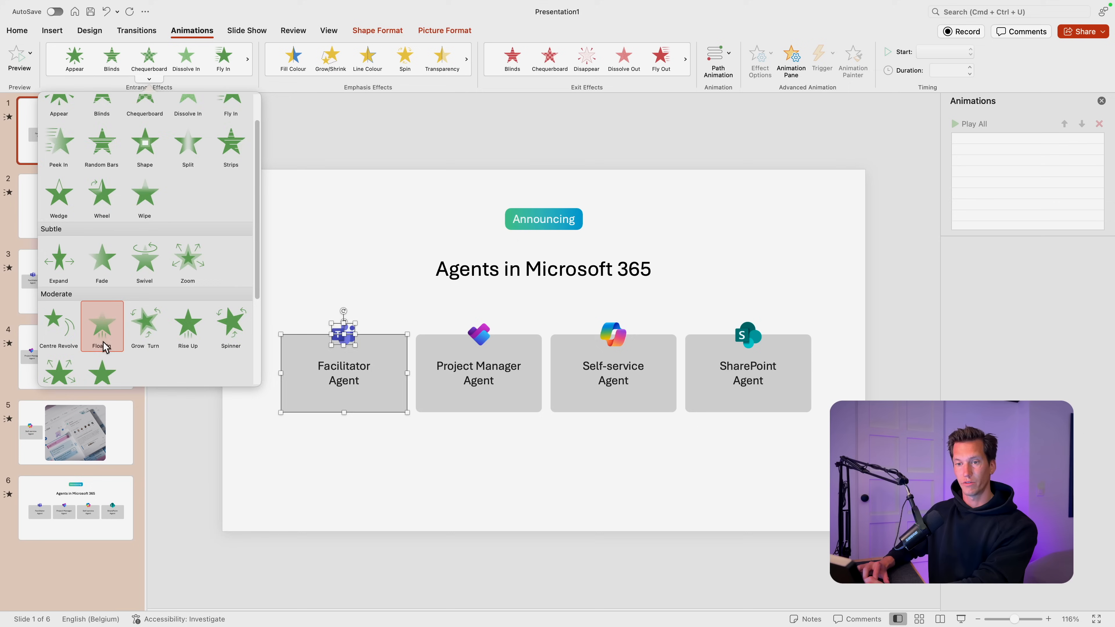
pyautogui.click(102, 327)
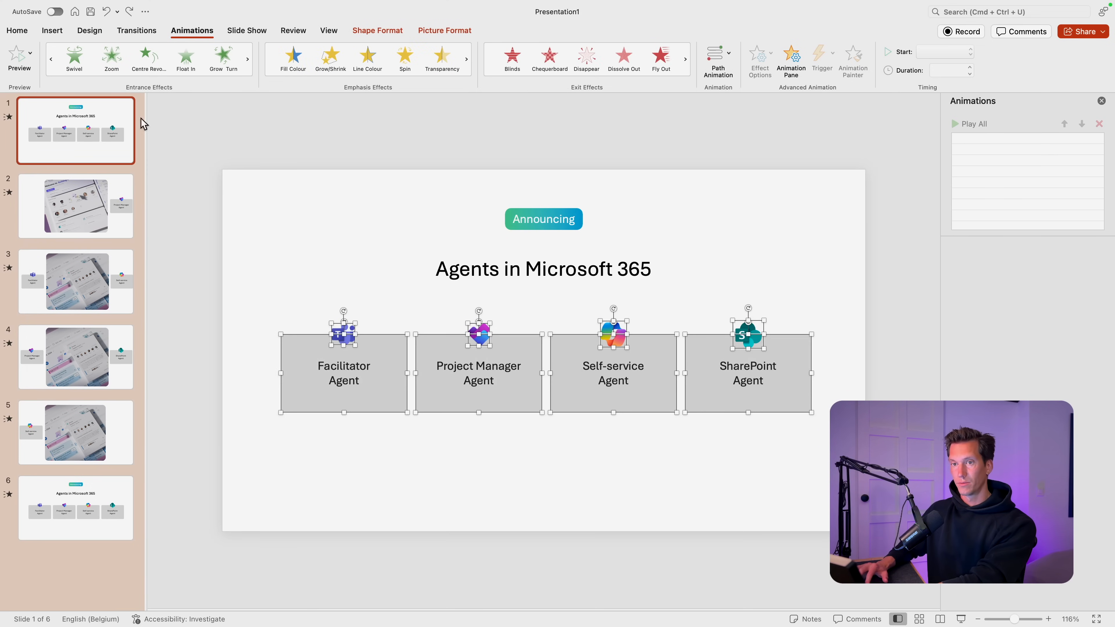
pyautogui.click(185, 59)
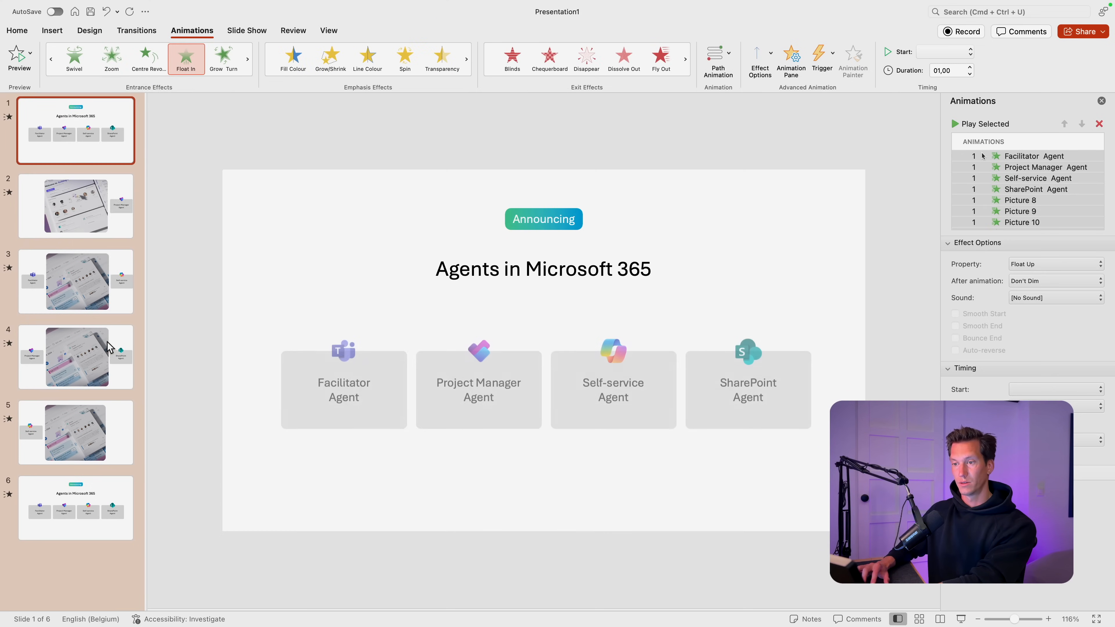
pyautogui.click(149, 79)
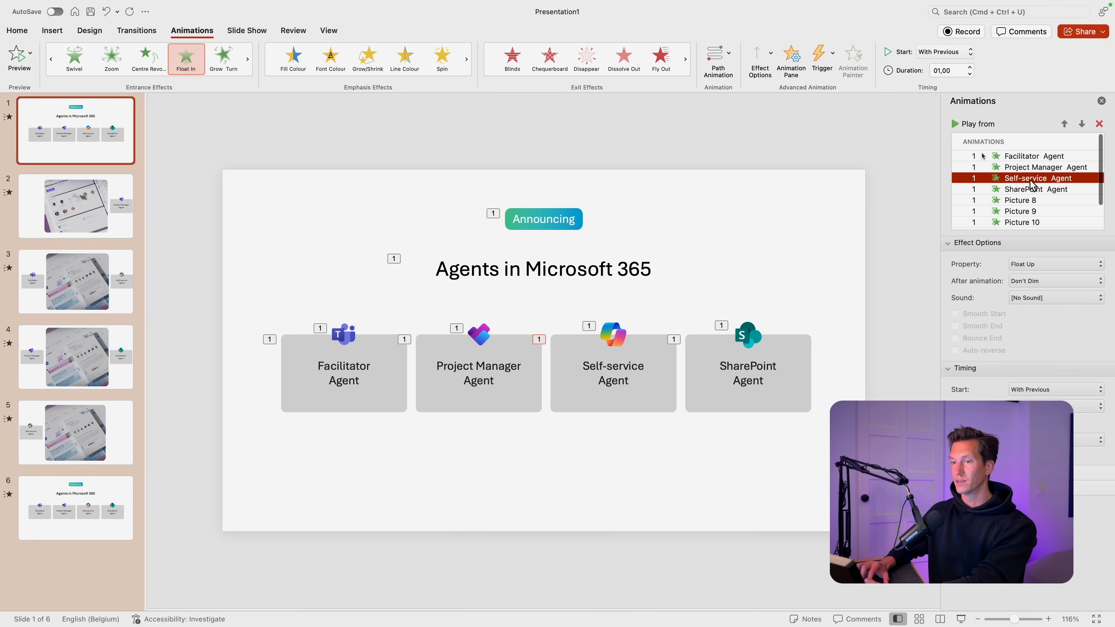
pyautogui.click(1020, 210)
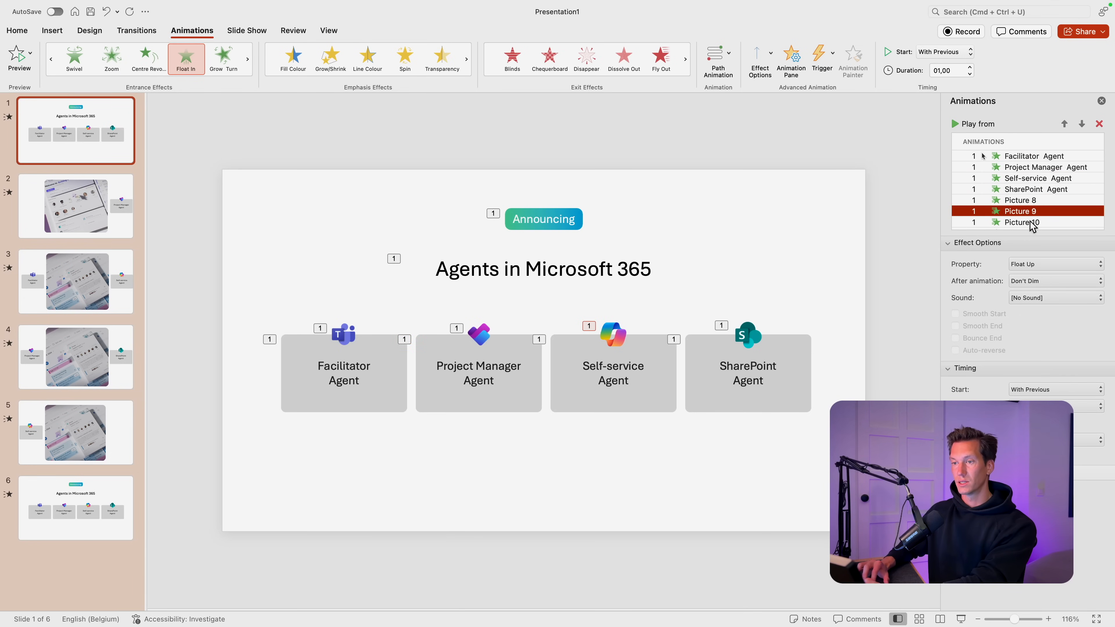